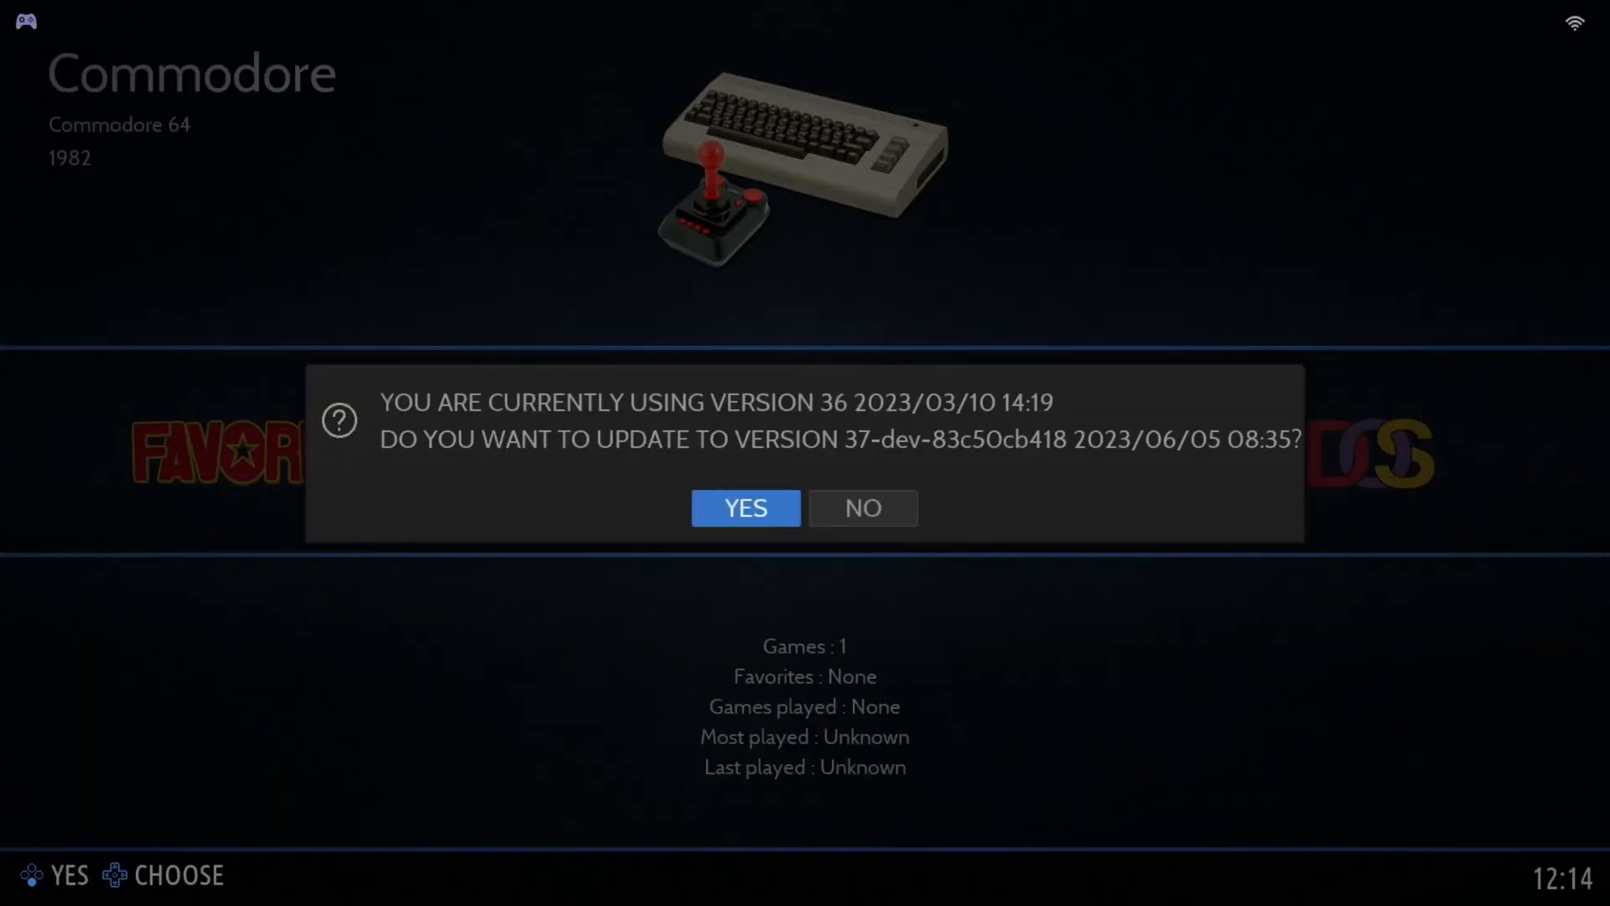
- Dismiss the version update offer so a GameCube game can be launched to its main menu
left_click(745, 506)
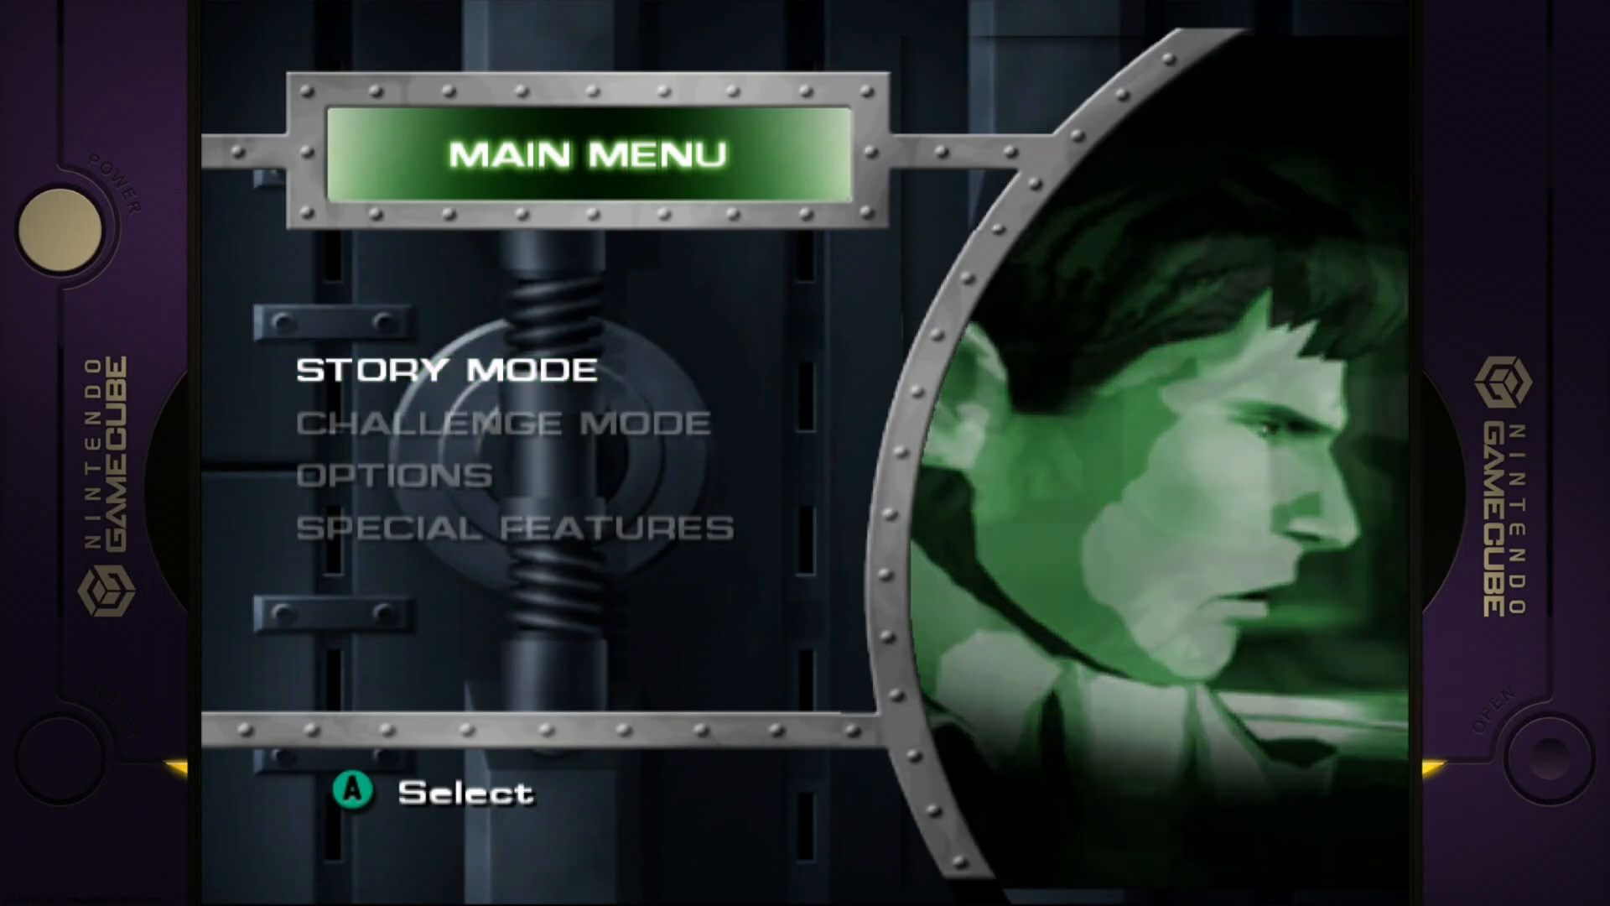
- Quit the running GameCube game with the hotkey to return to the library
left_click(431, 368)
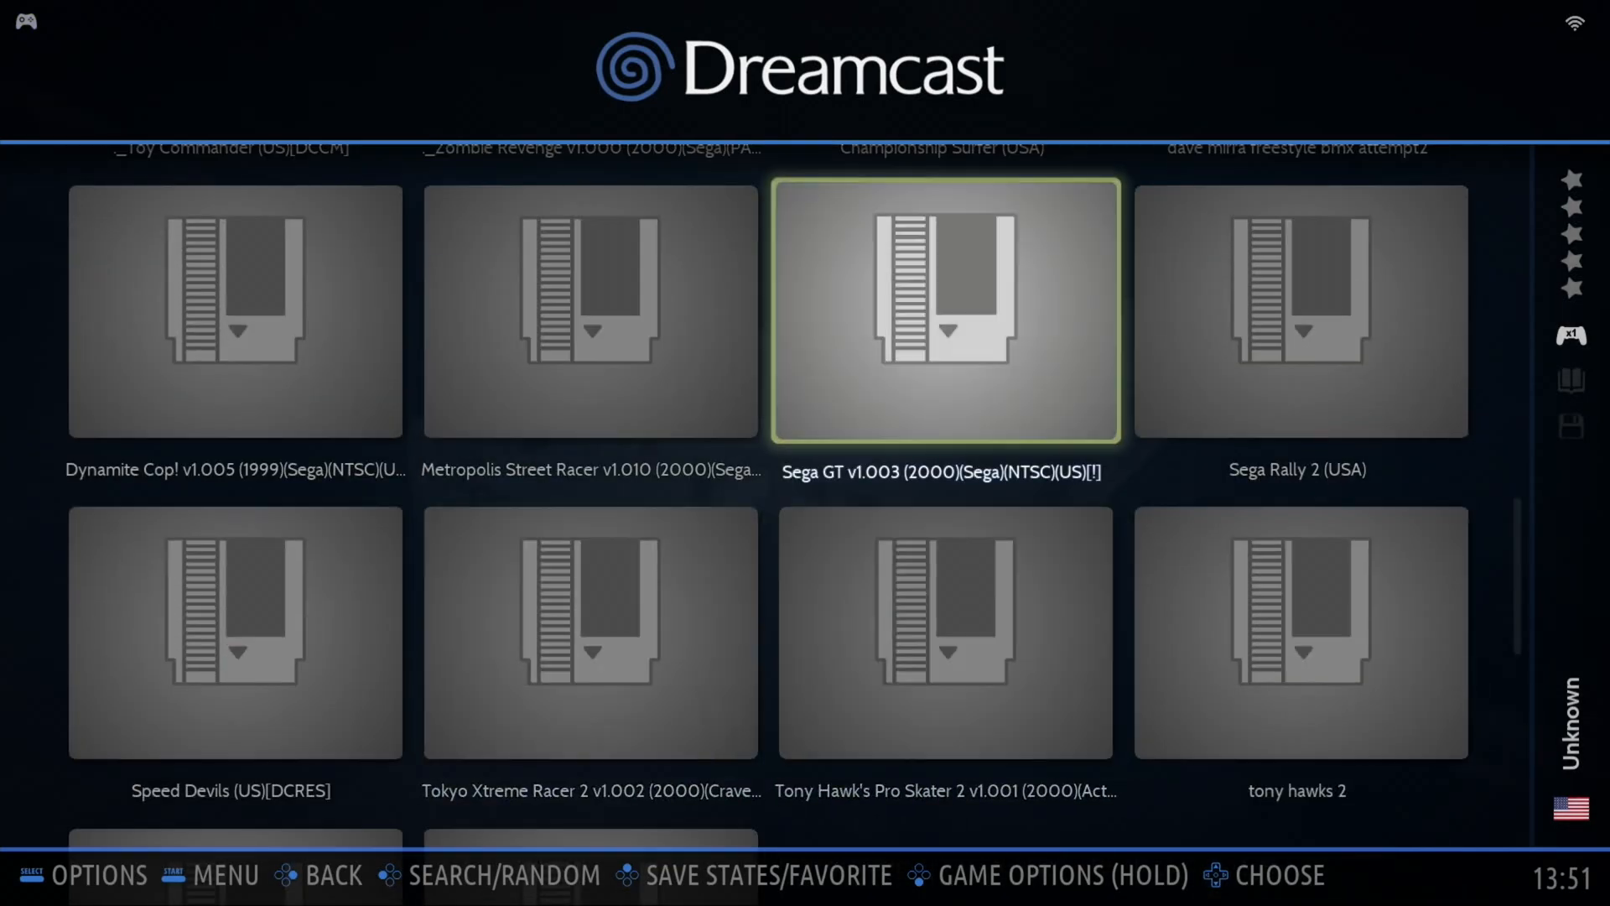
left_click(943, 312)
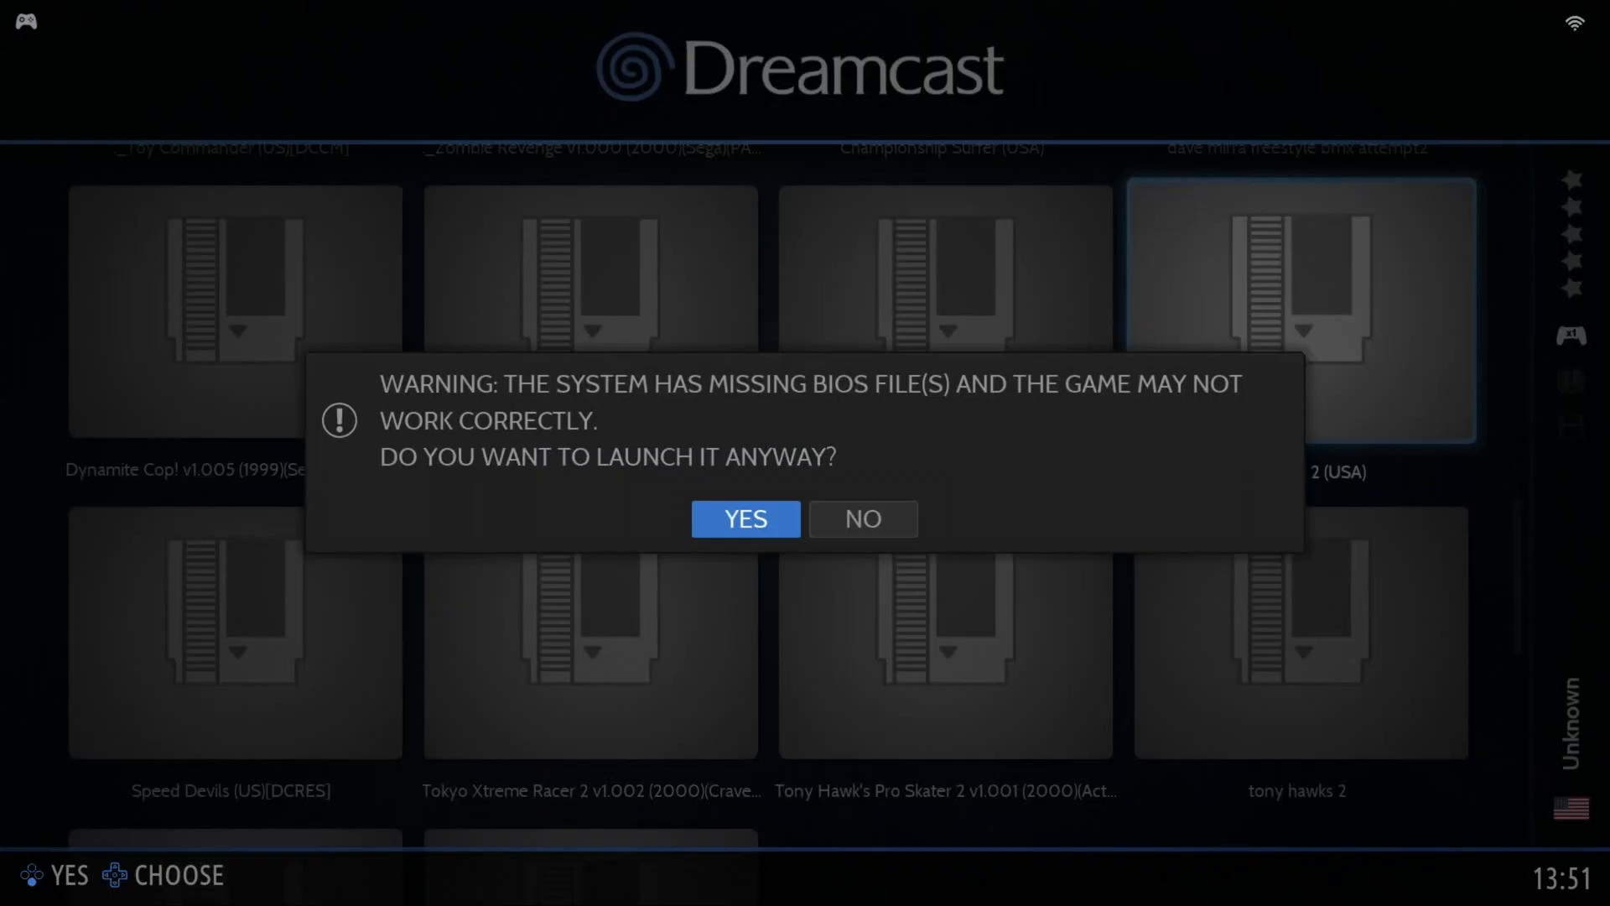
left_click(745, 518)
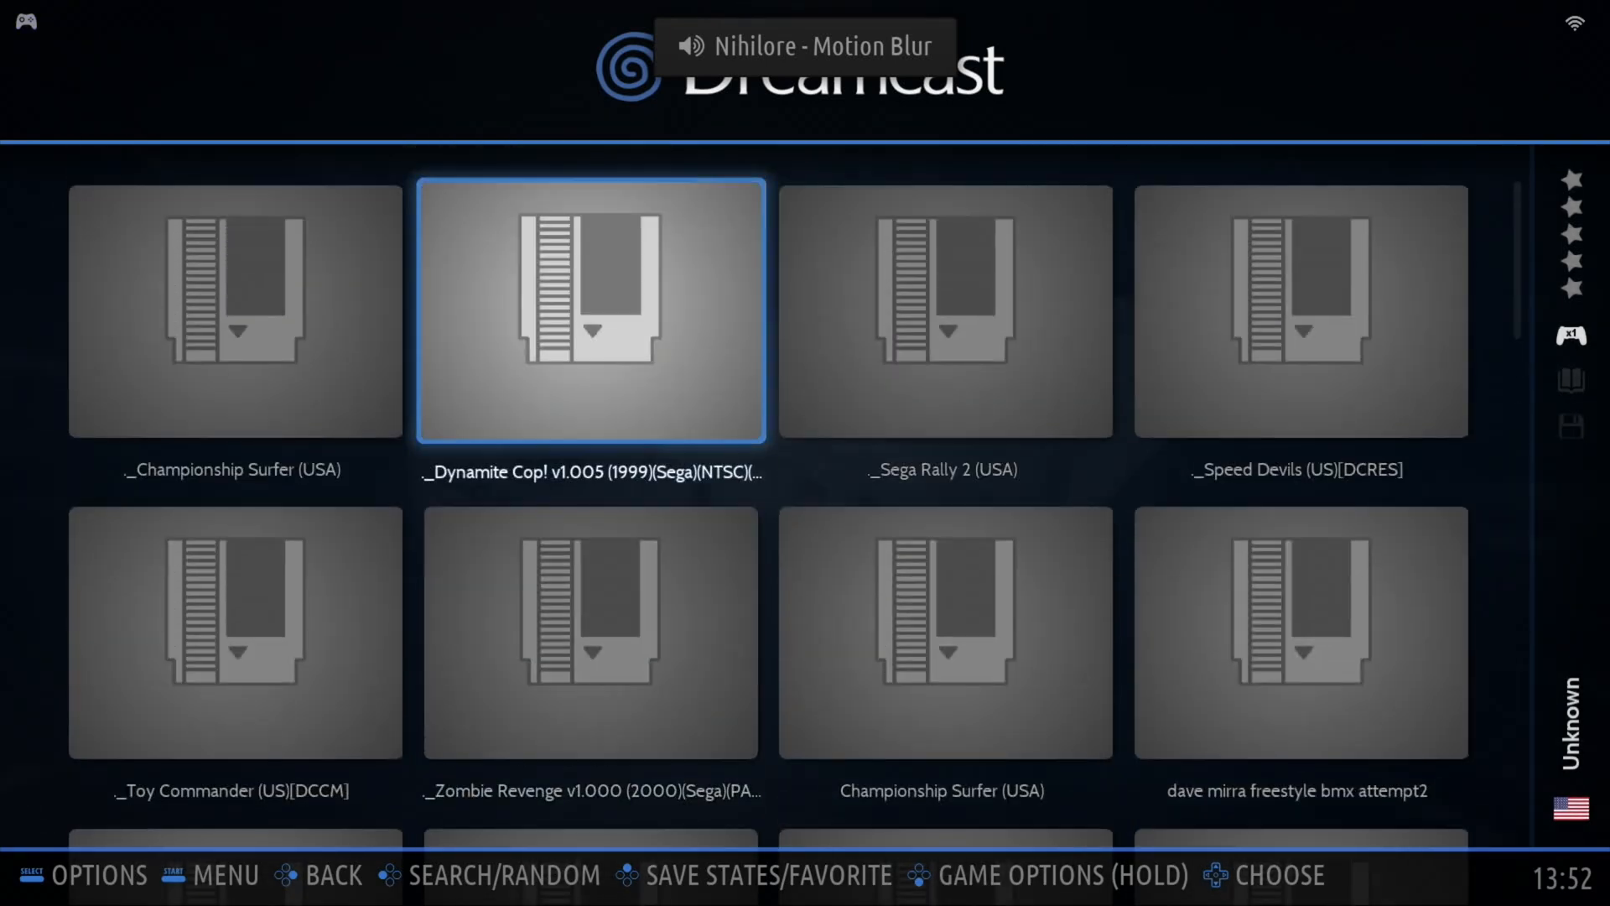
key("Left")
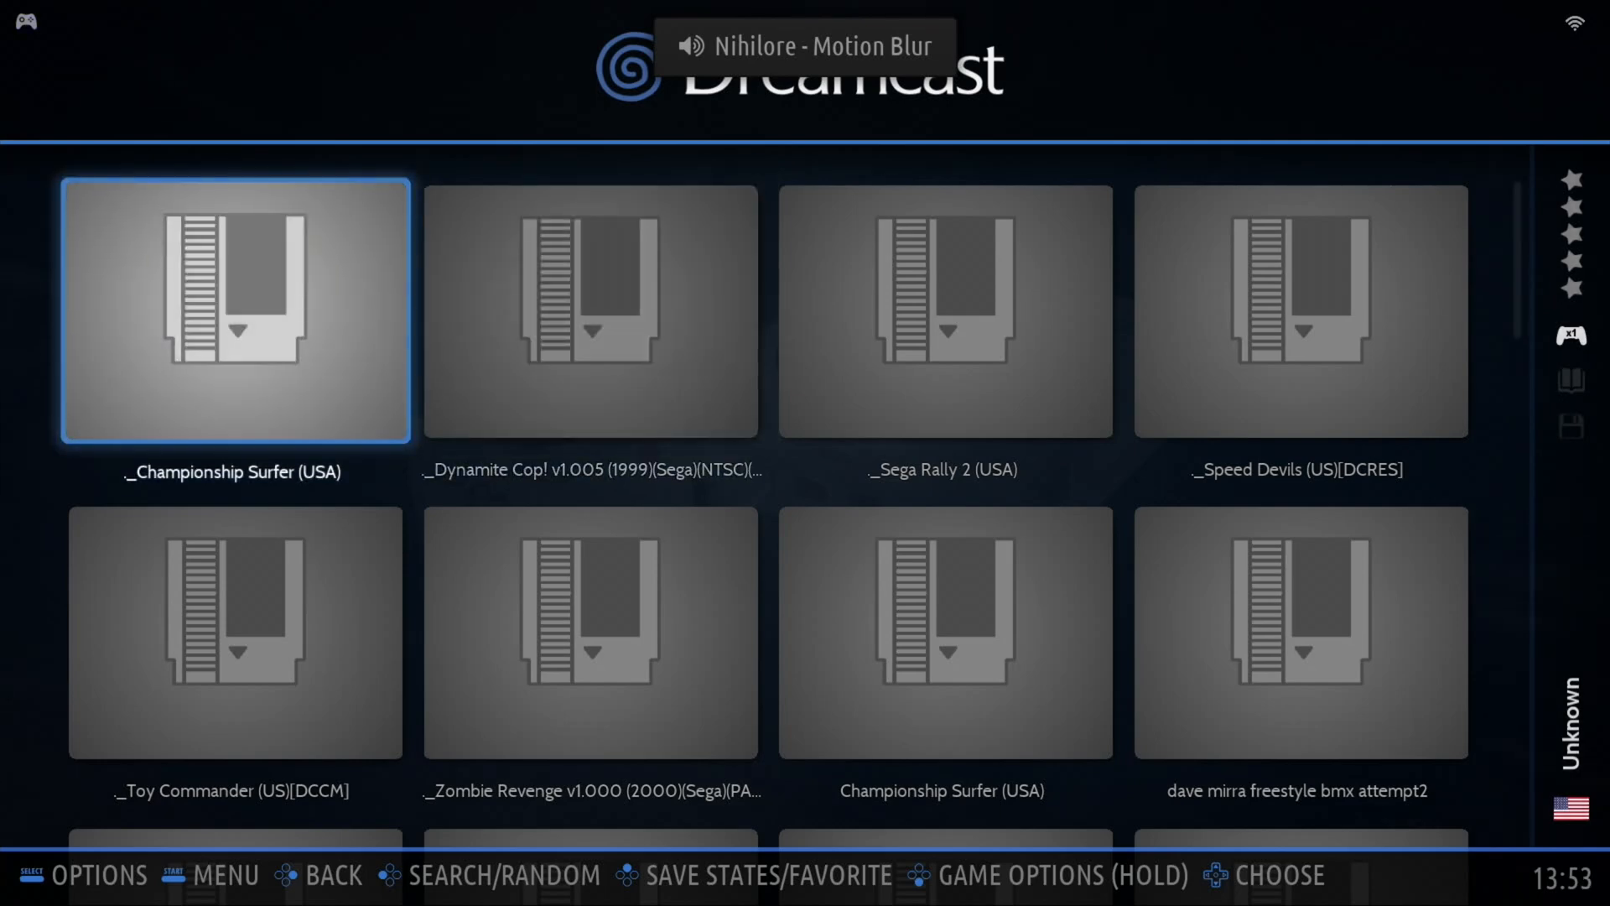
scroll("down", 3)
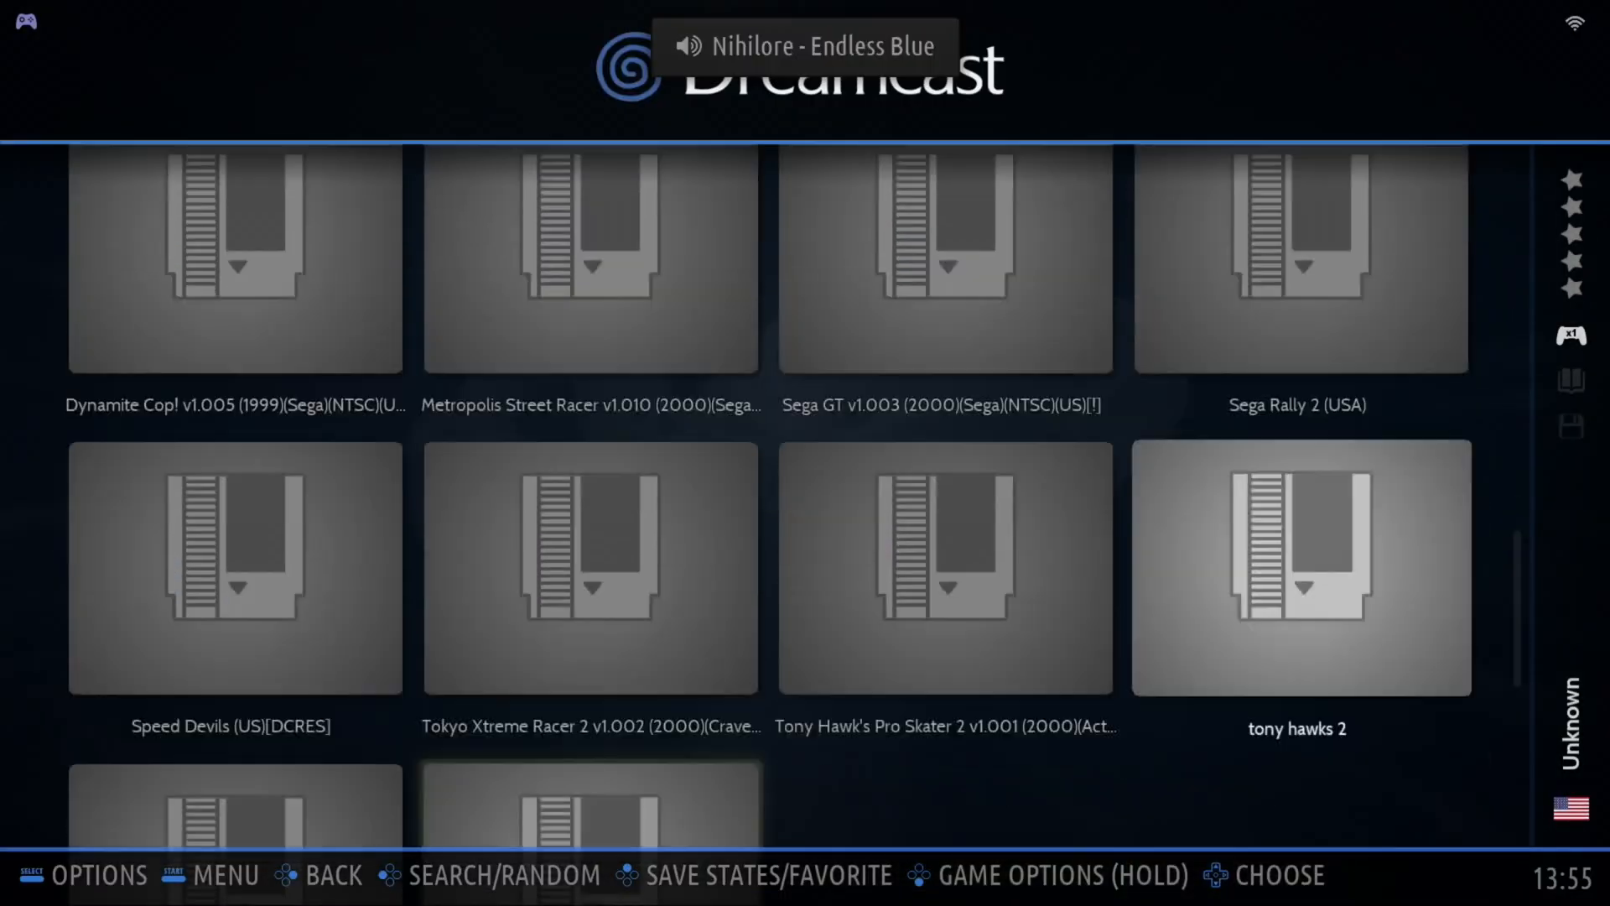
- Launch GRANTURISMO2 and Porsche Challenge from PlayStation, answering each missing-BIOS warning
scroll("down", 3)
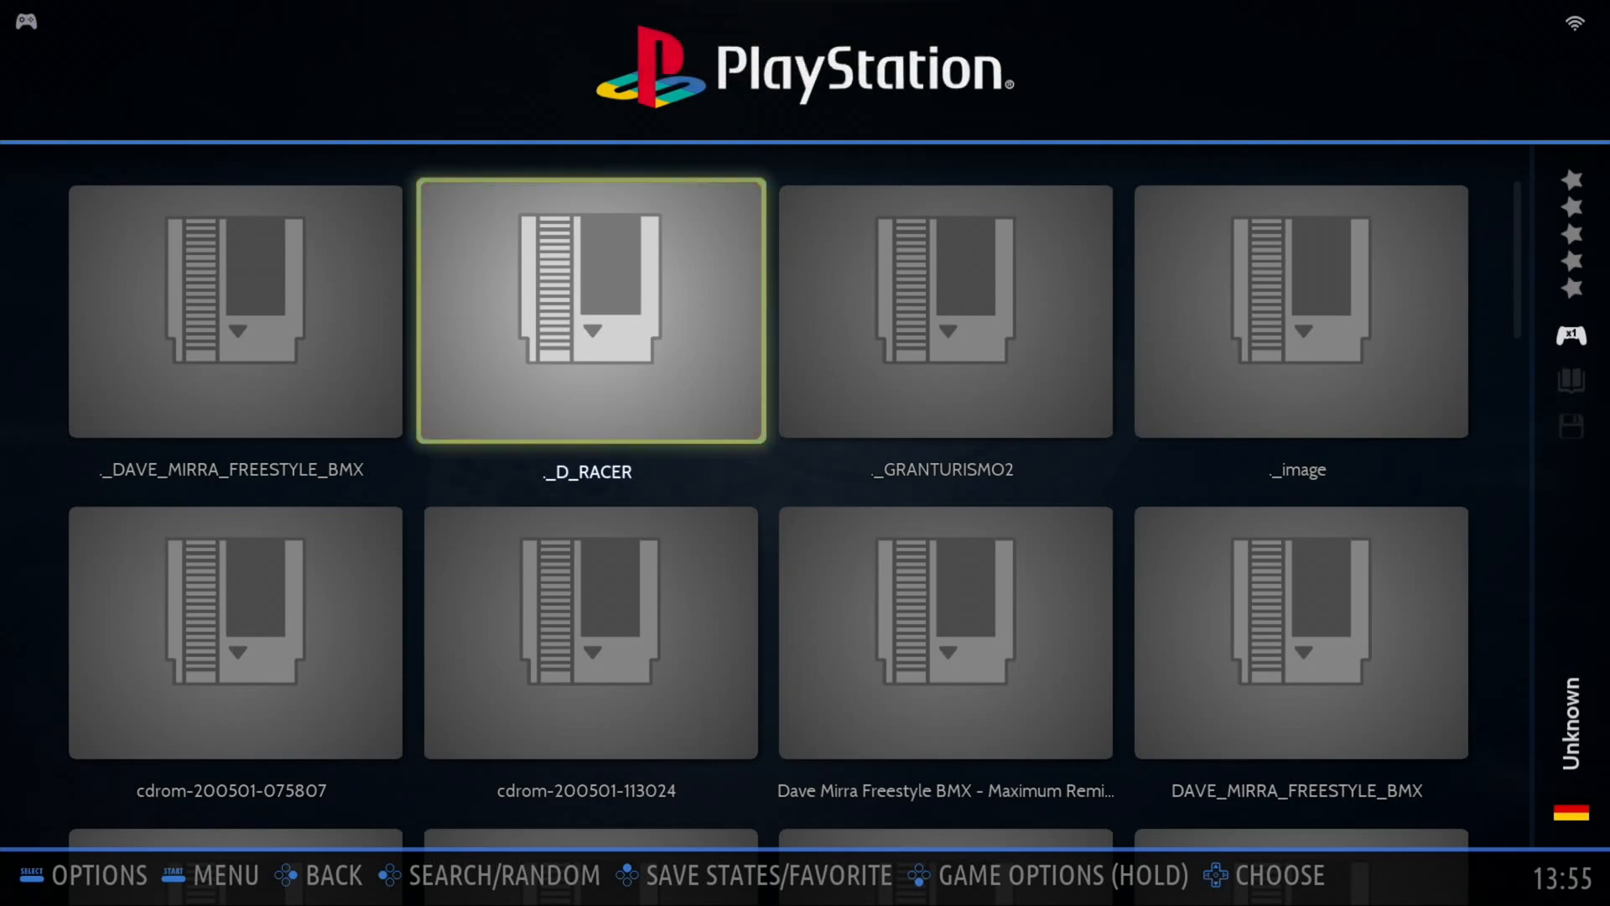
left_click(587, 310)
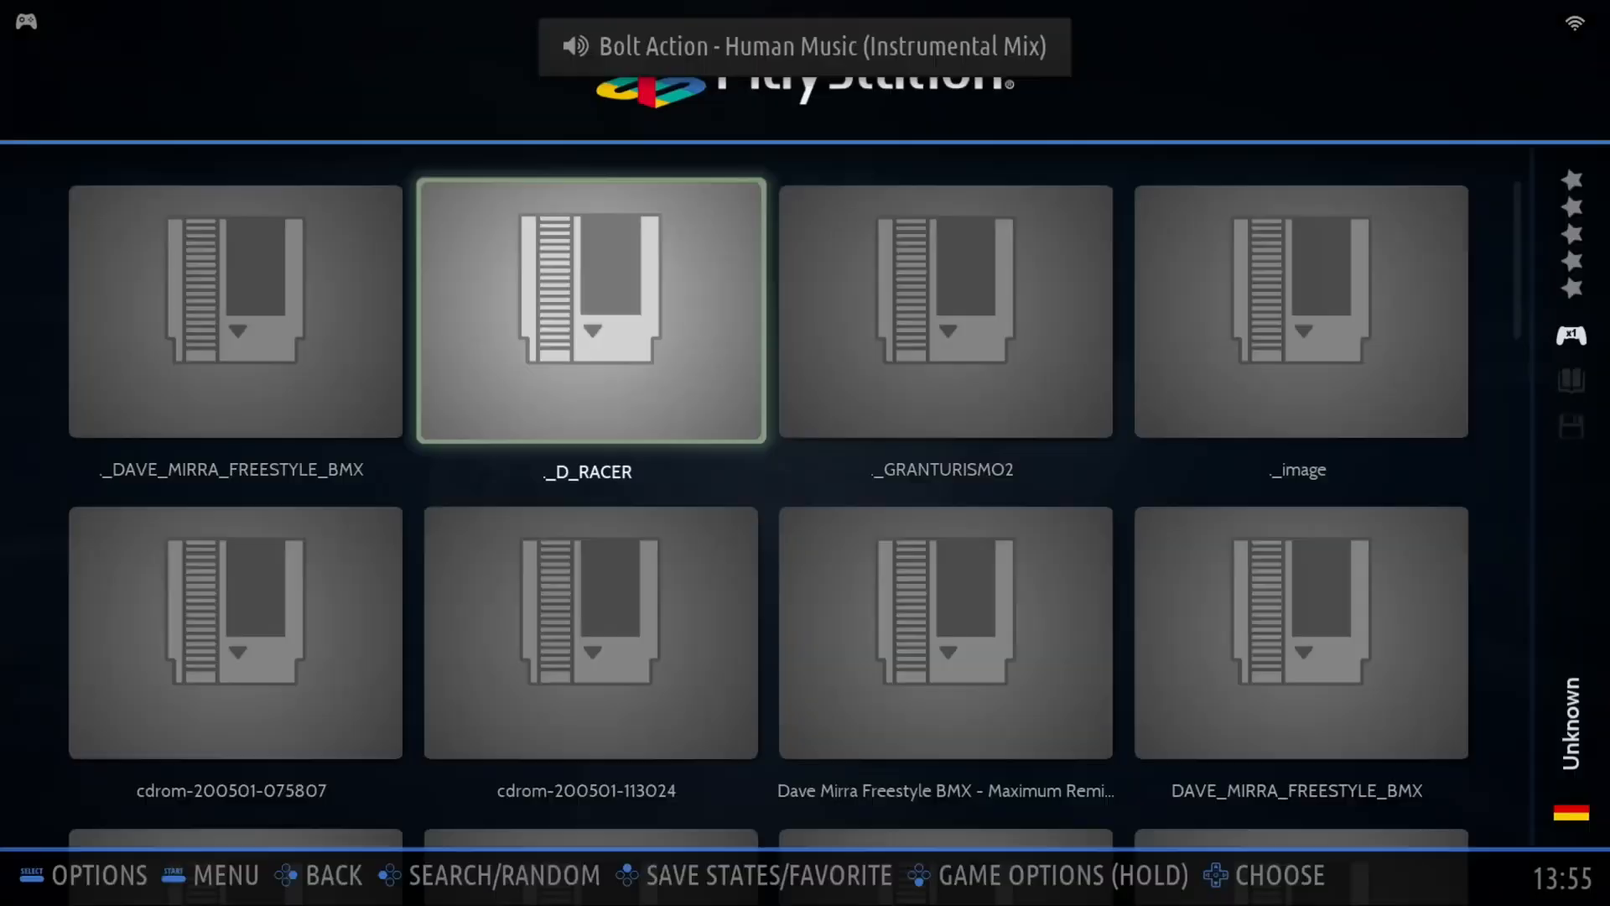
key("Down")
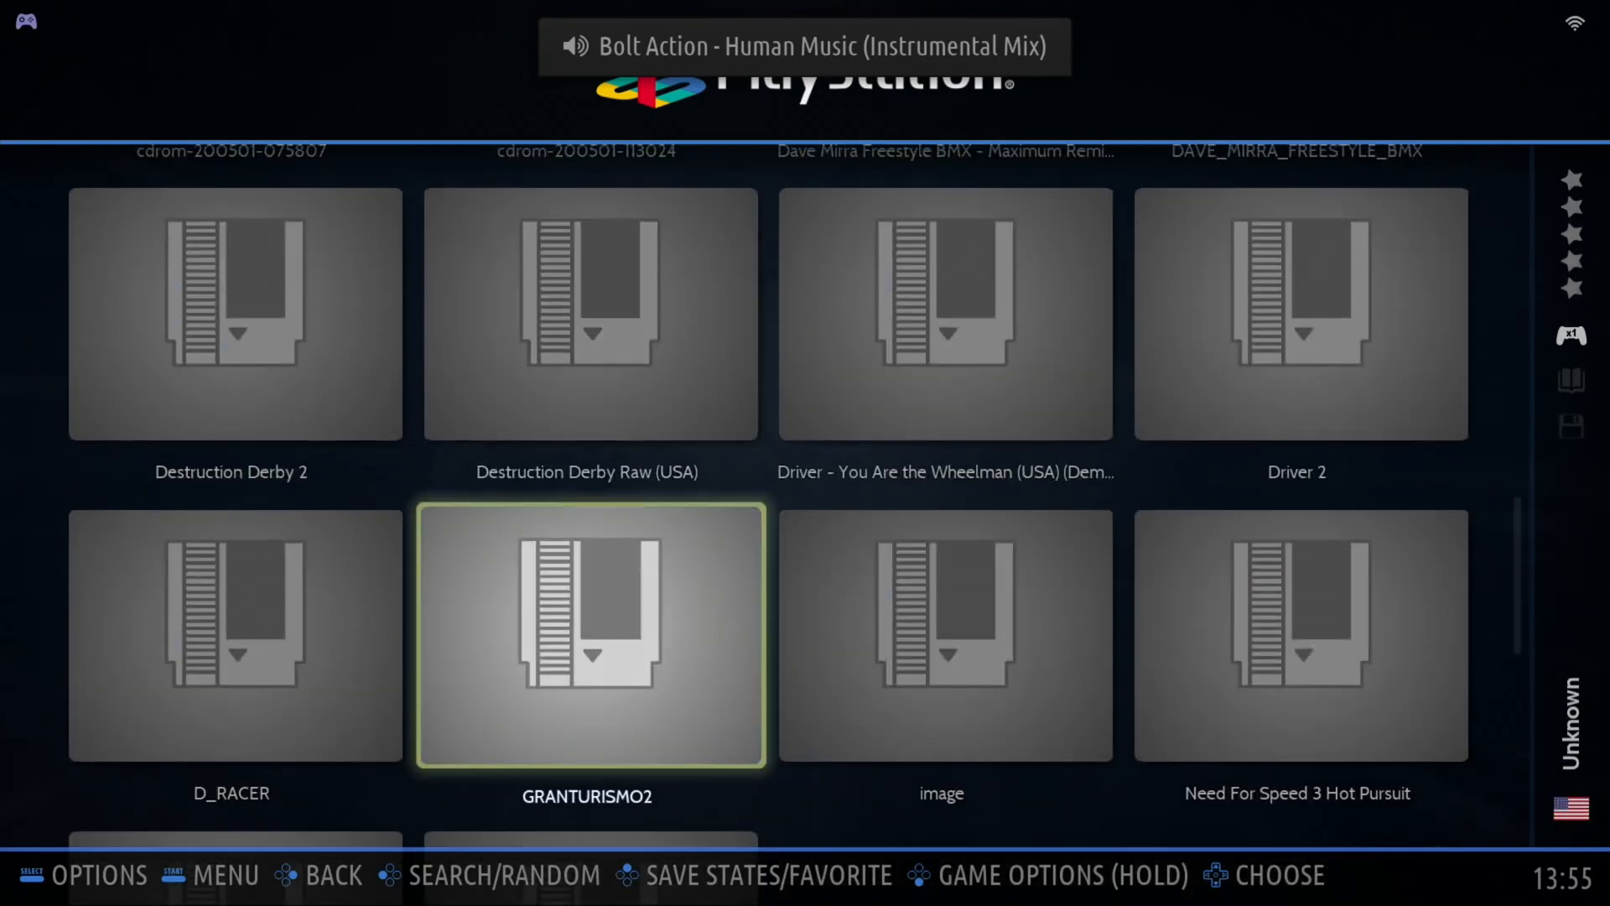
left_click(587, 635)
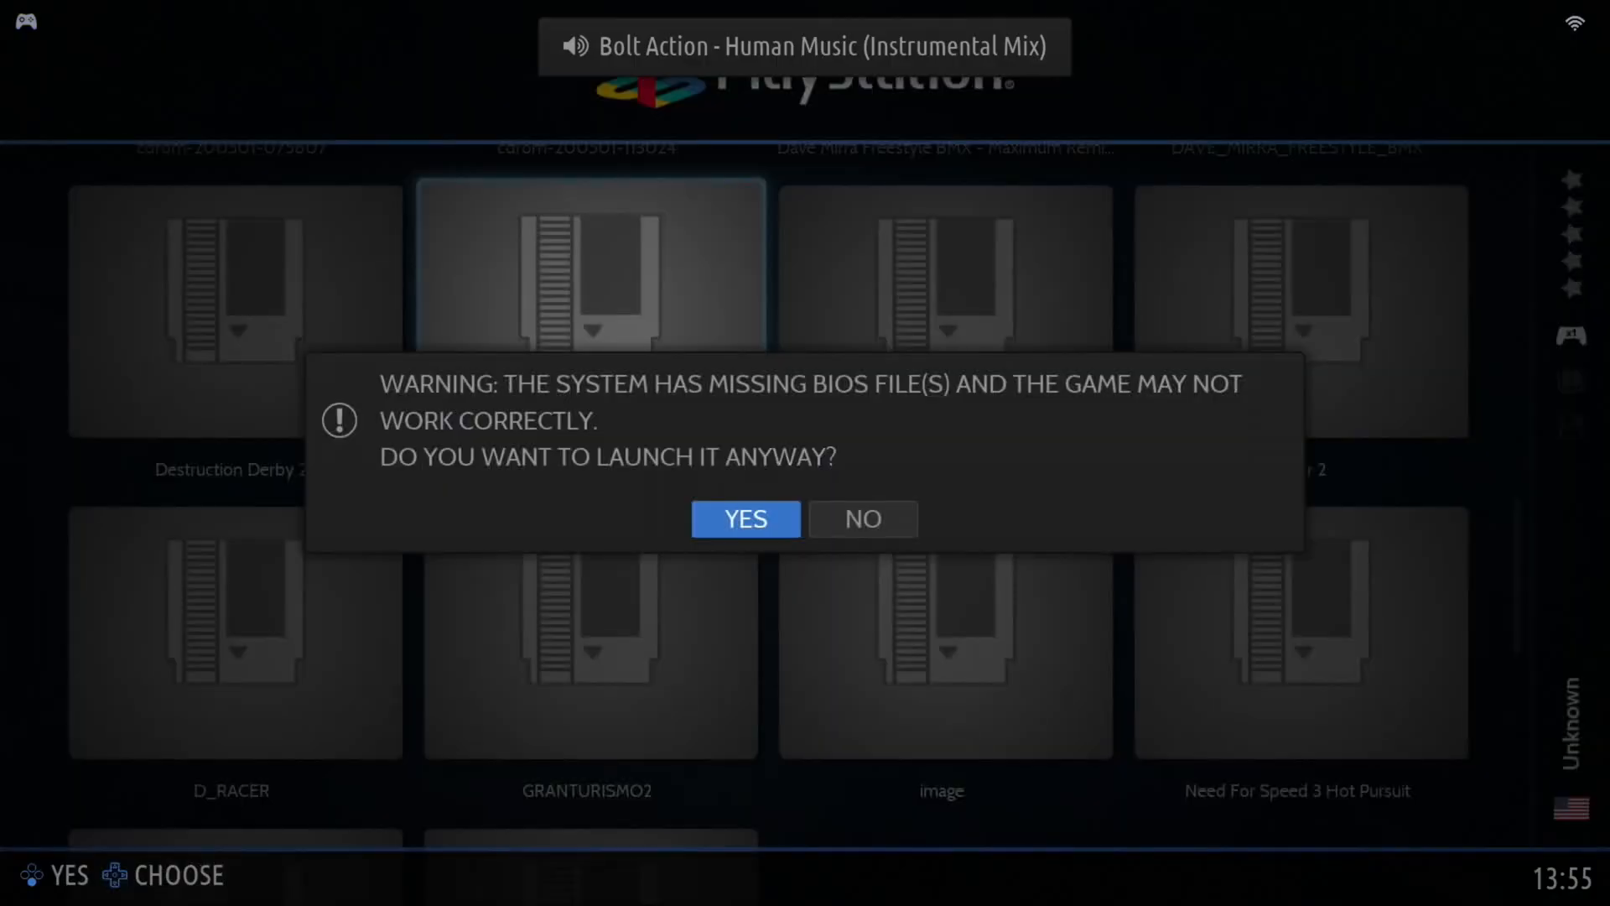
left_click(744, 519)
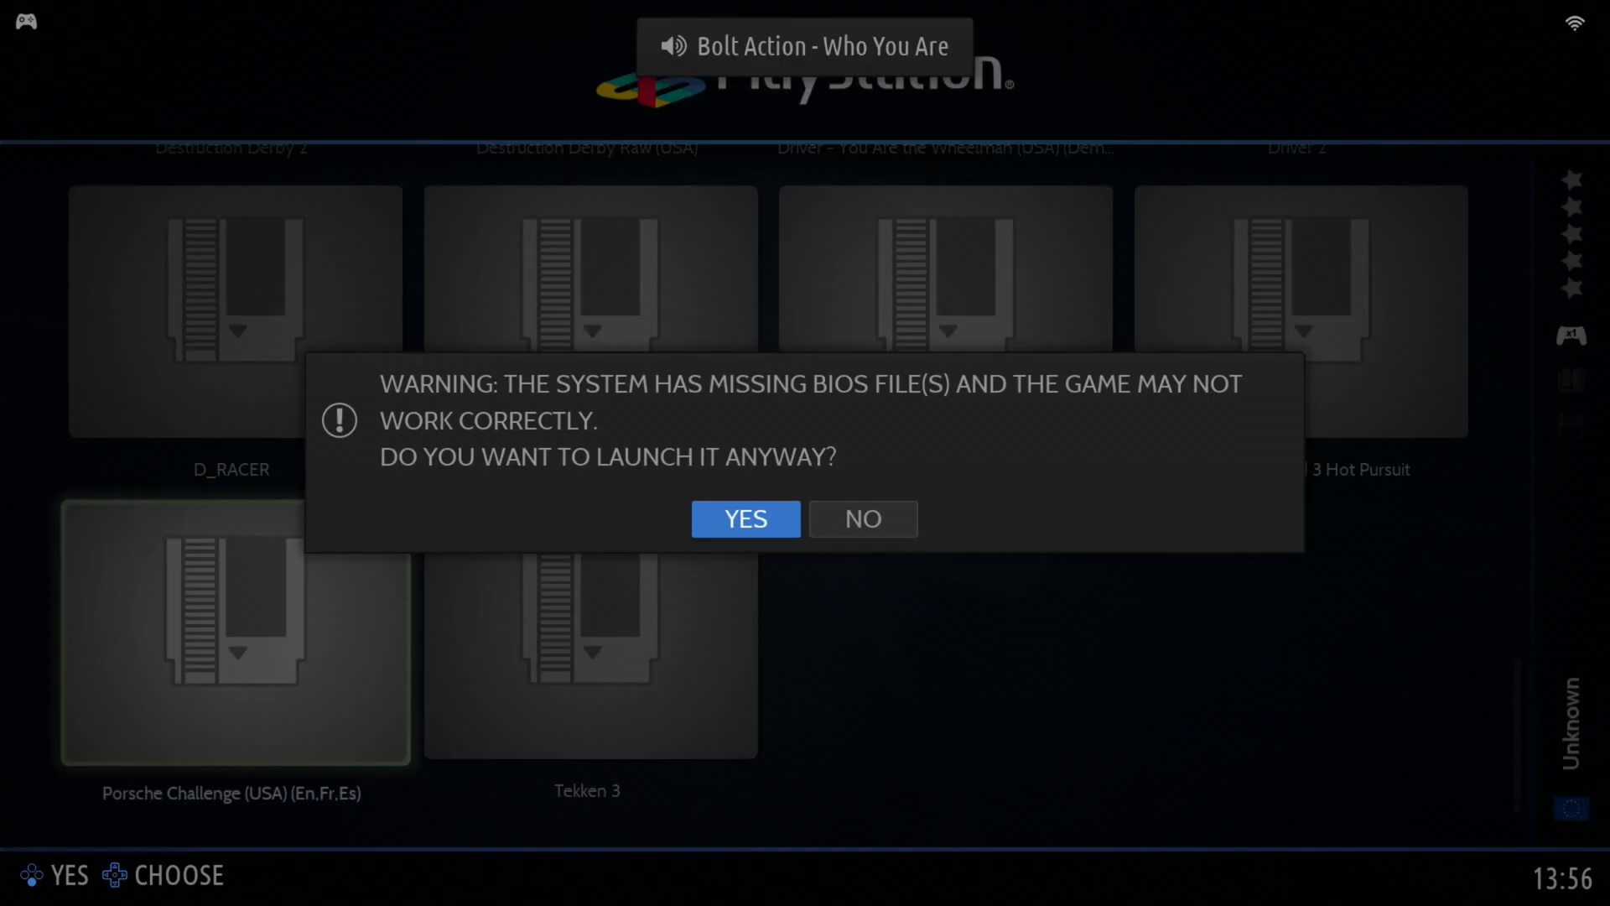
left_click(744, 518)
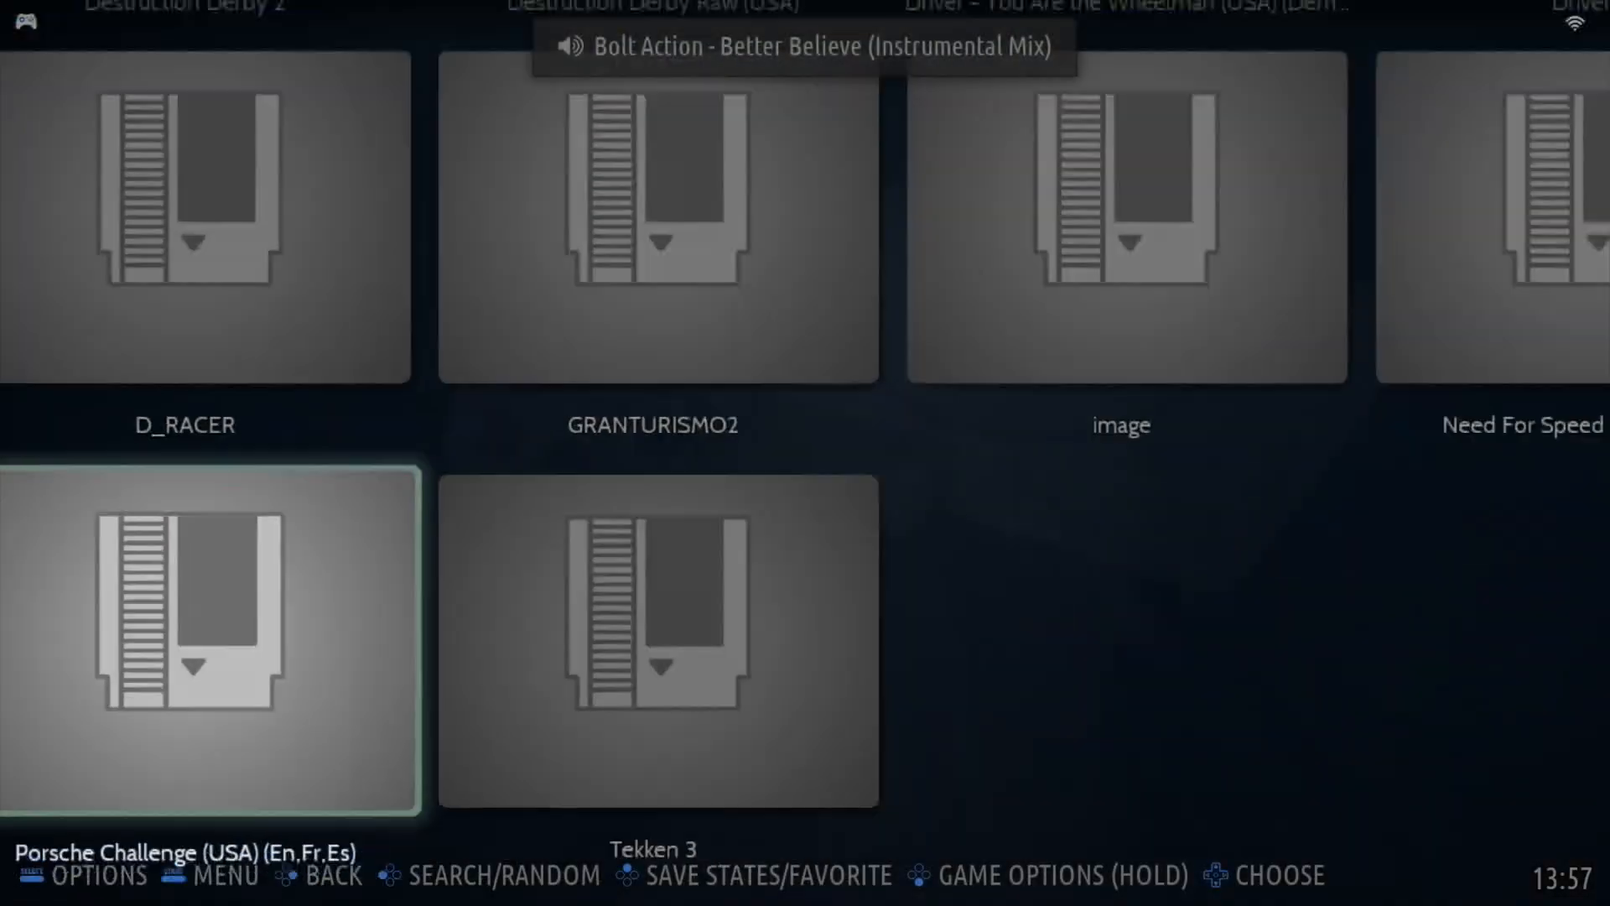
- Start the DOS title tomb in DOSBox Pure from MS-DOS, then leave it again
key("Escape")
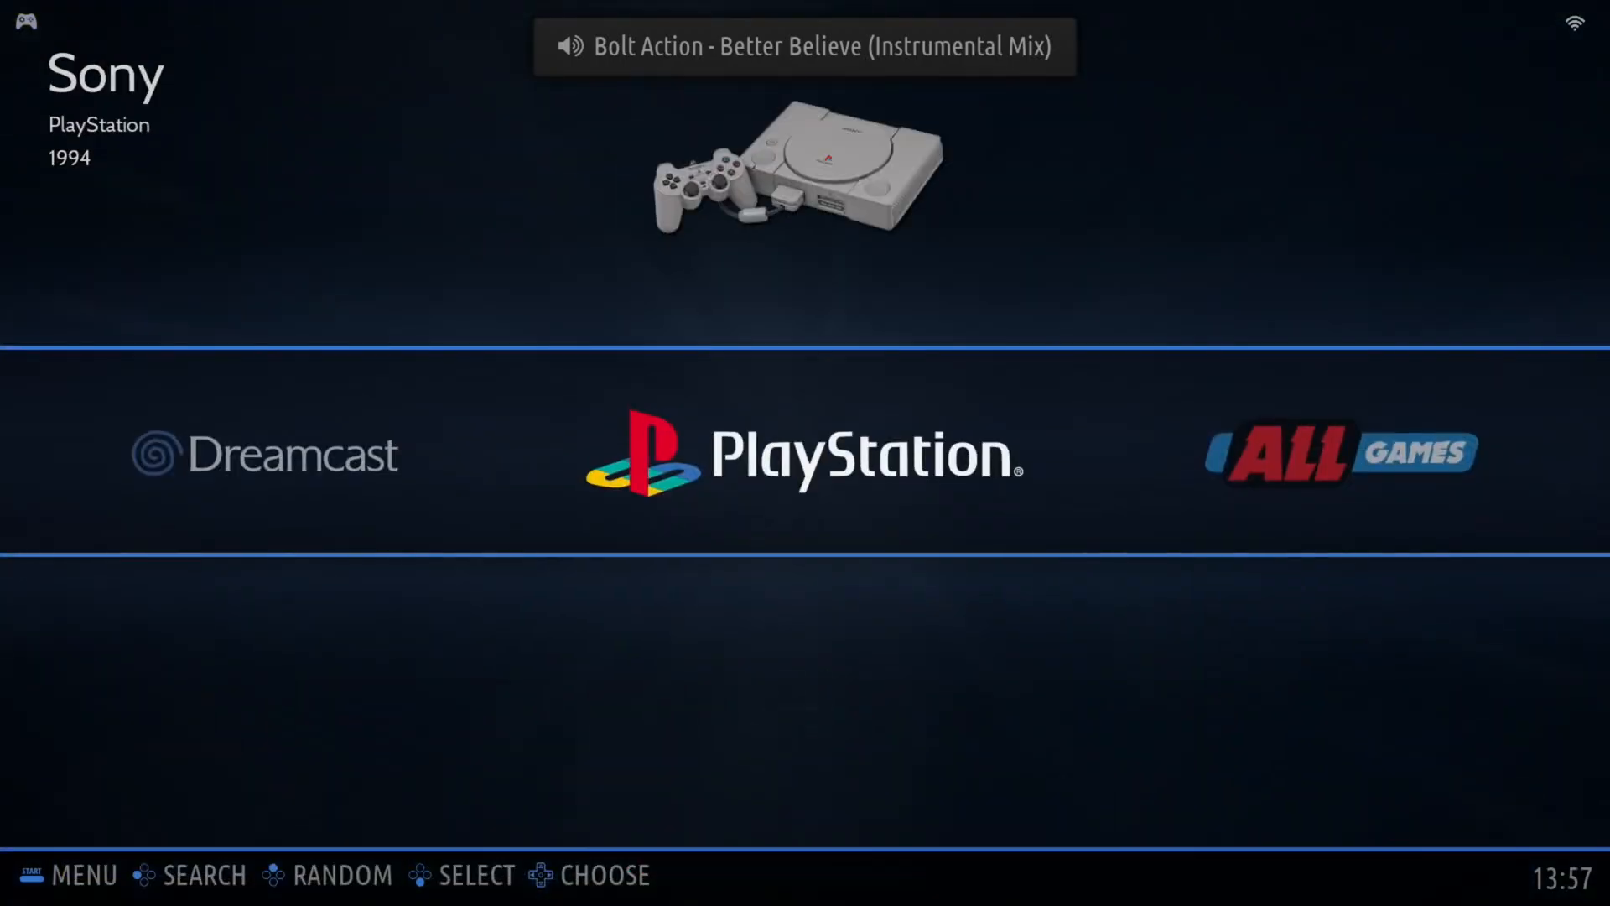
scroll("right", 3)
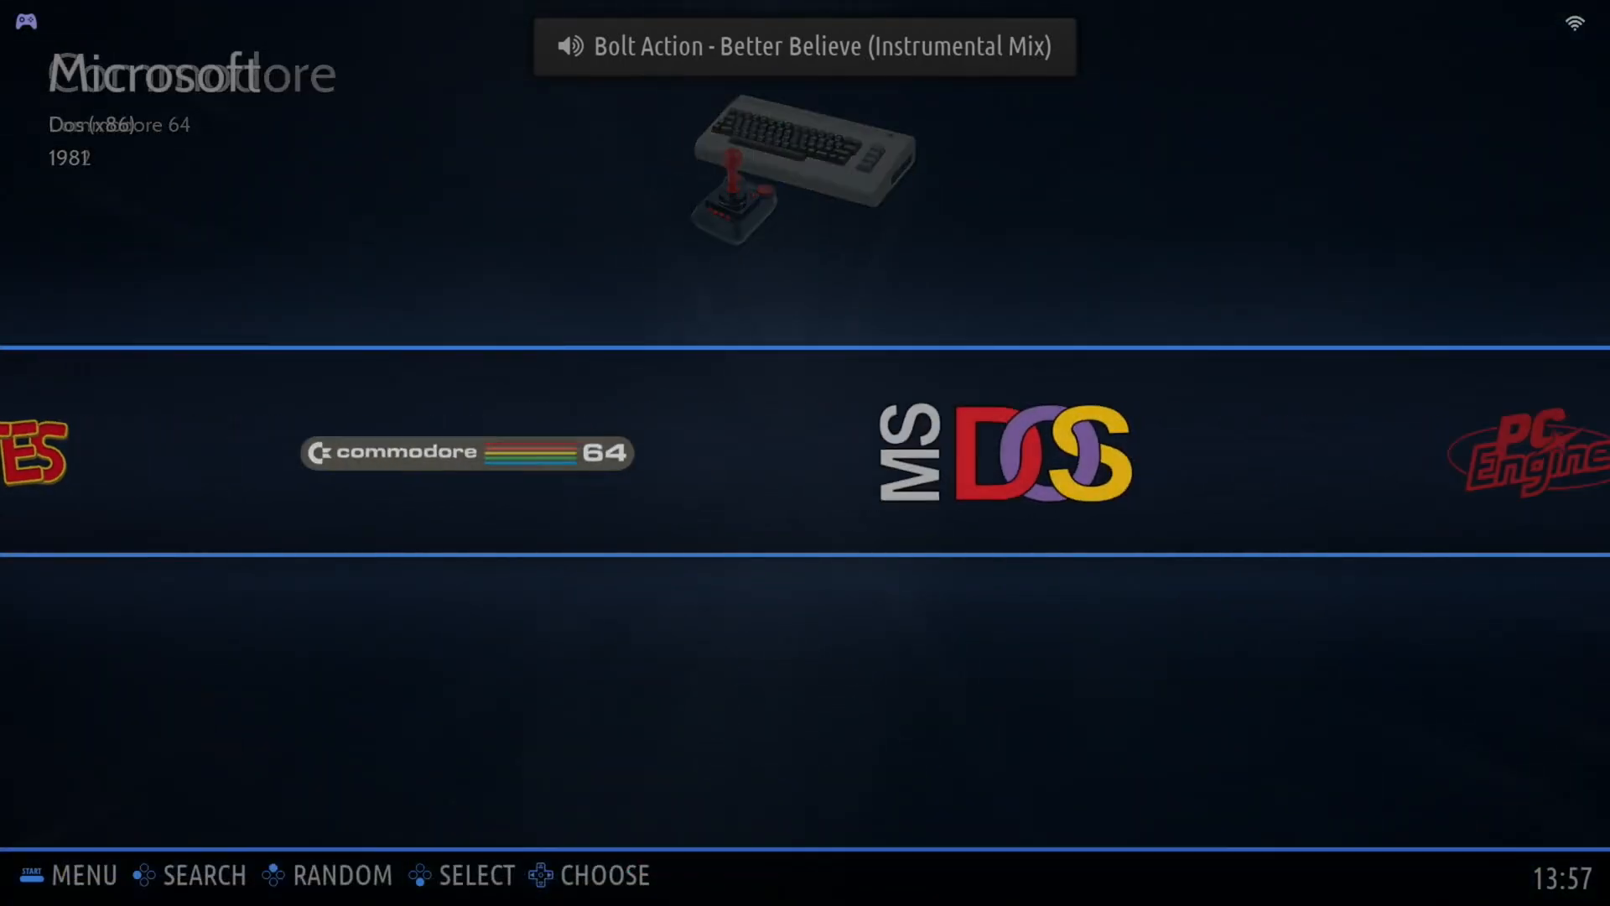
left_click(1004, 451)
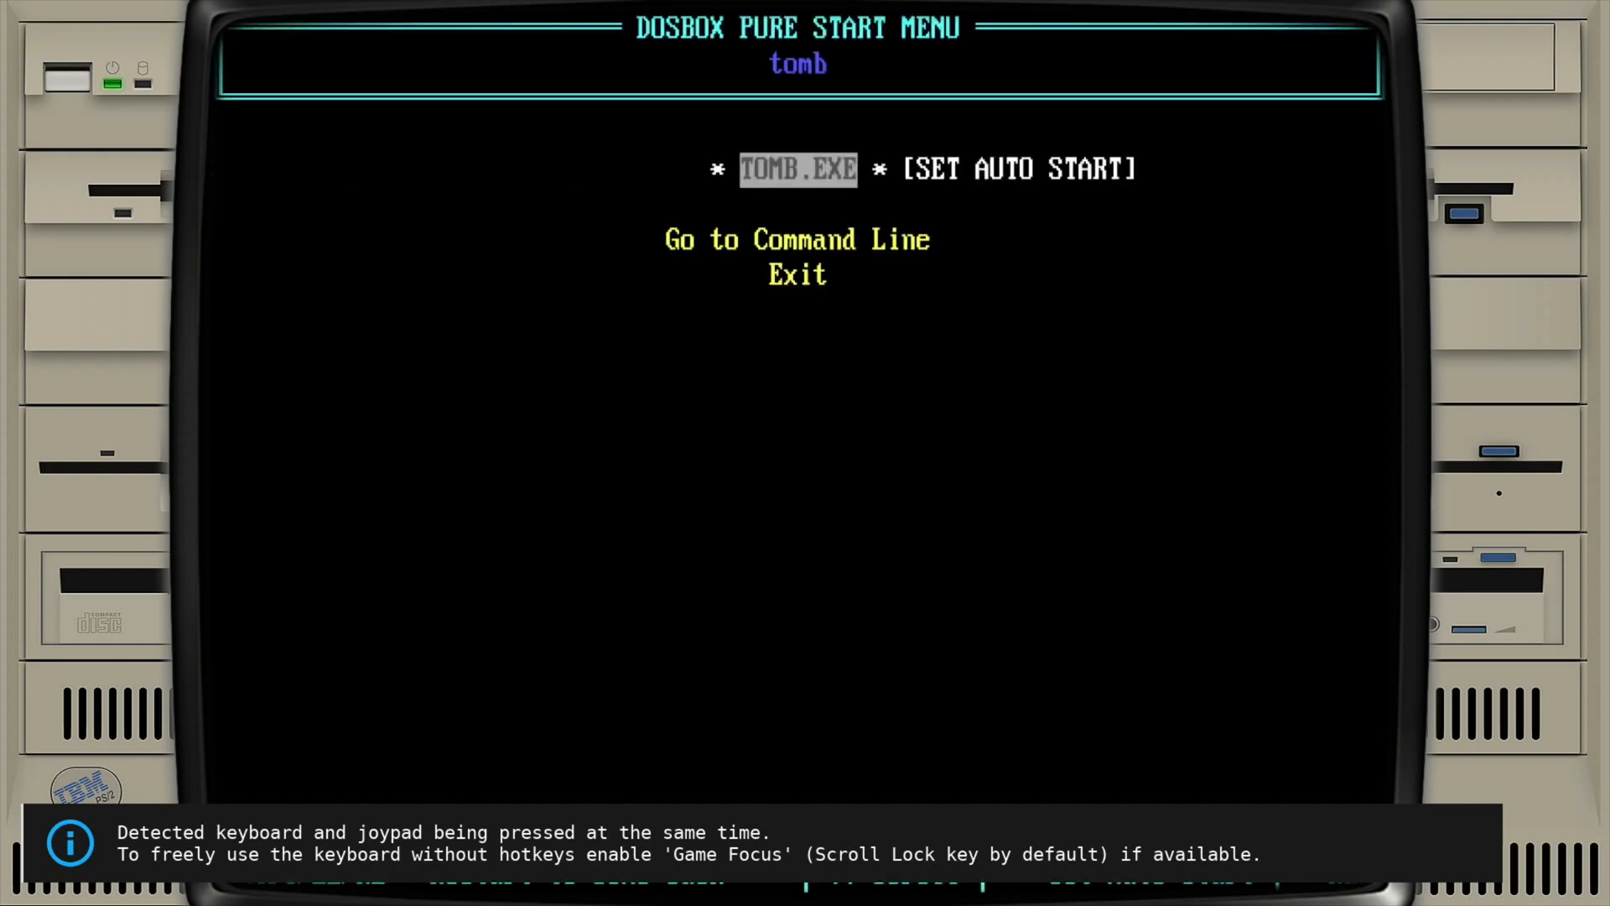
left_click(797, 168)
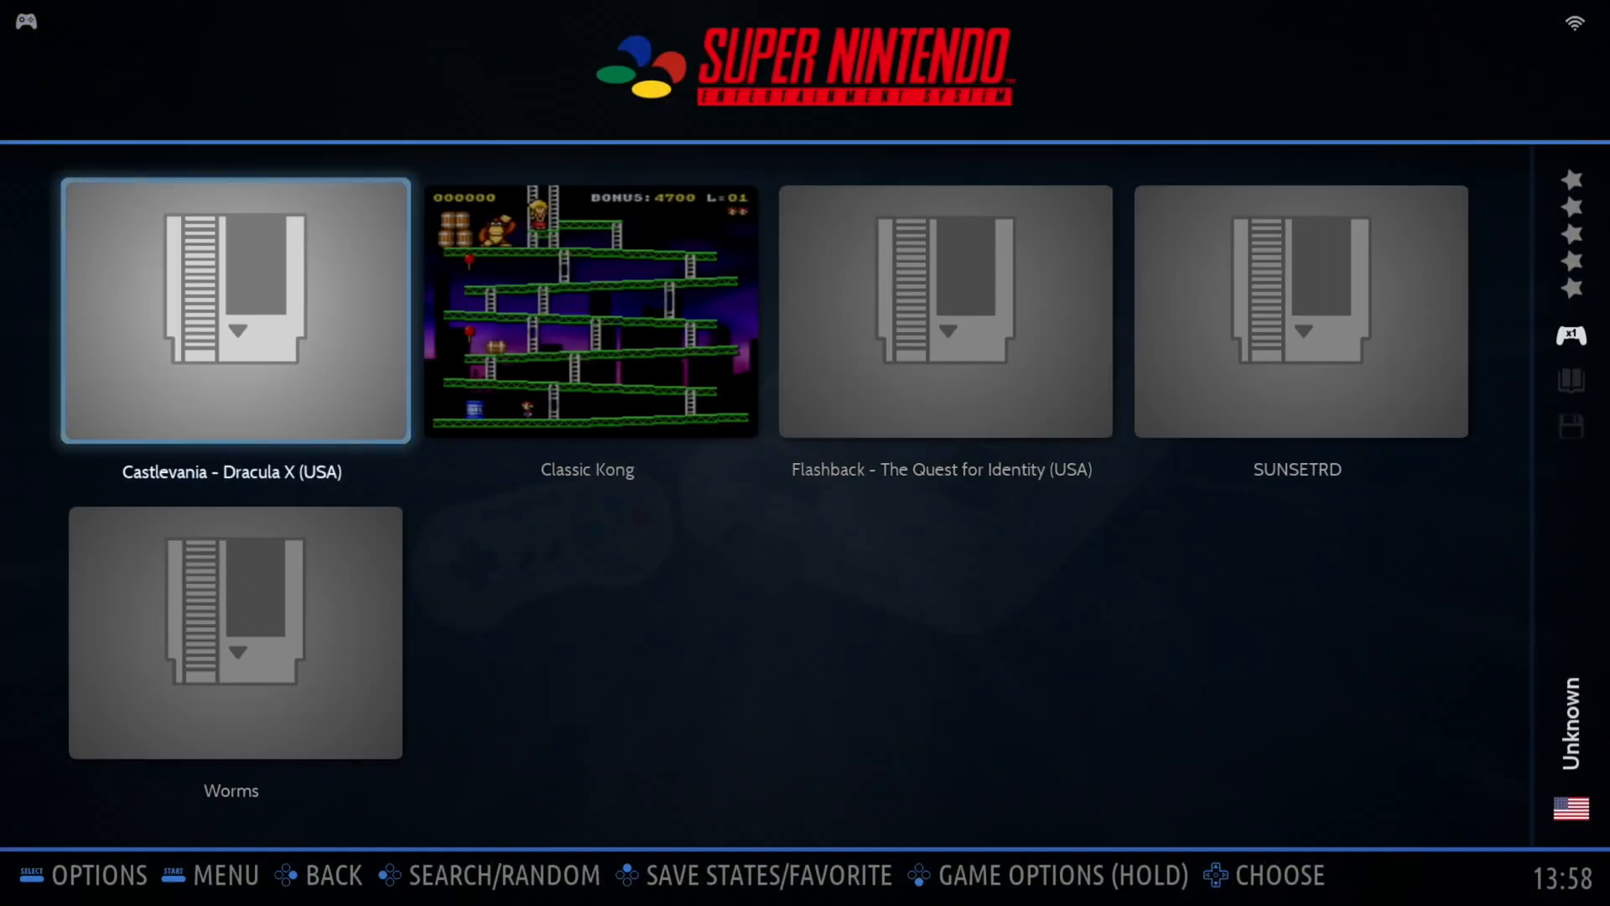
- Enter the Wii collection and launch Dave Mirra BMX Challenge
key("Right")
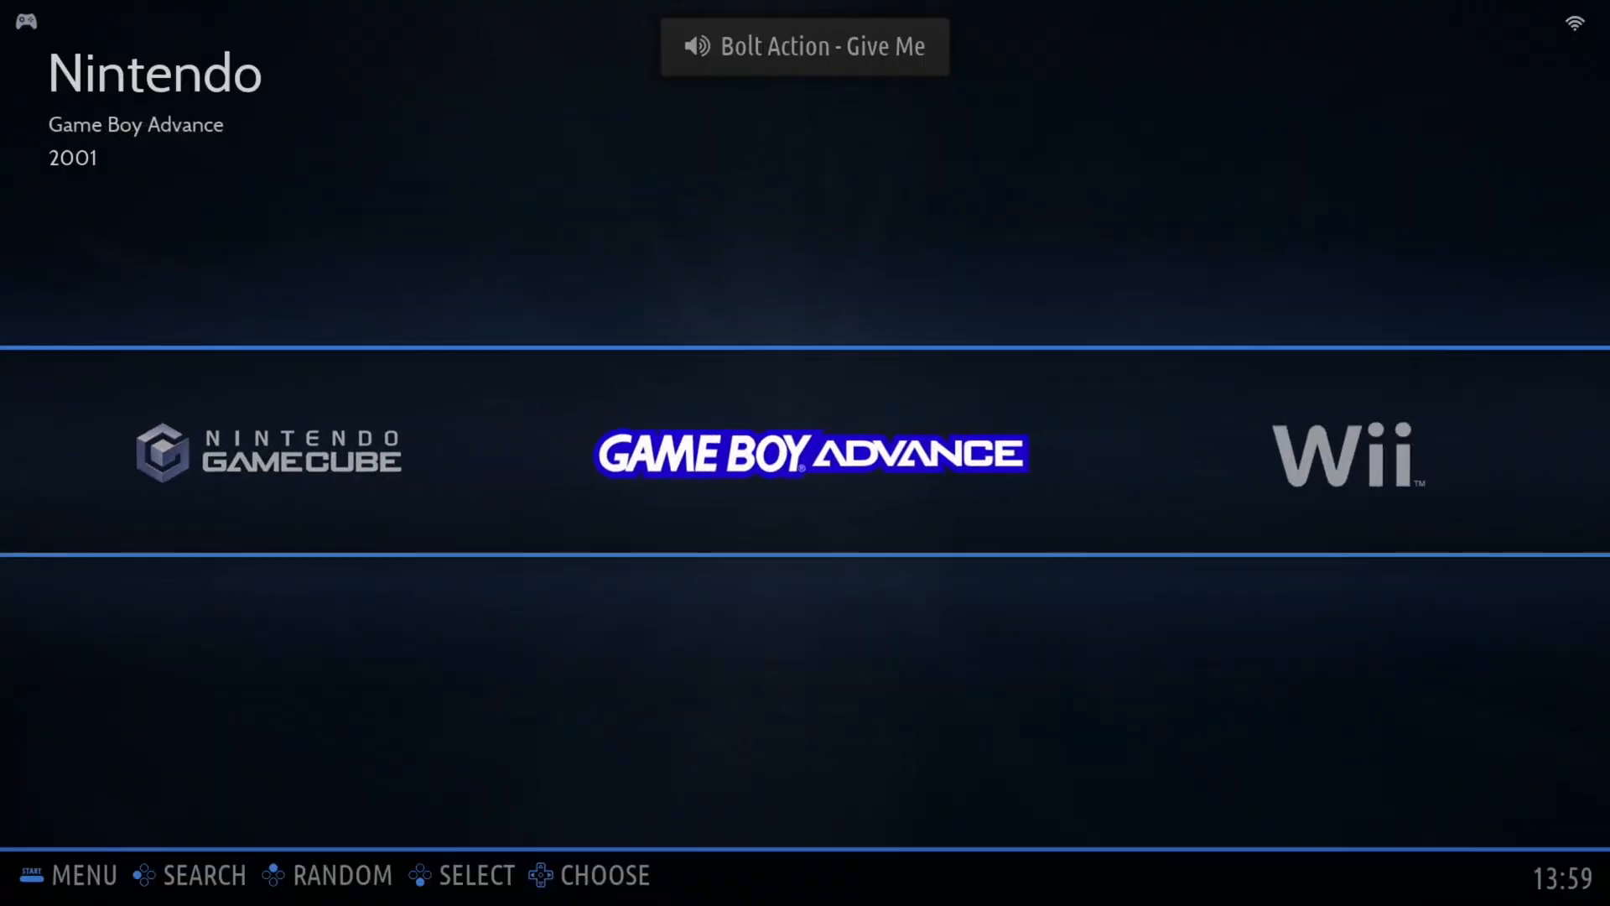
left_click(1345, 451)
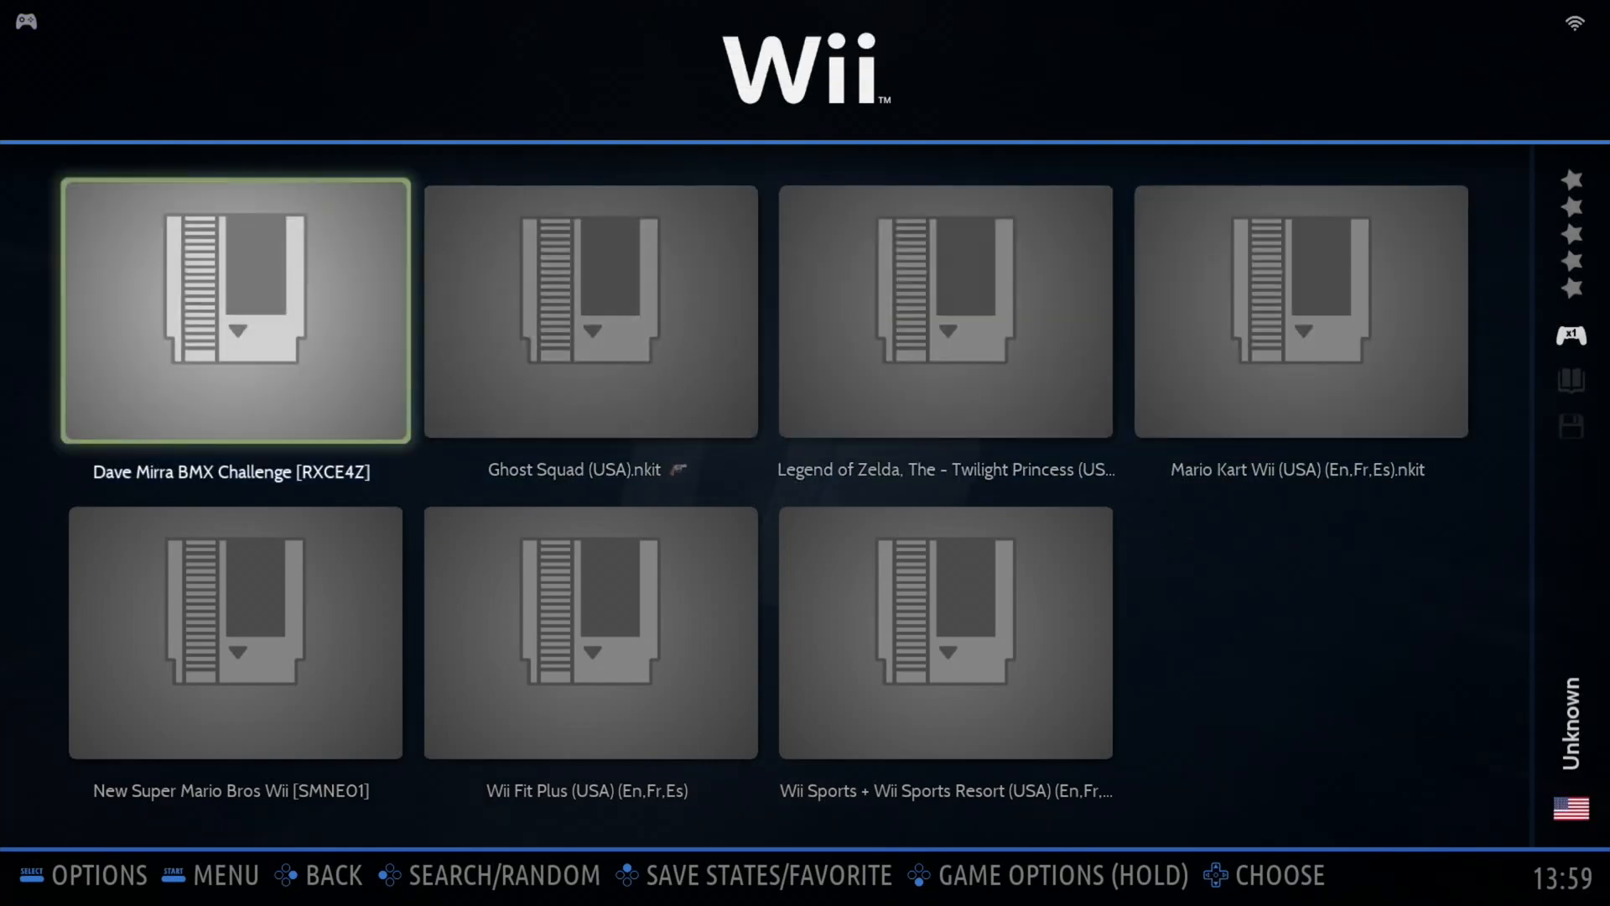
left_click(234, 312)
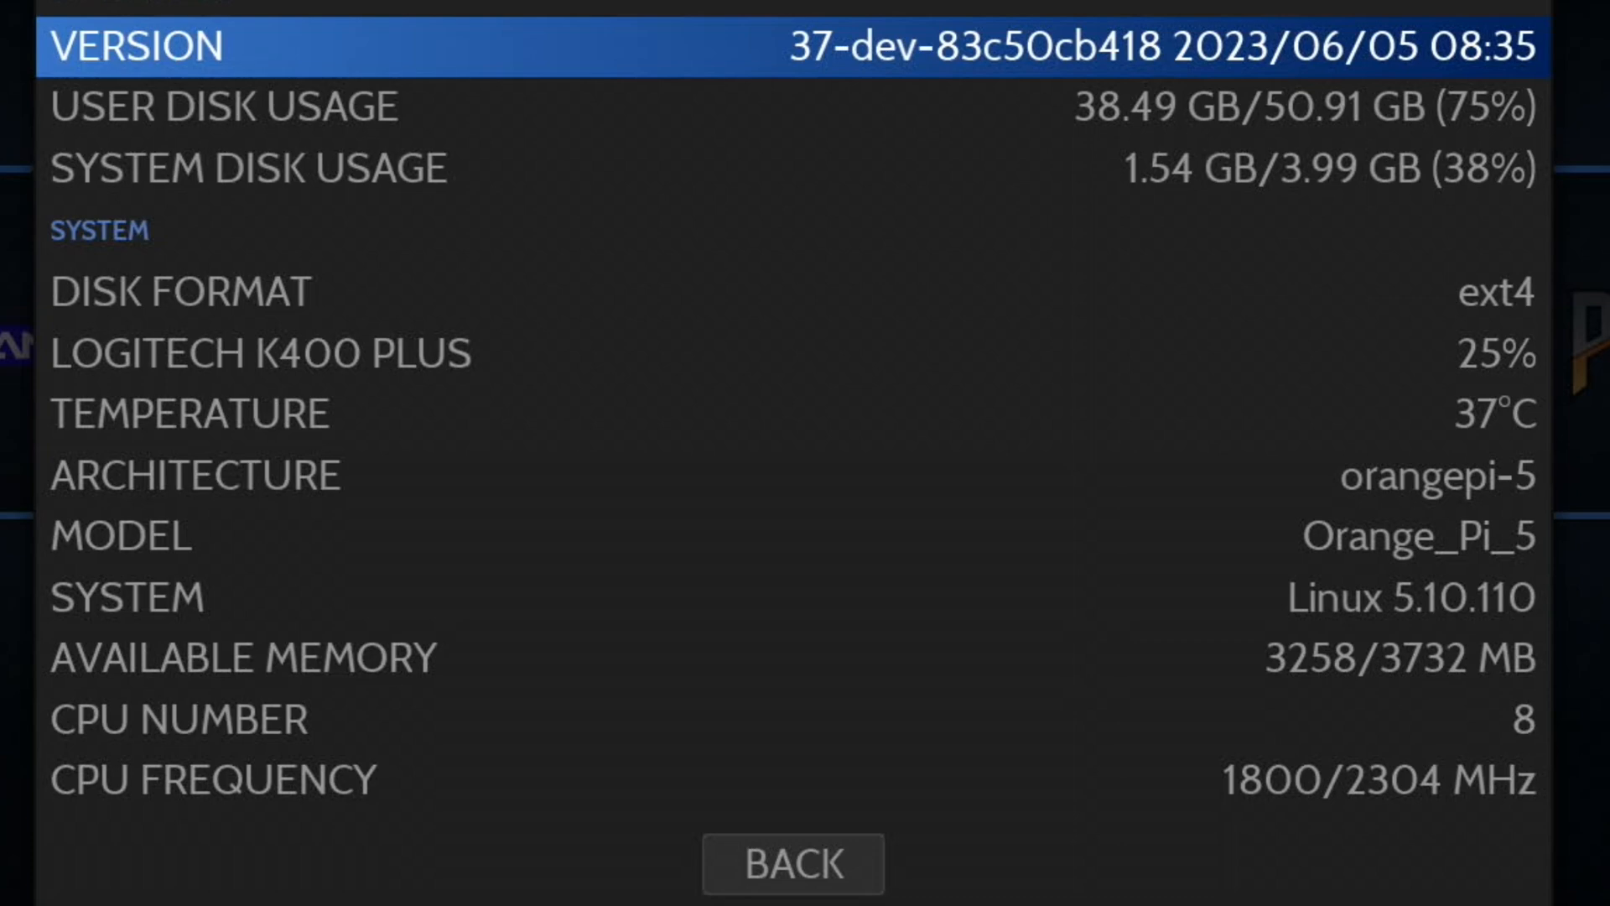
scroll("down", 3)
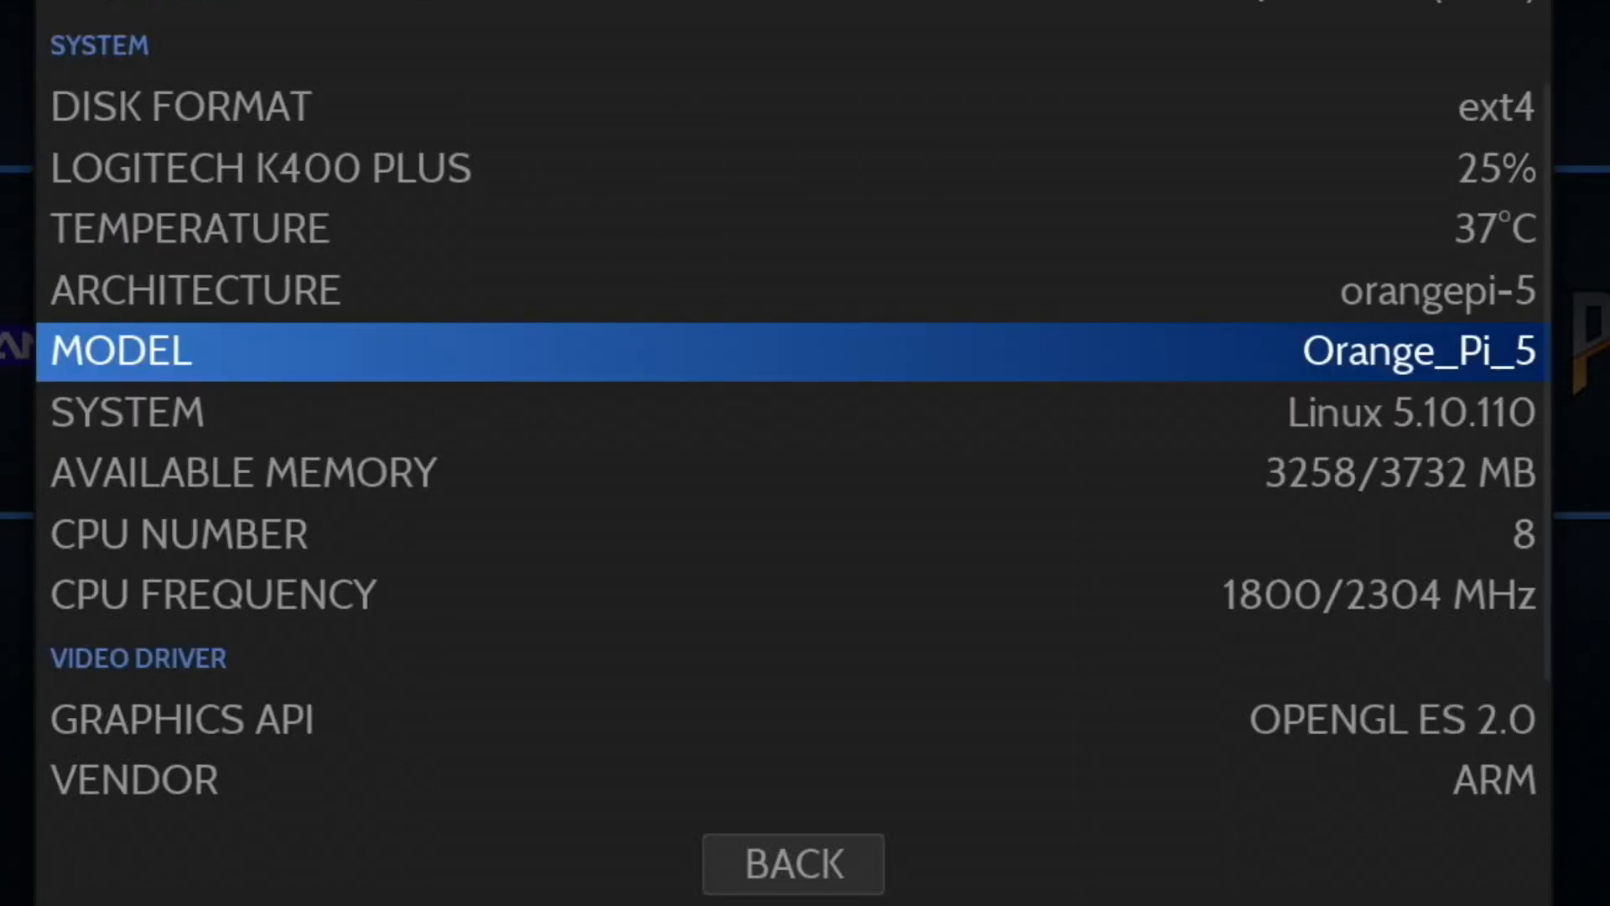
scroll("down", 3)
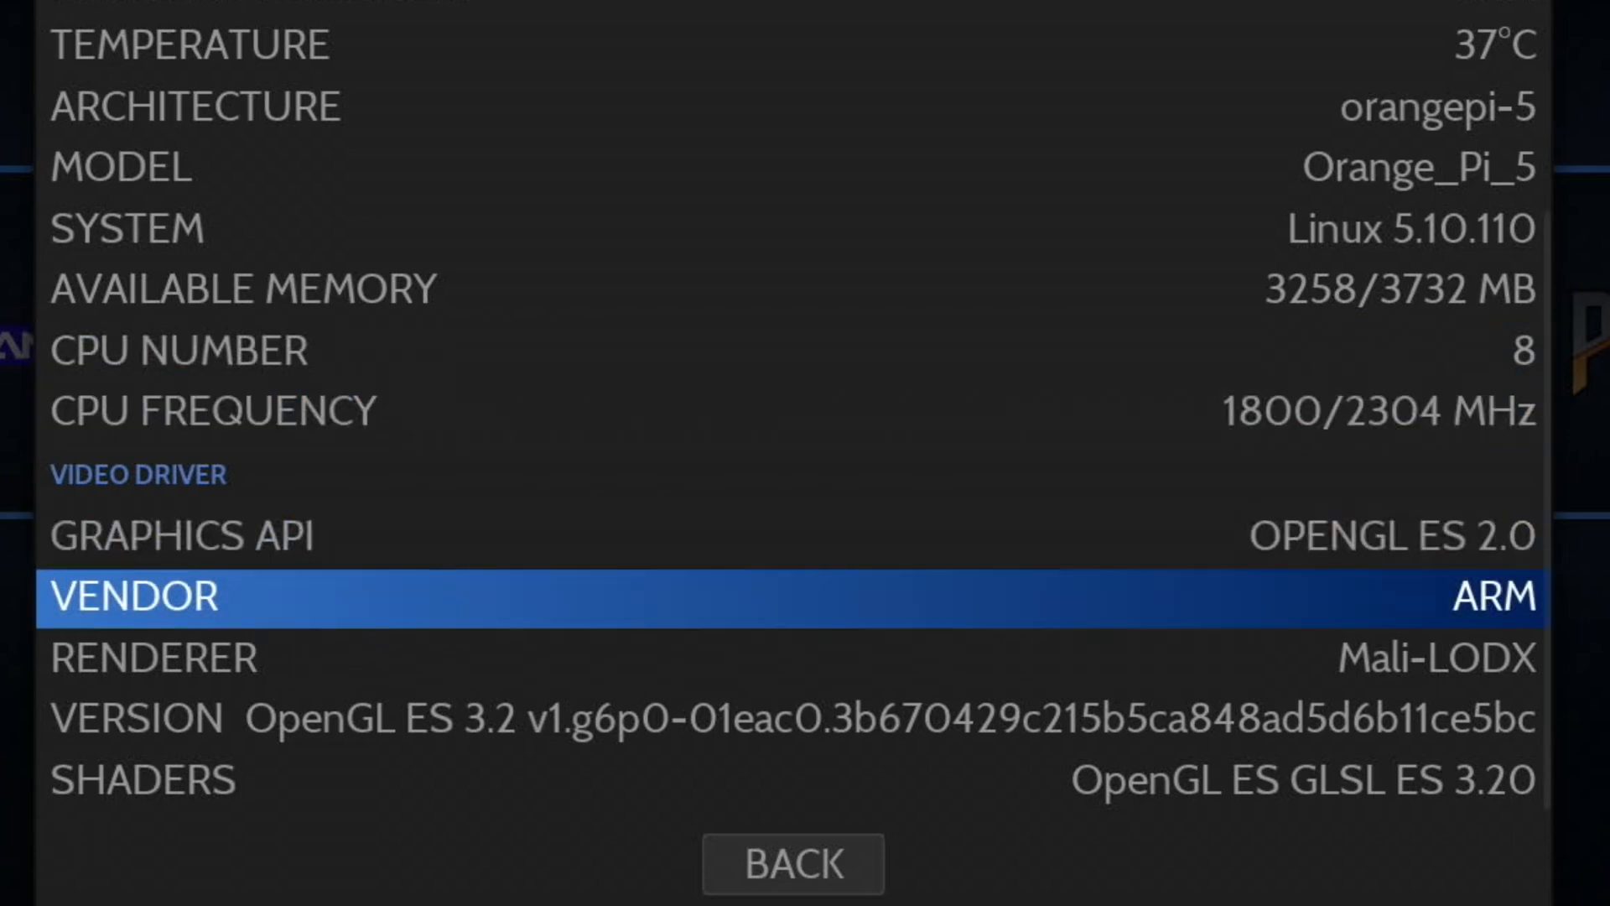
key("Up")
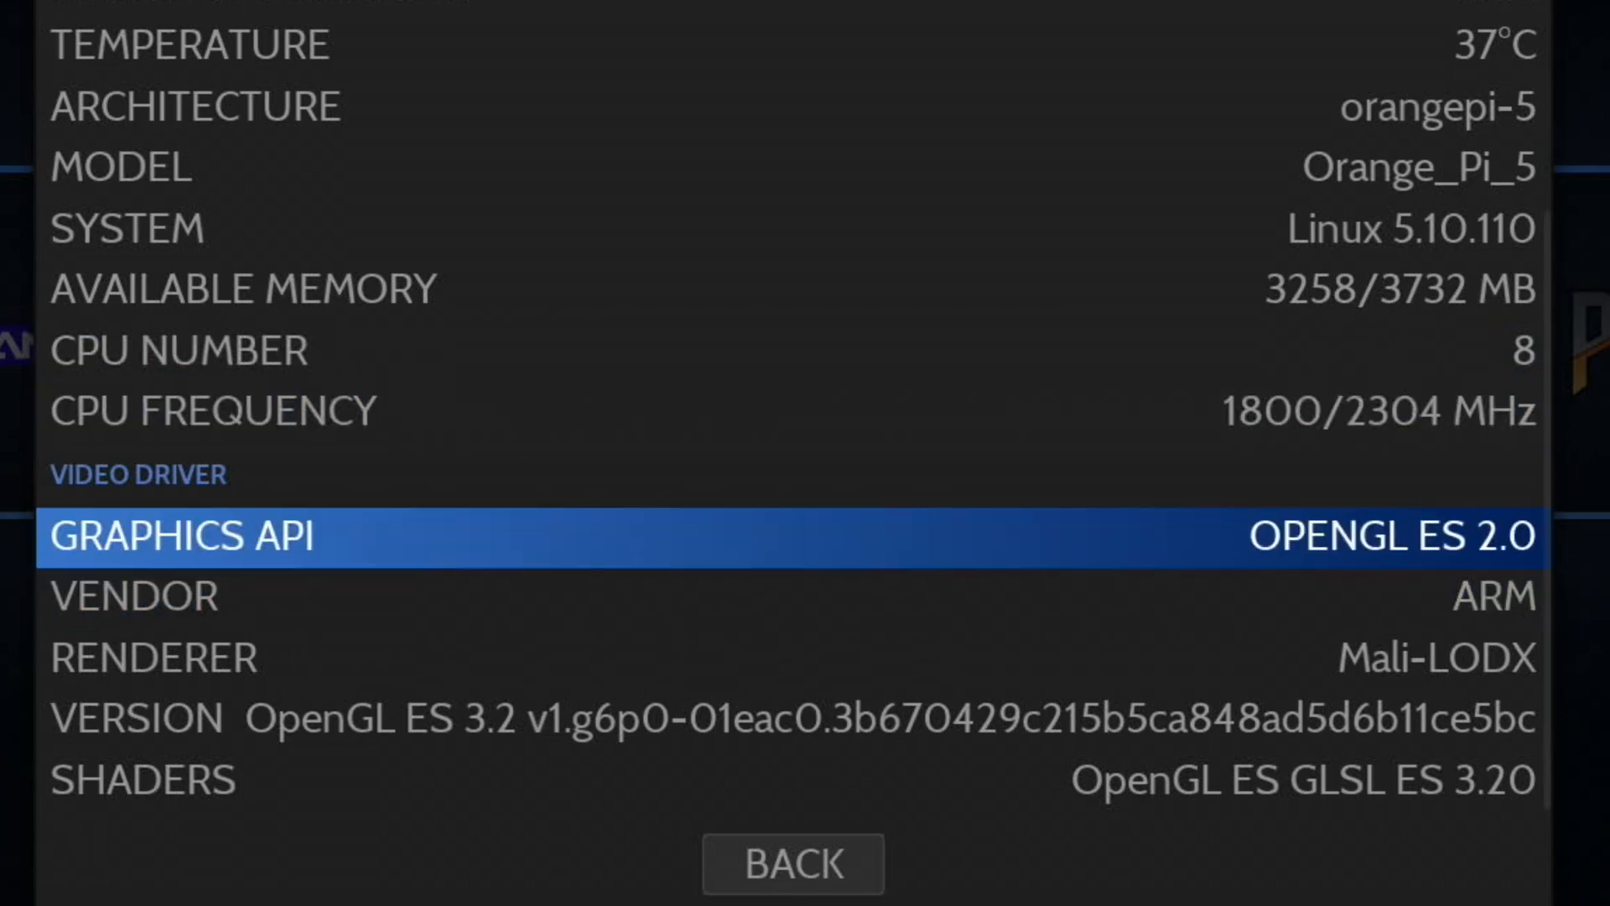
key("Down")
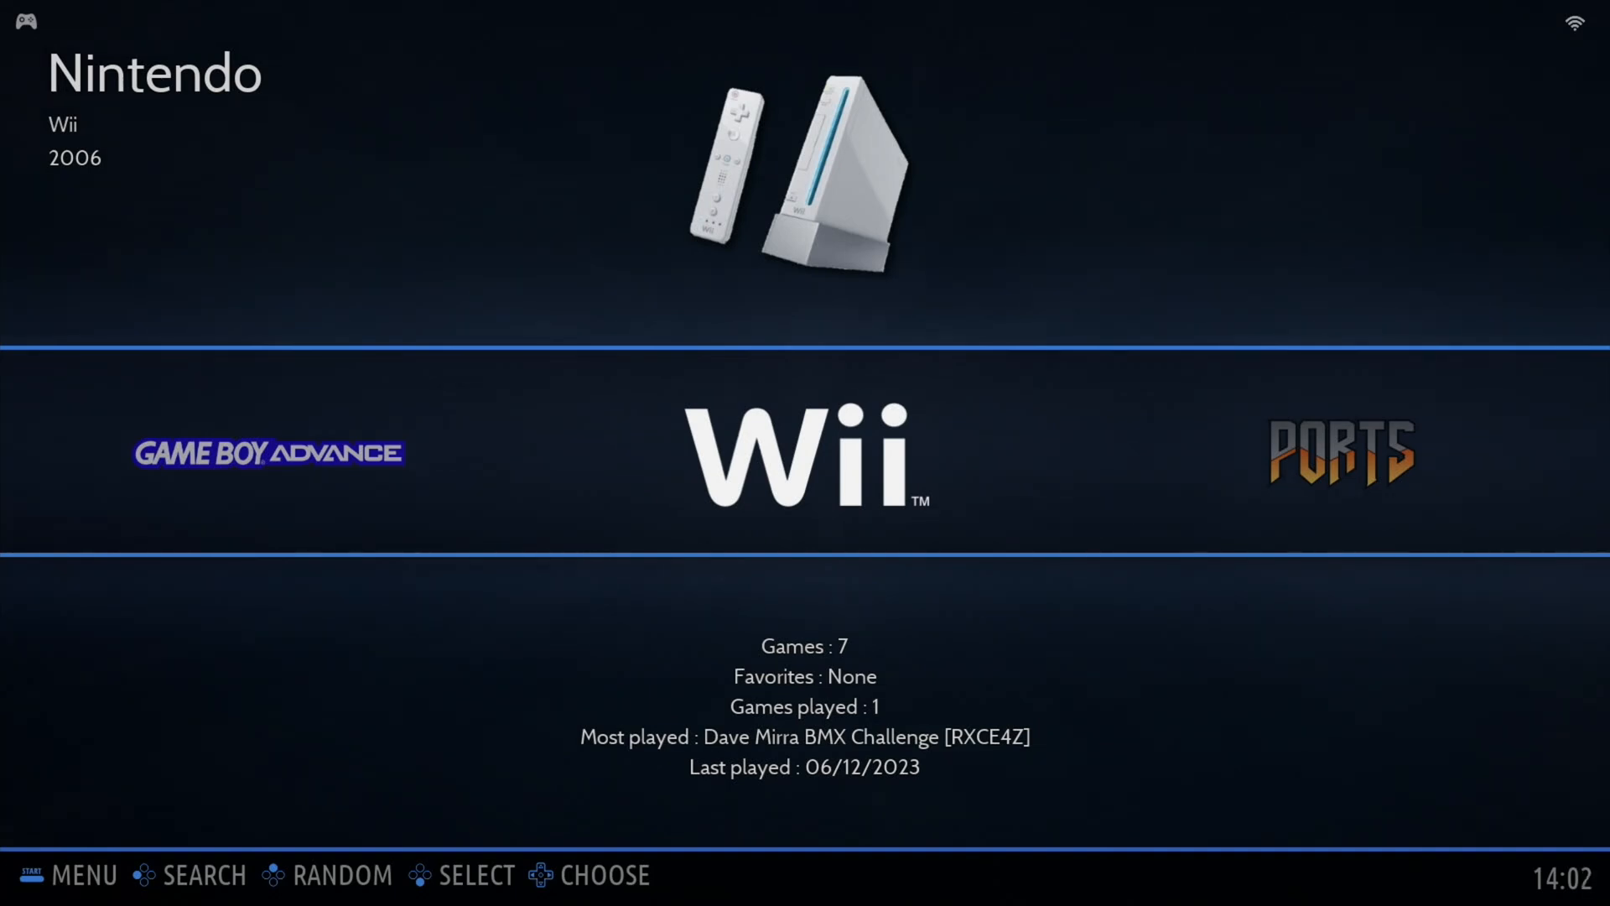
- Scroll the system carousel past Wii, Commodore 64 and Dreamcast to Ports
scroll("right", 3)
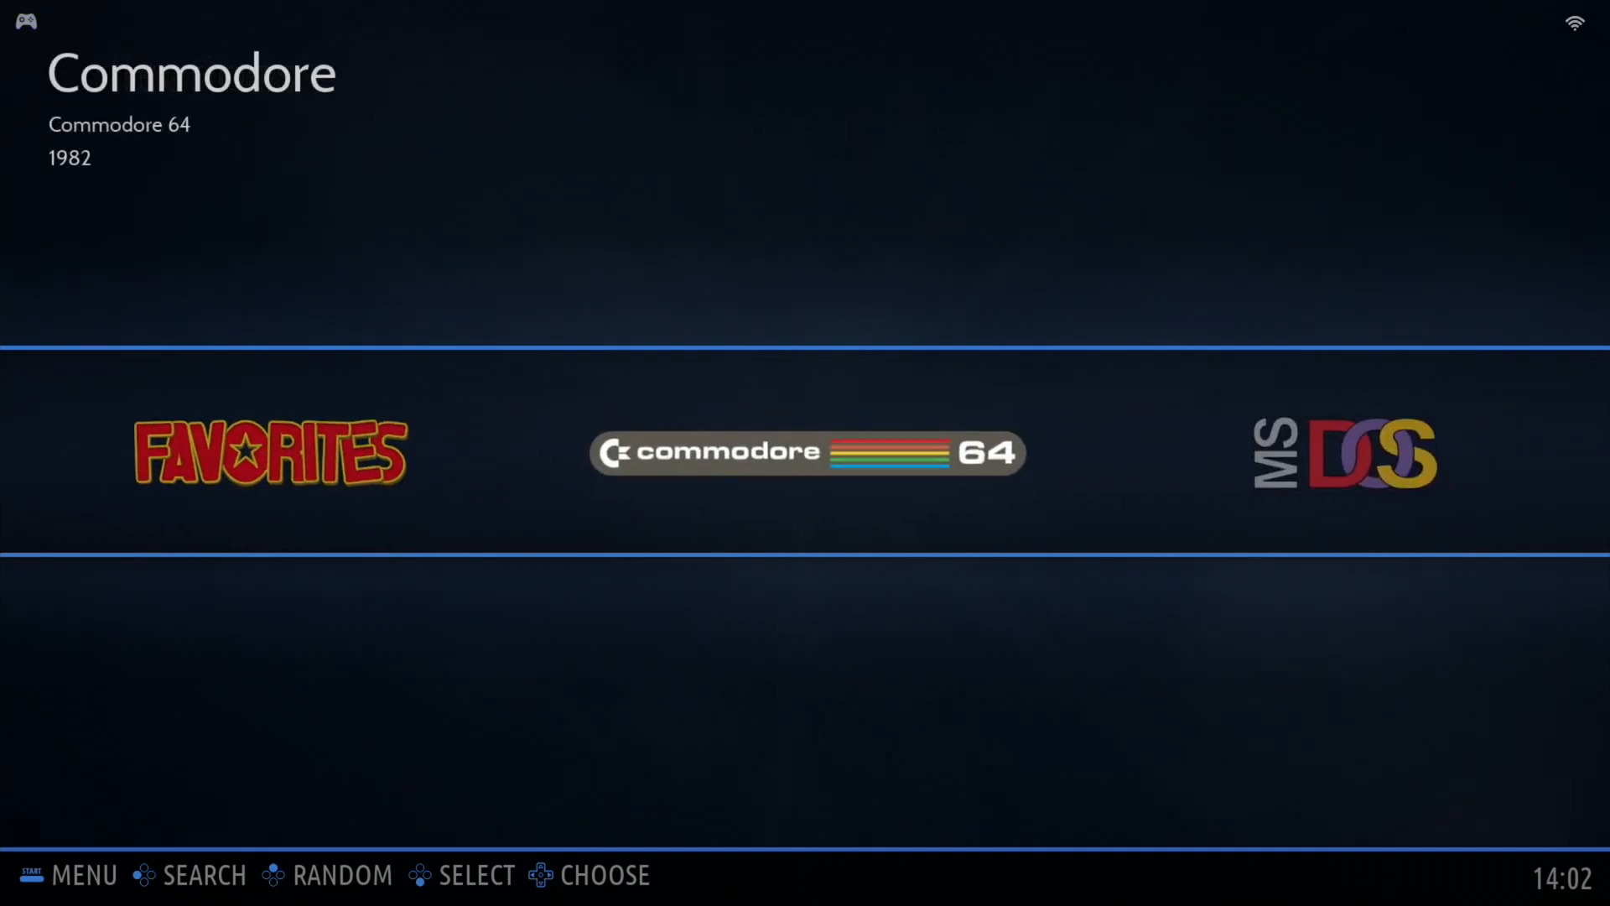
scroll("right", 3)
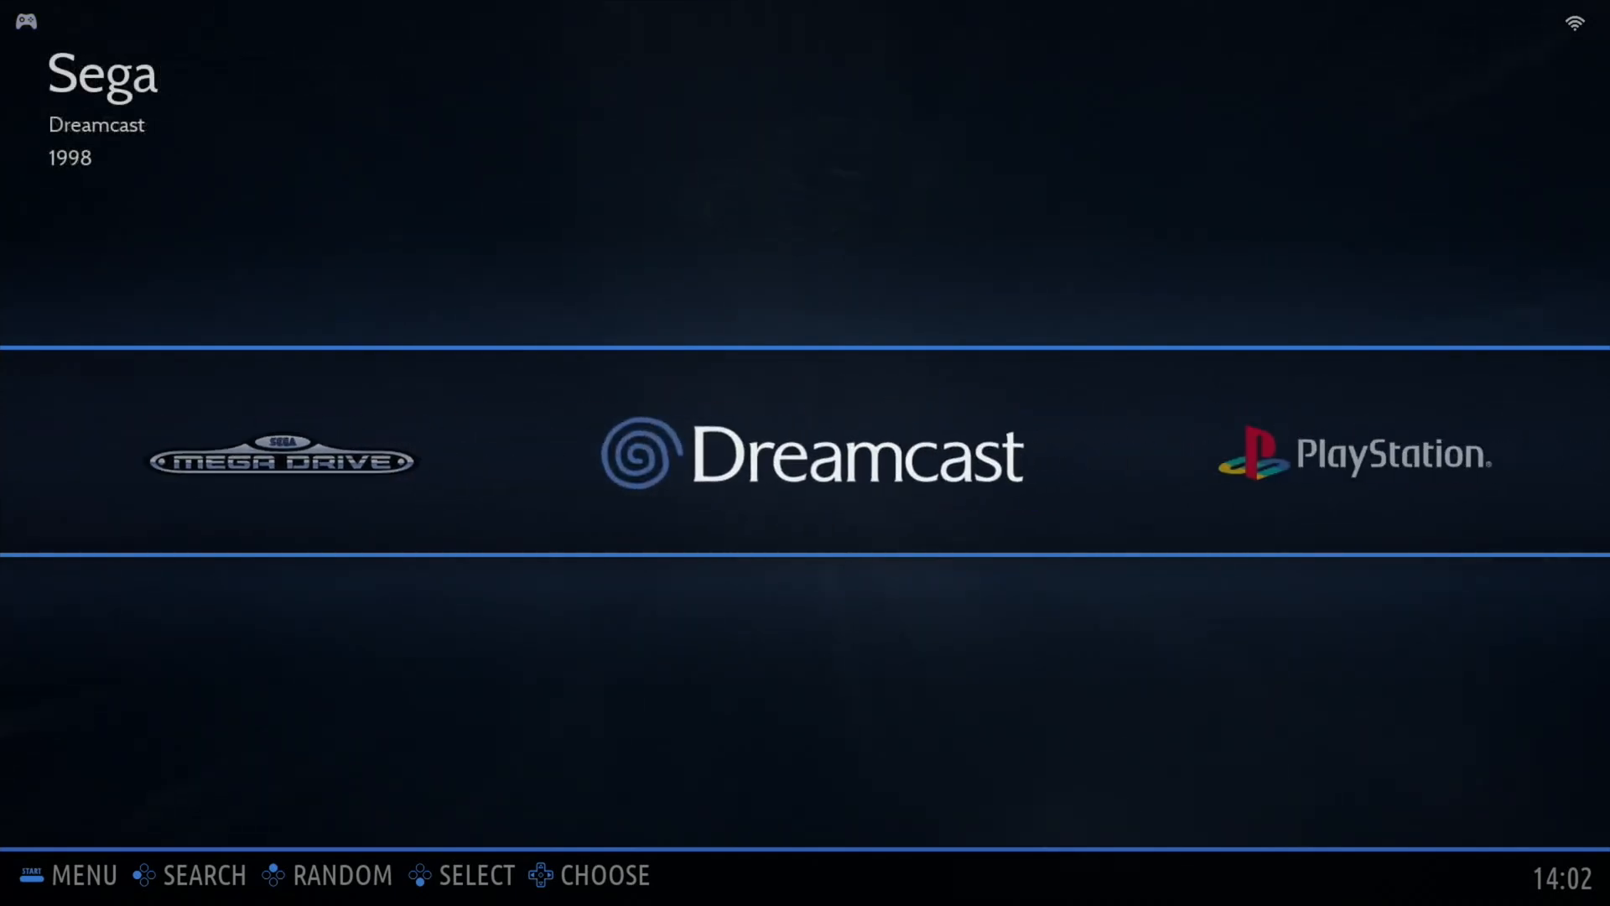
scroll("right", 3)
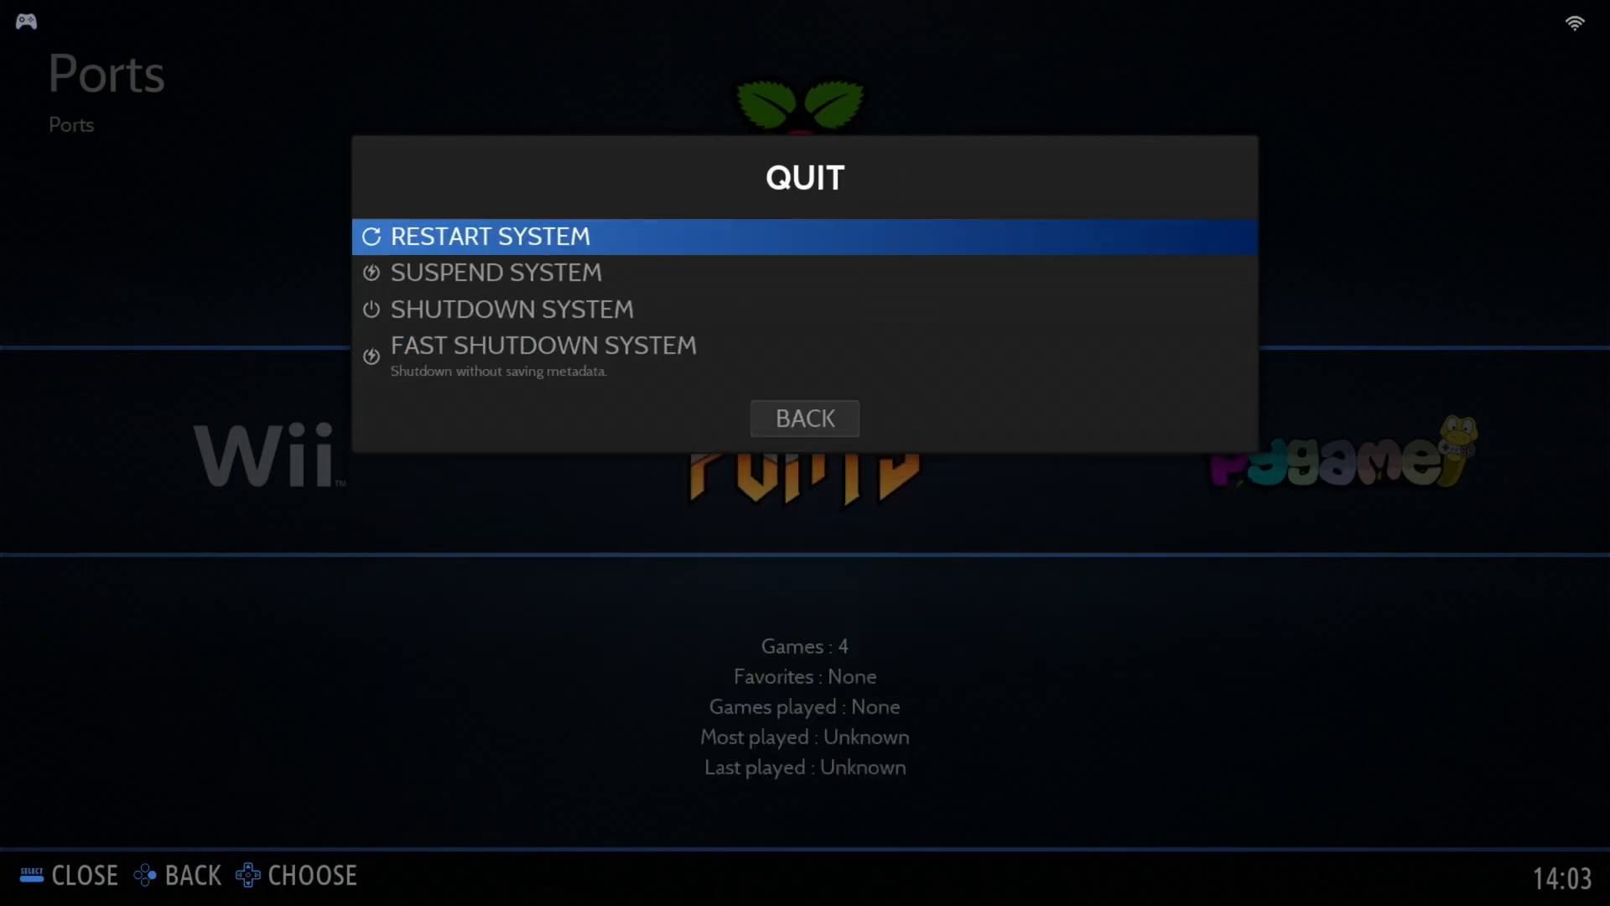
- Choose a restart/shutdown option to leave Batocera for the Ubuntu desktop
left_click(491, 237)
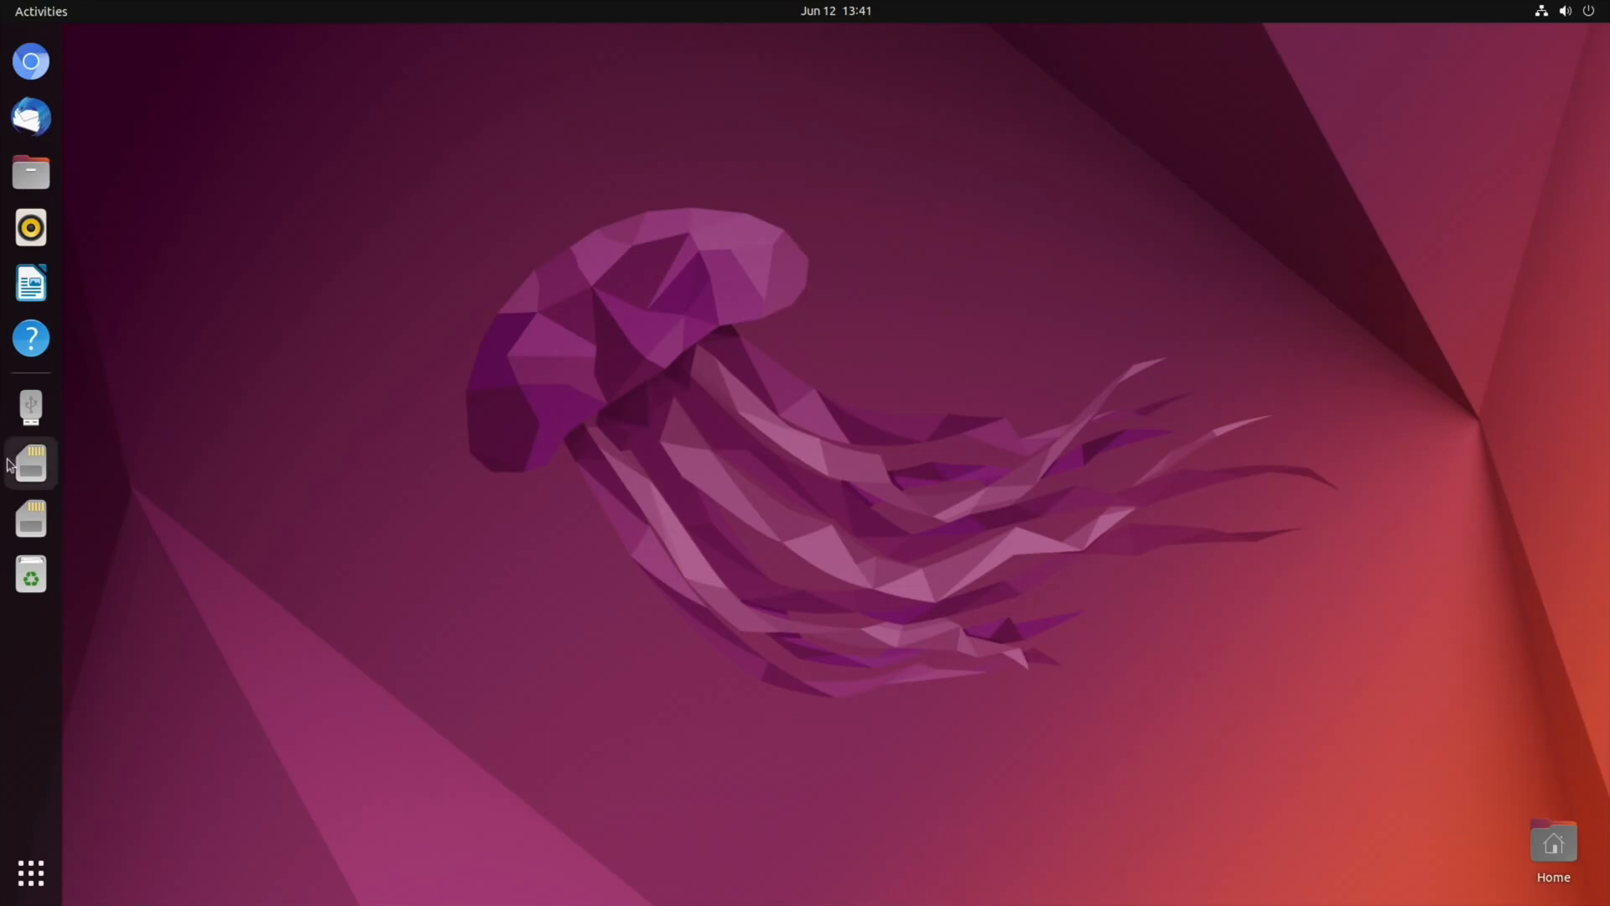
mouse_move(34, 463)
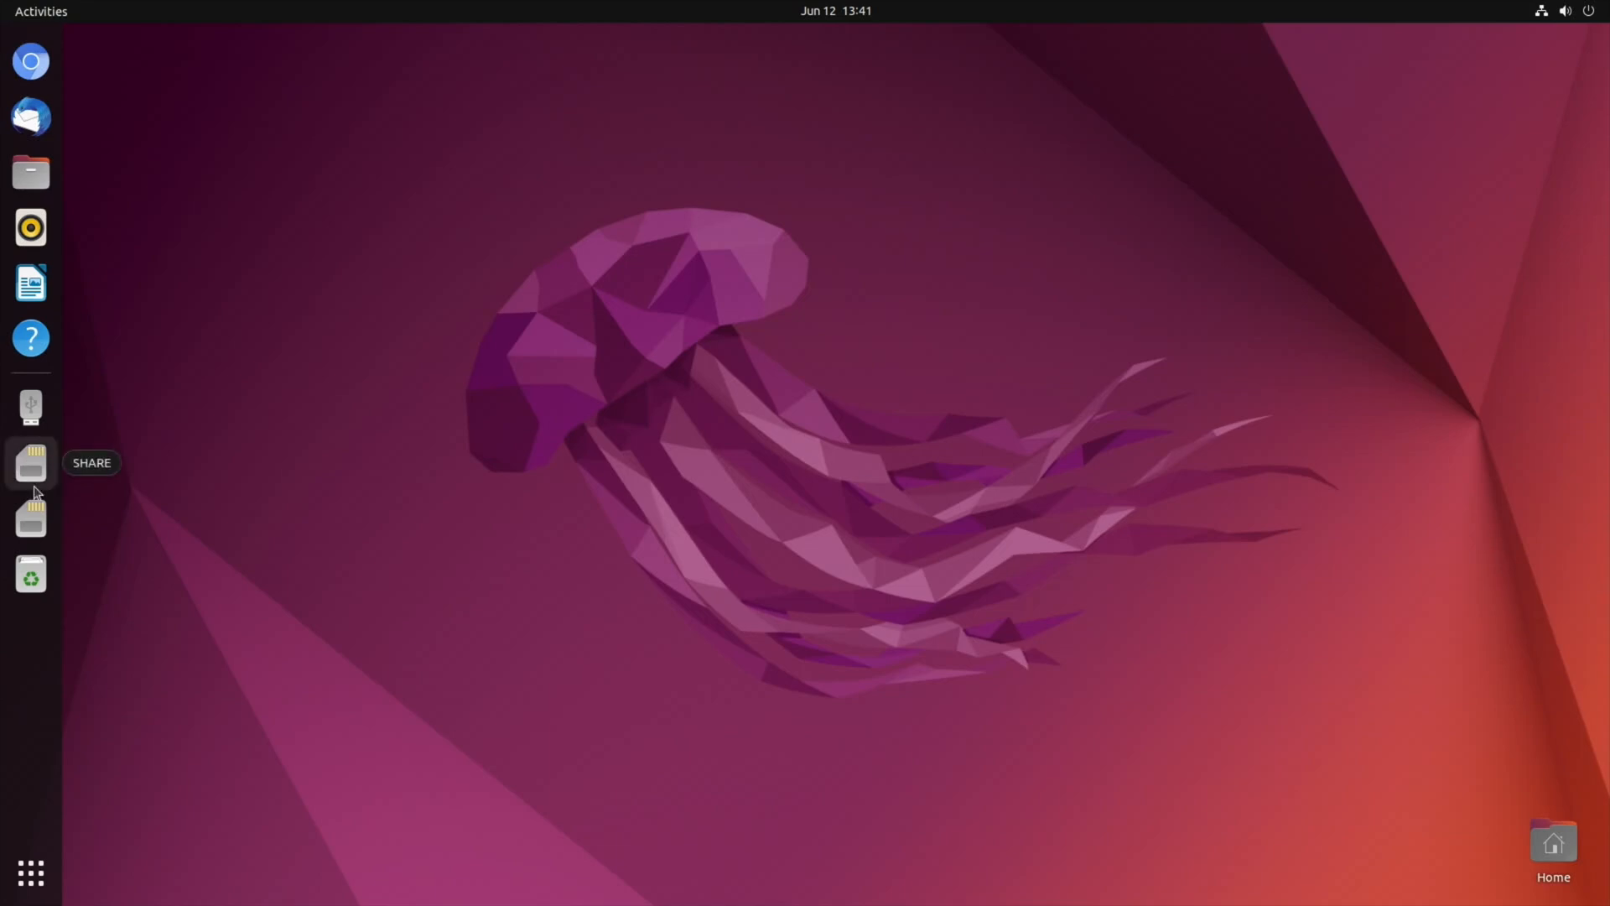
- Browse into the roms folder on the SHARE drive
left_click(30, 463)
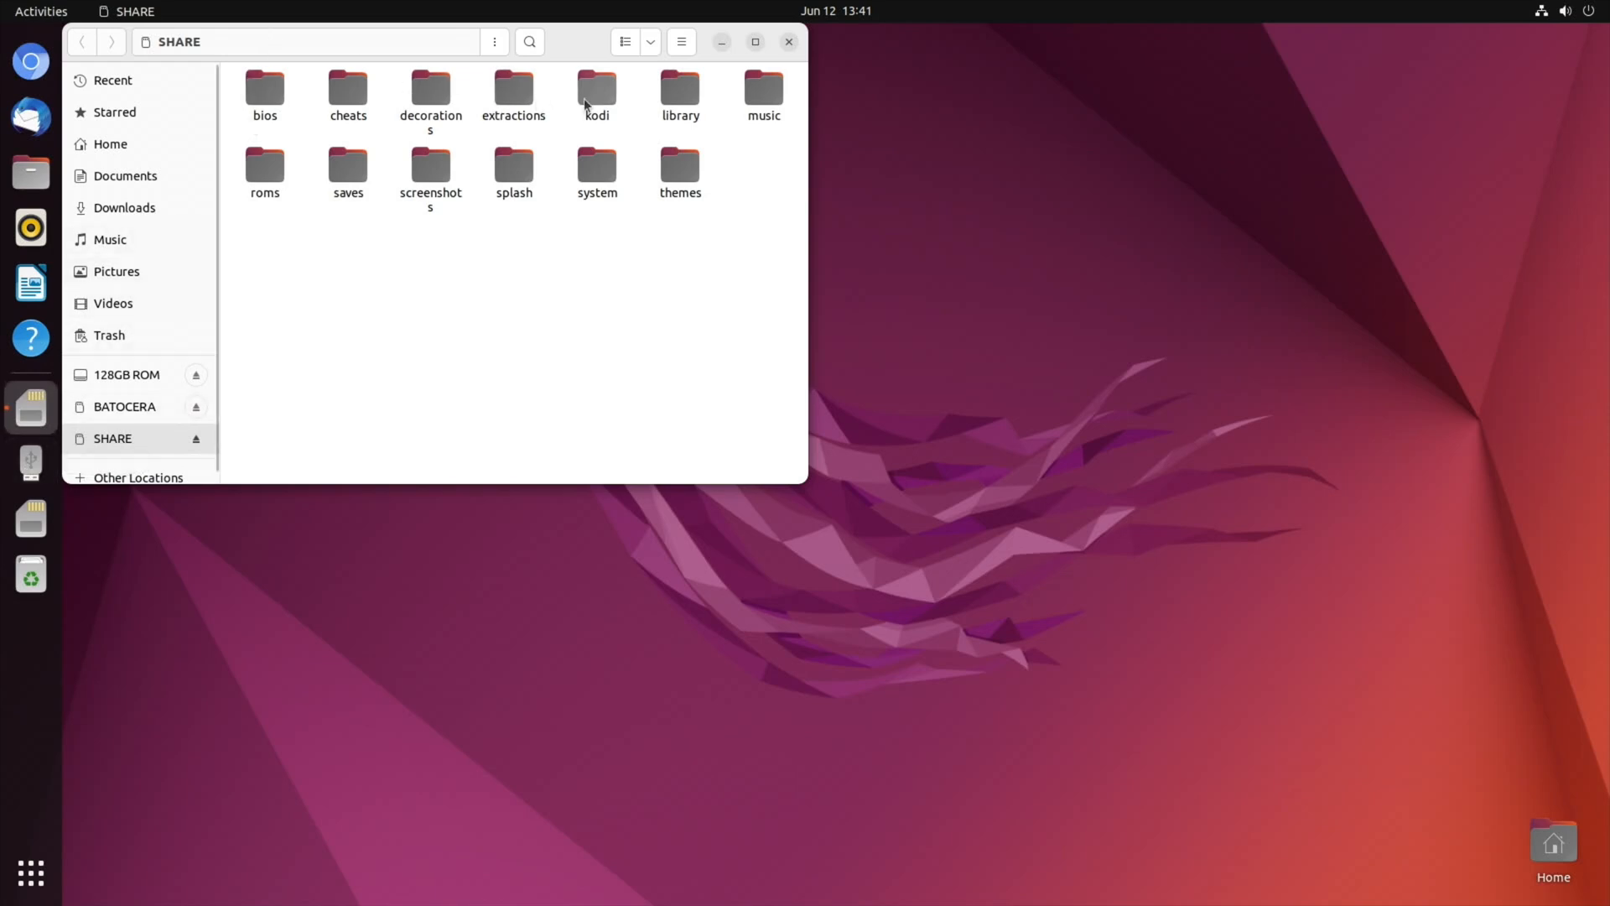
left_click(264, 166)
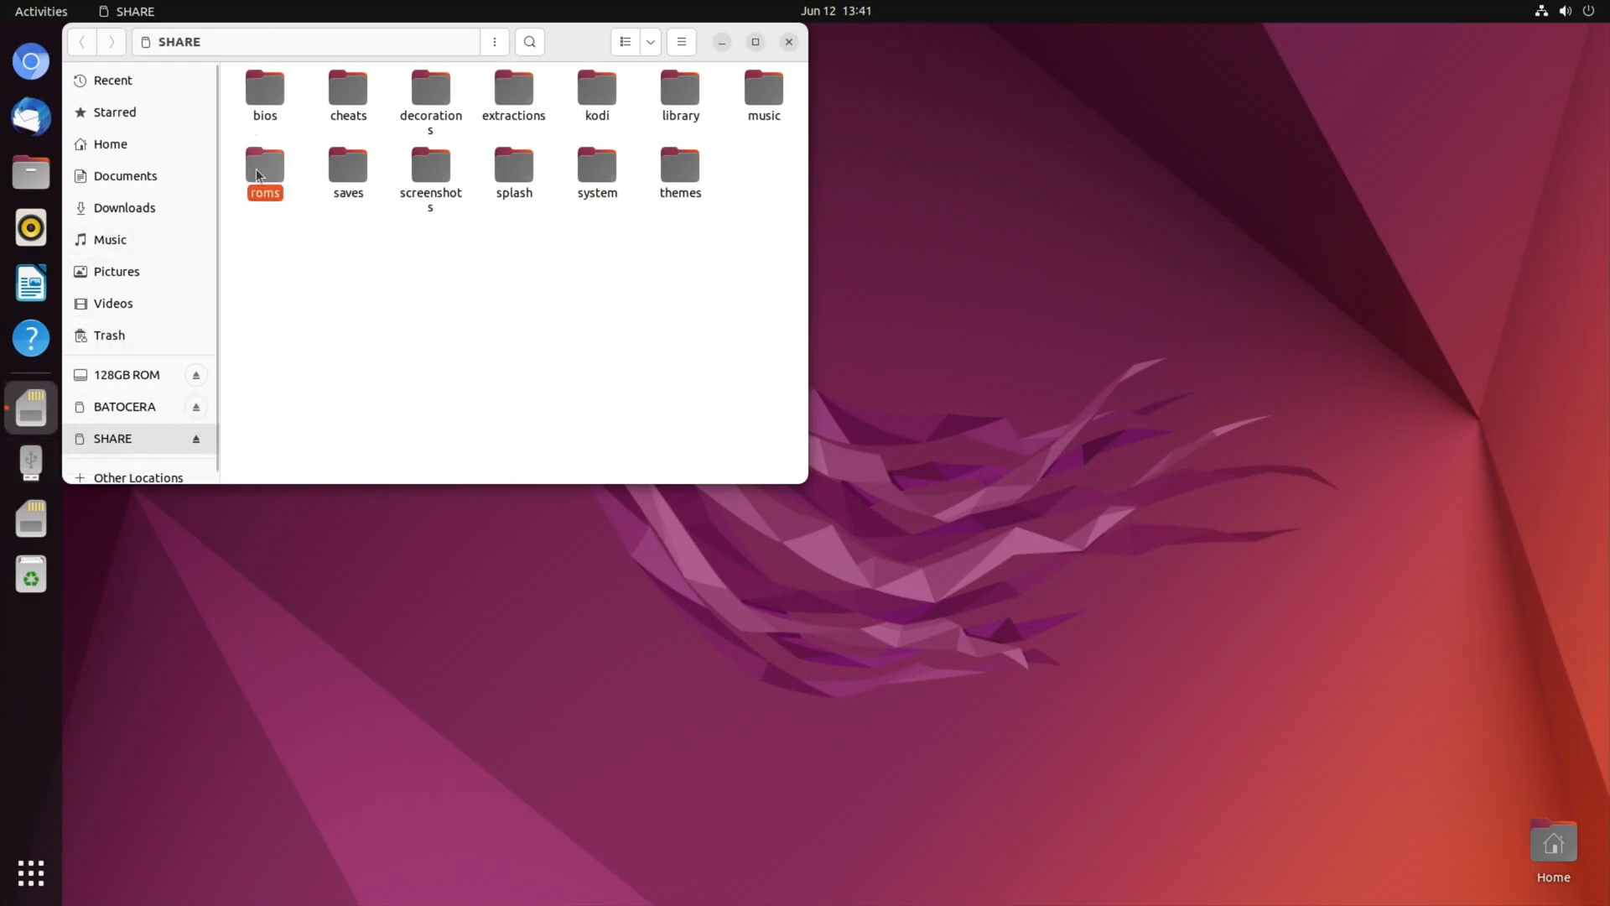
double_click(263, 166)
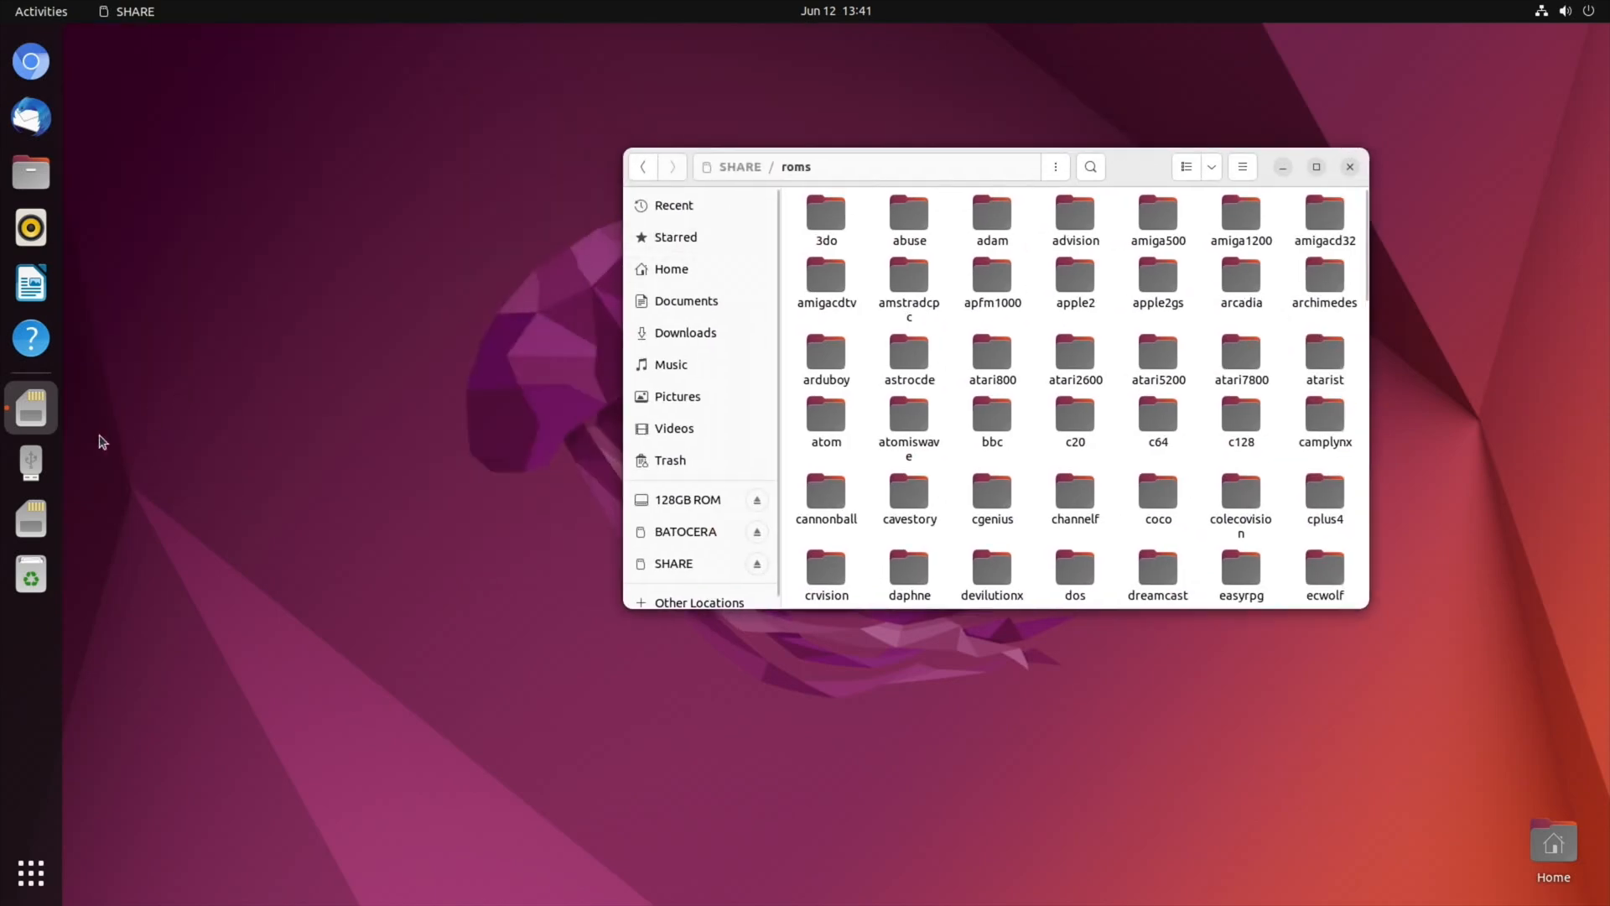
- Browse the 128GB ROM drive into retropie-mount > roms > gba to list the GBA game zips
left_click(687, 500)
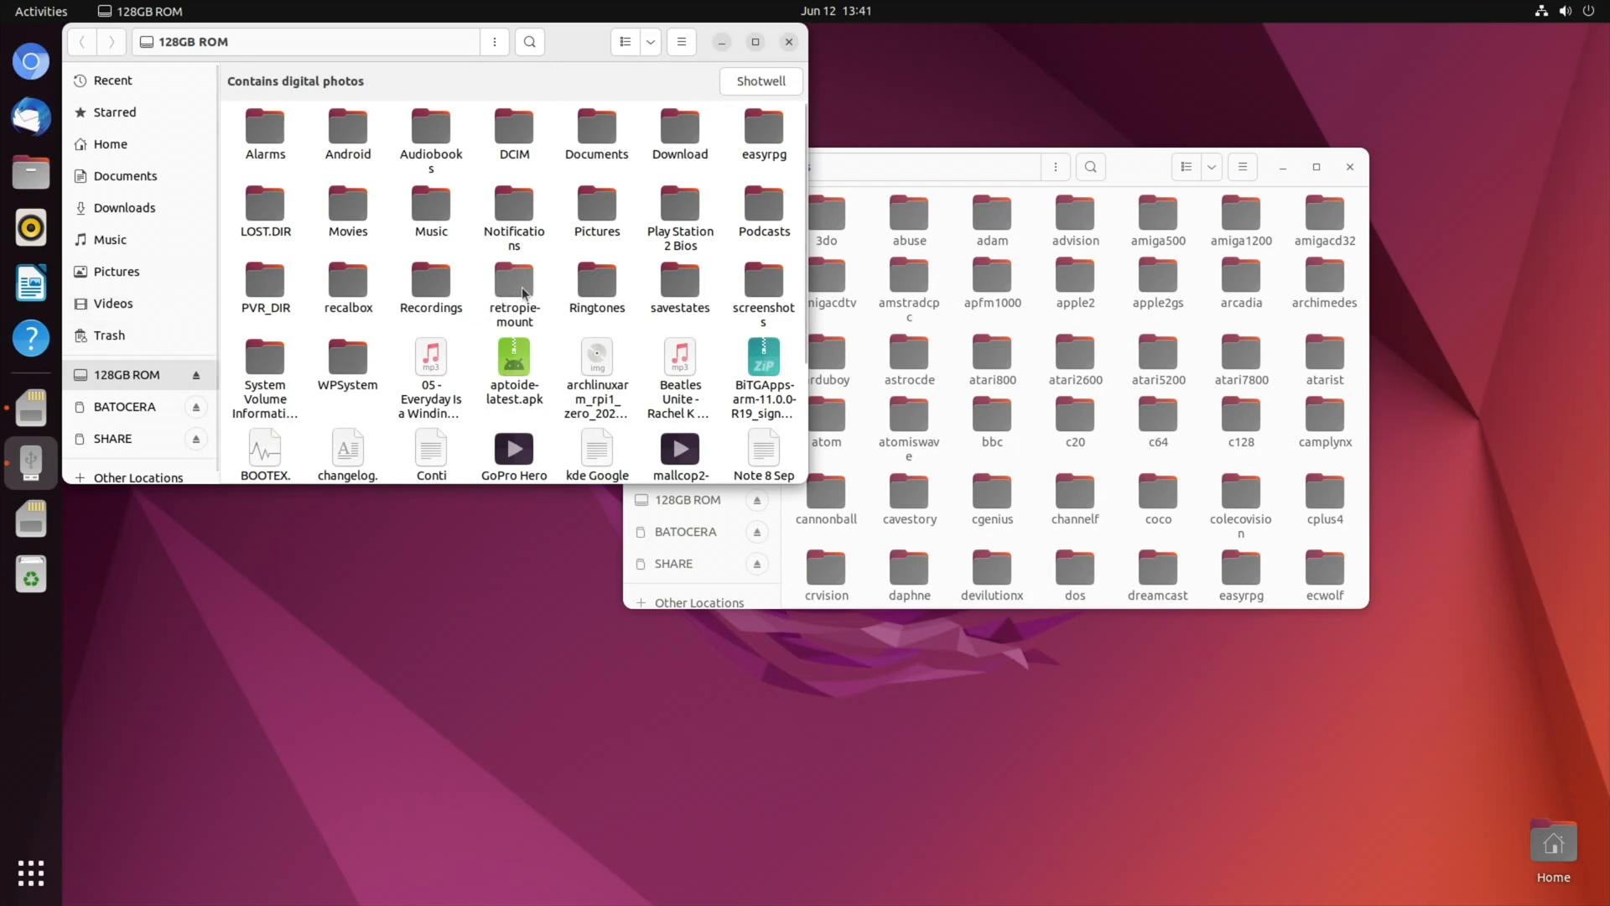
double_click(513, 286)
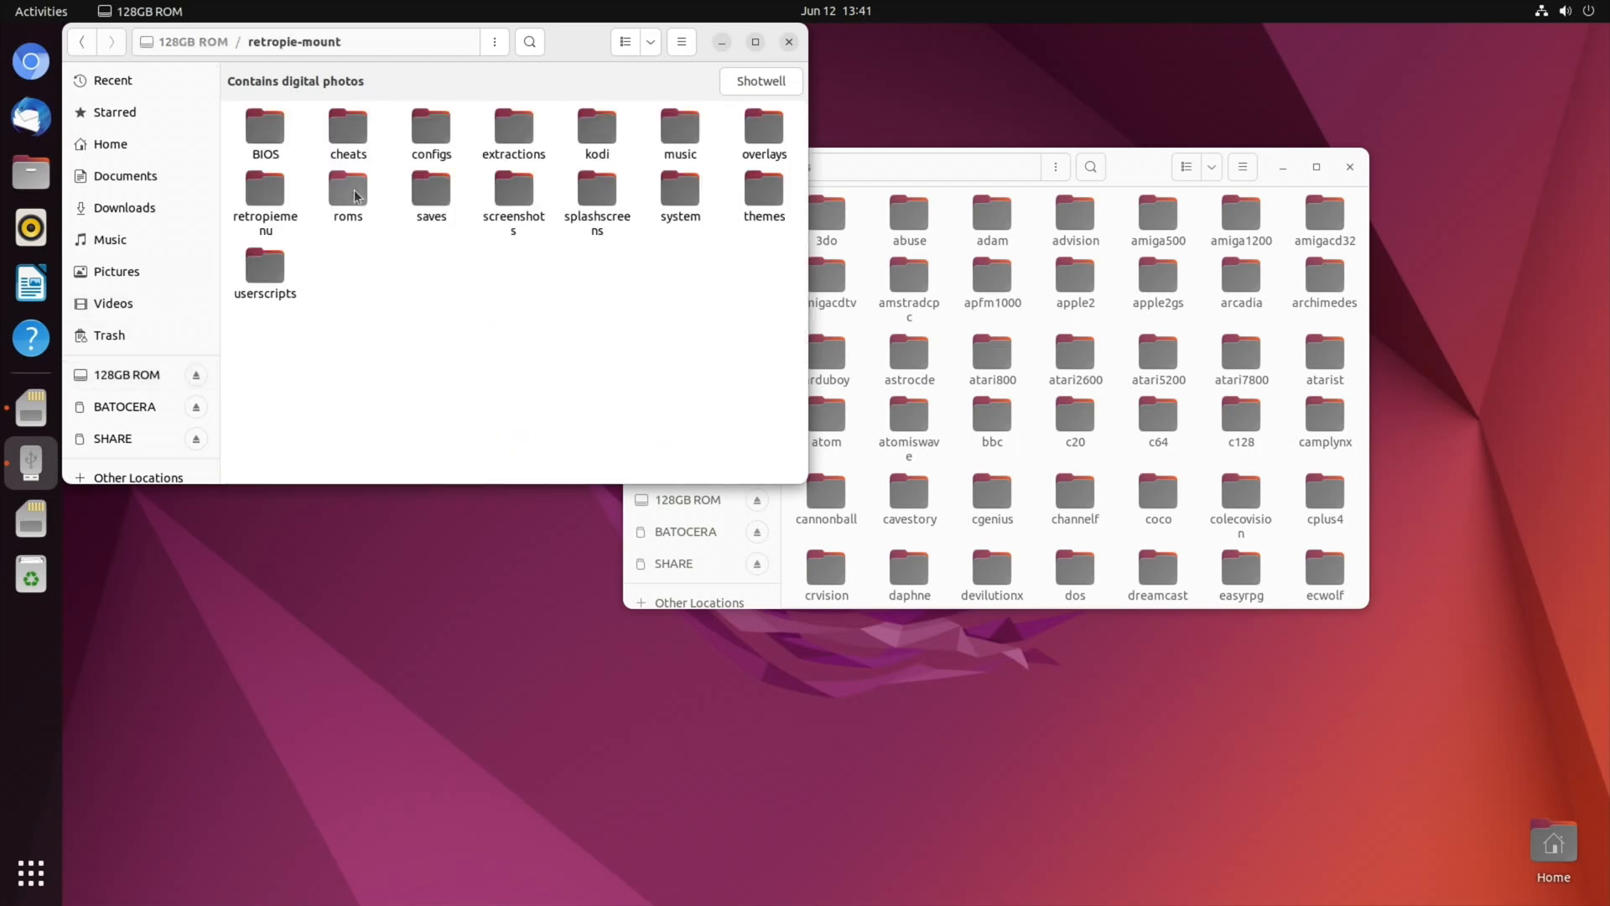
double_click(347, 188)
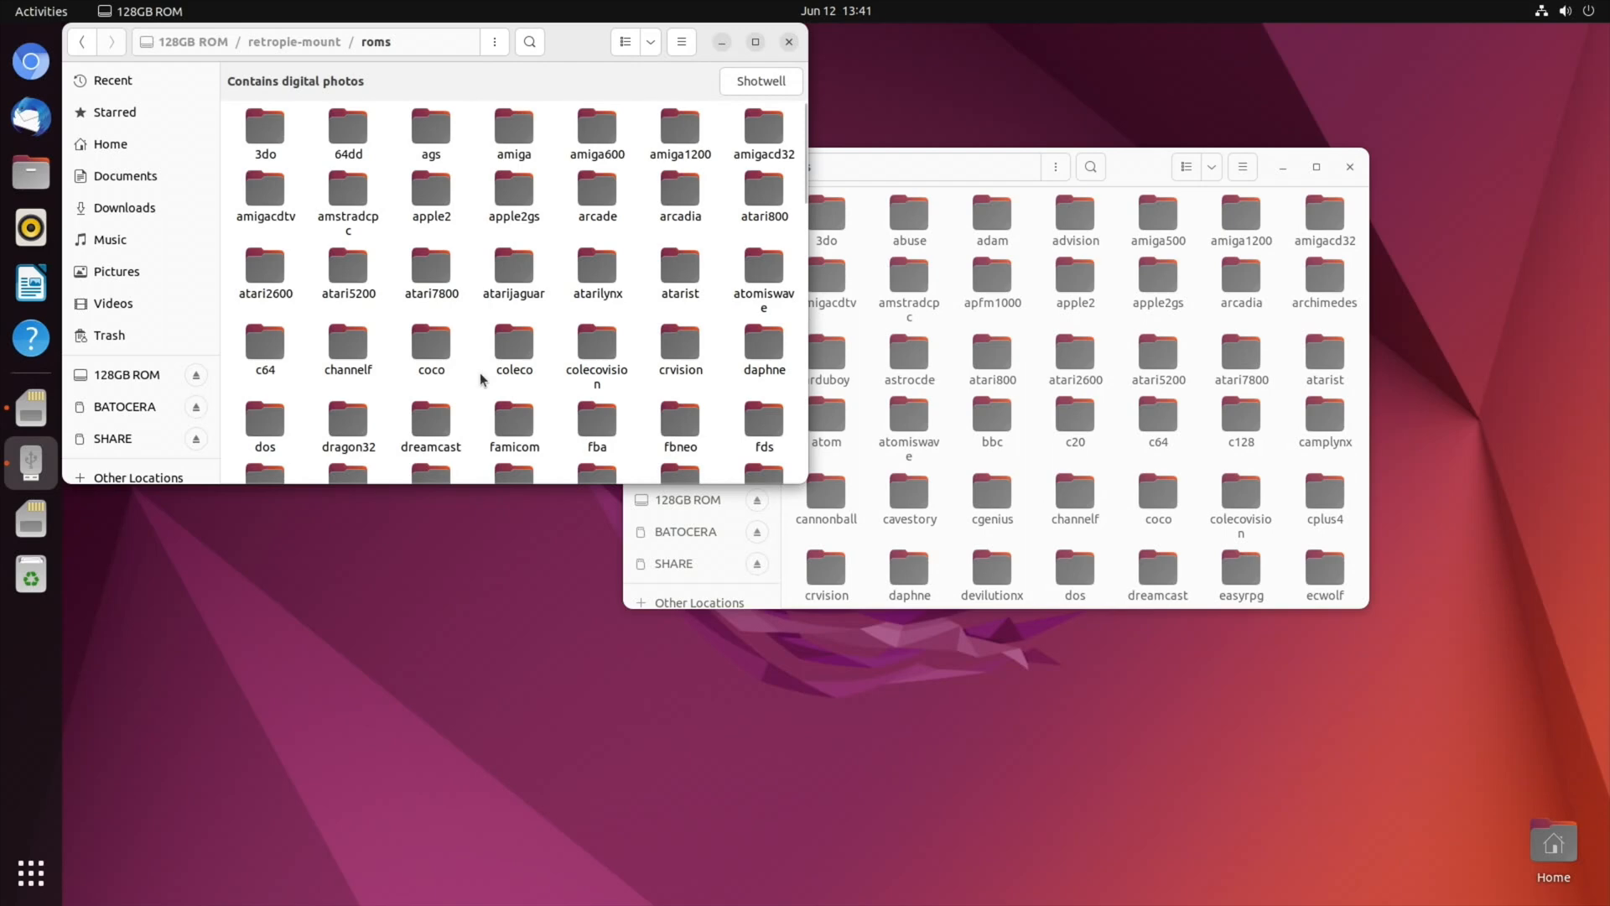
scroll("down", 3)
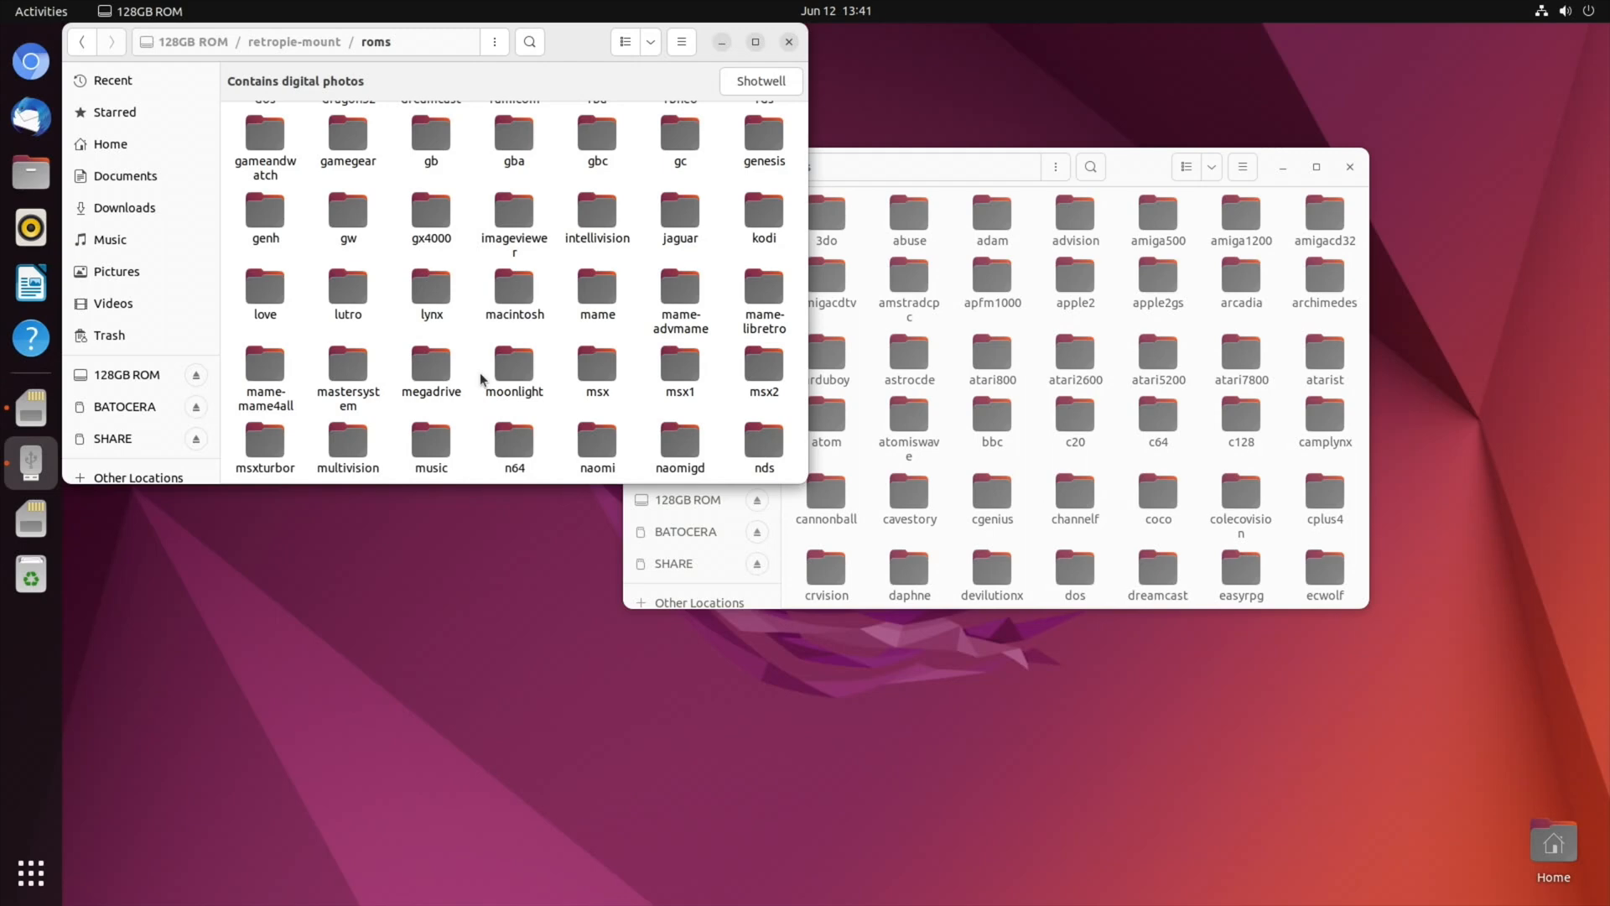
scroll("down", 3)
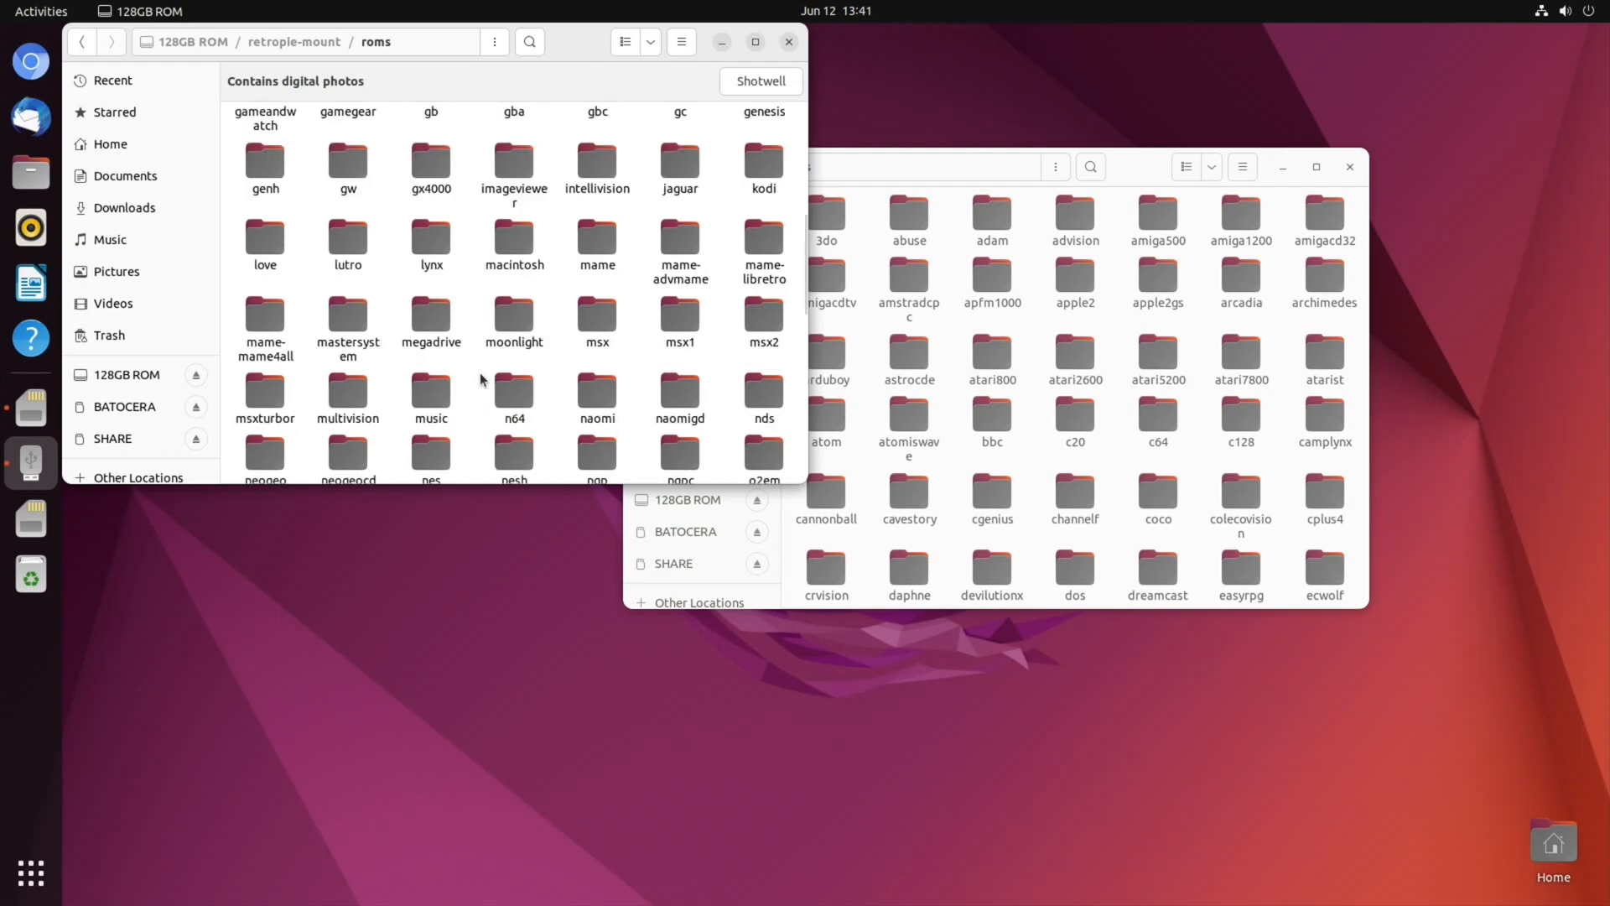
scroll("down", 3)
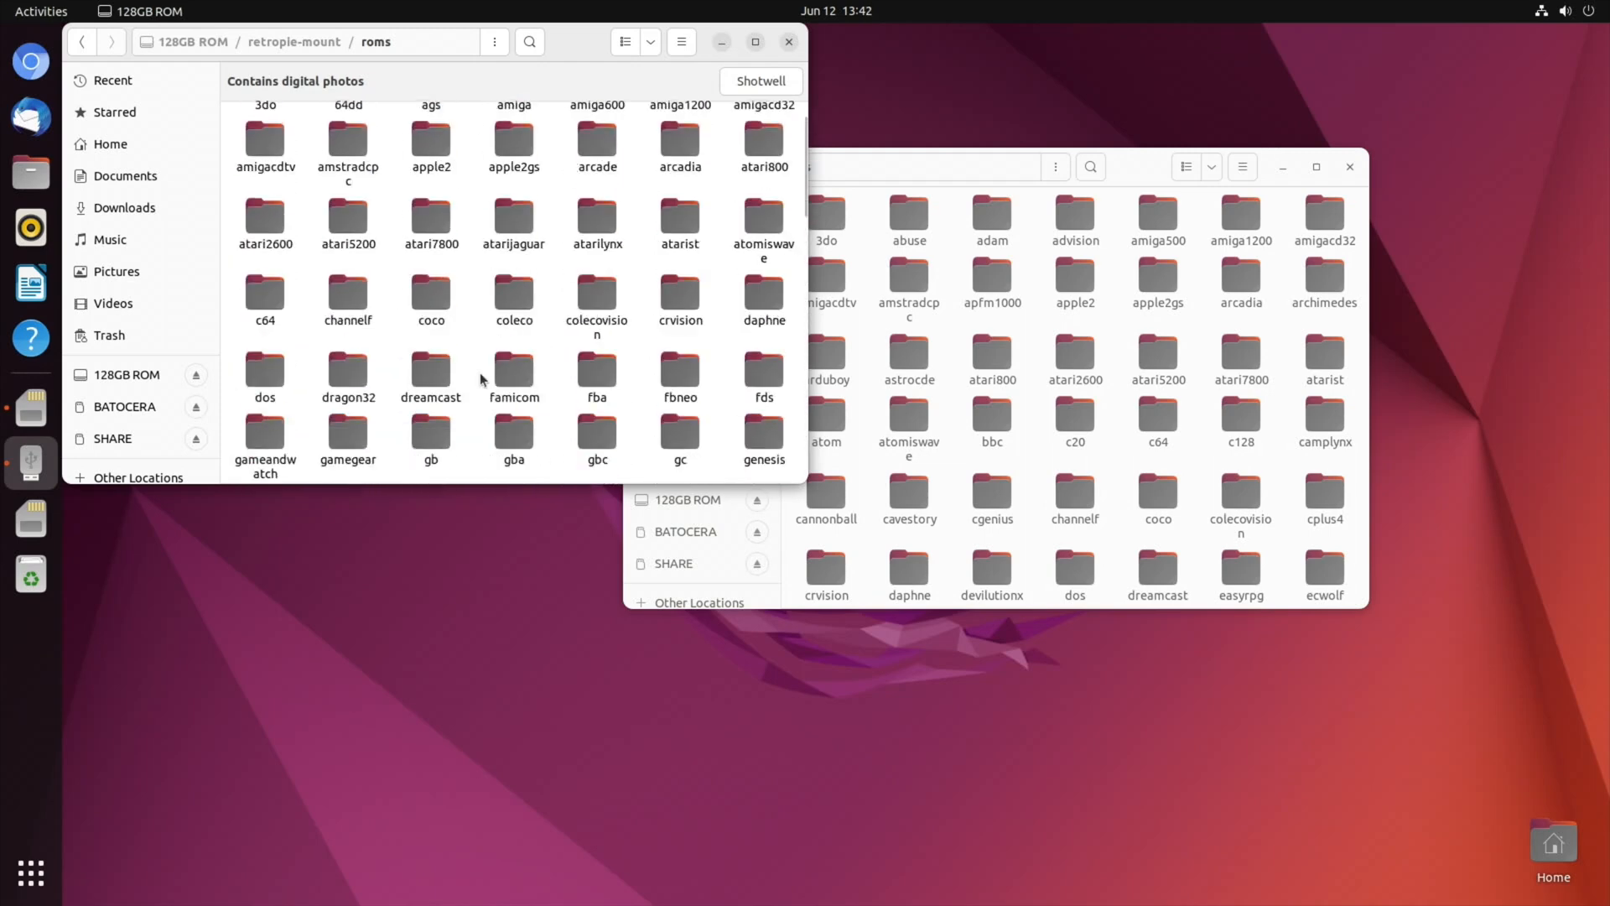
double_click(513, 431)
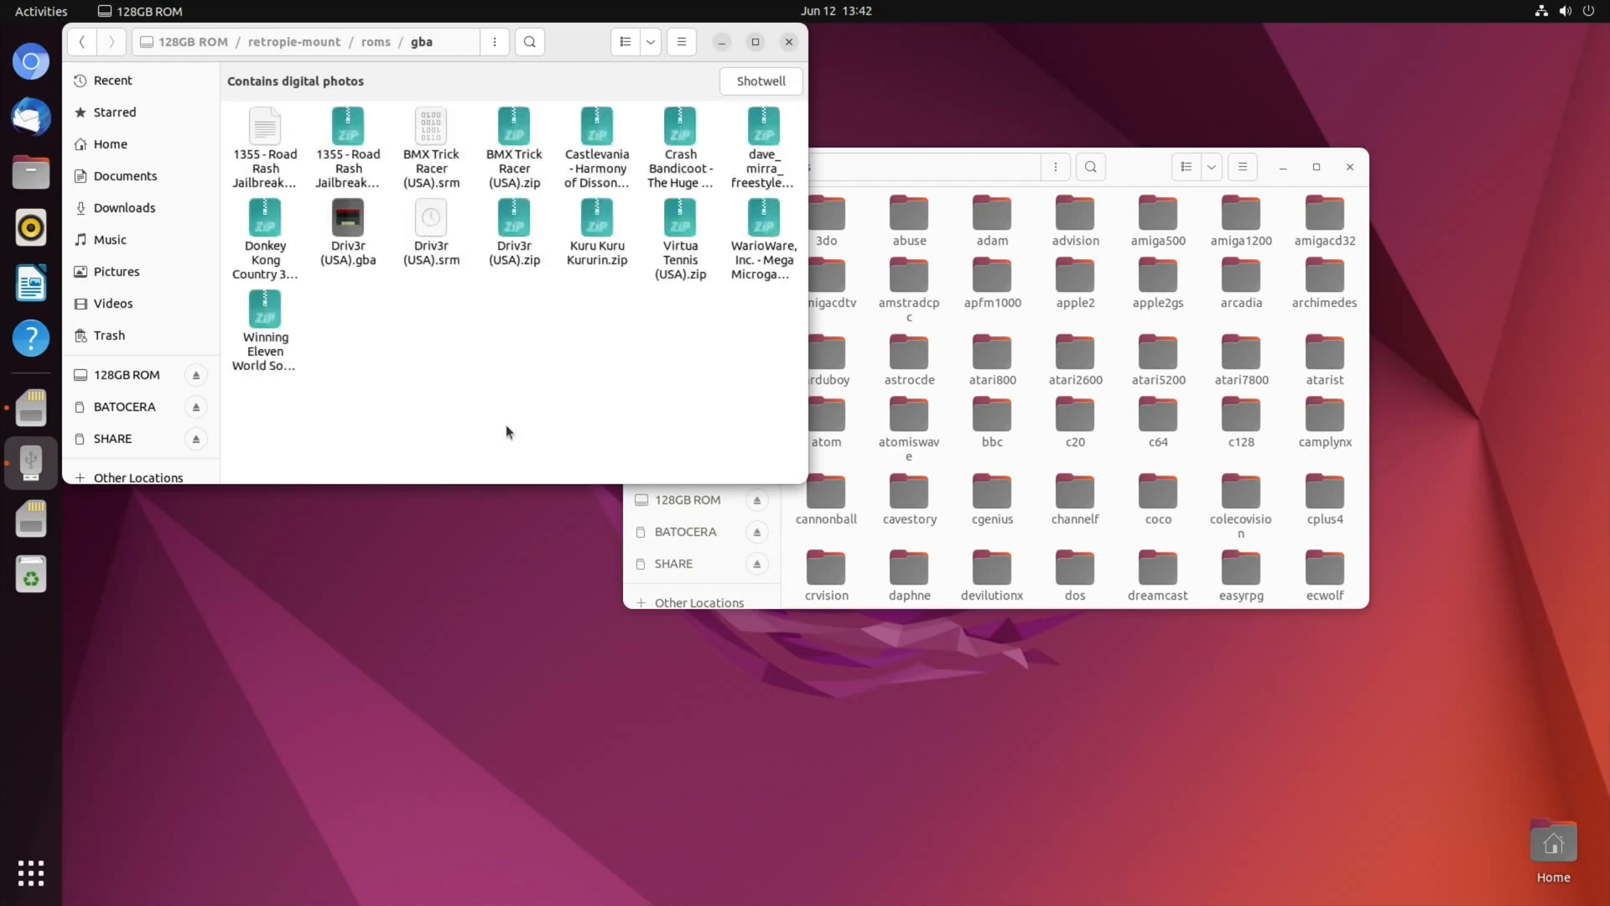
- Check the Crash Bandicoot zip's actions, then close the gba folder window
right_click(679, 144)
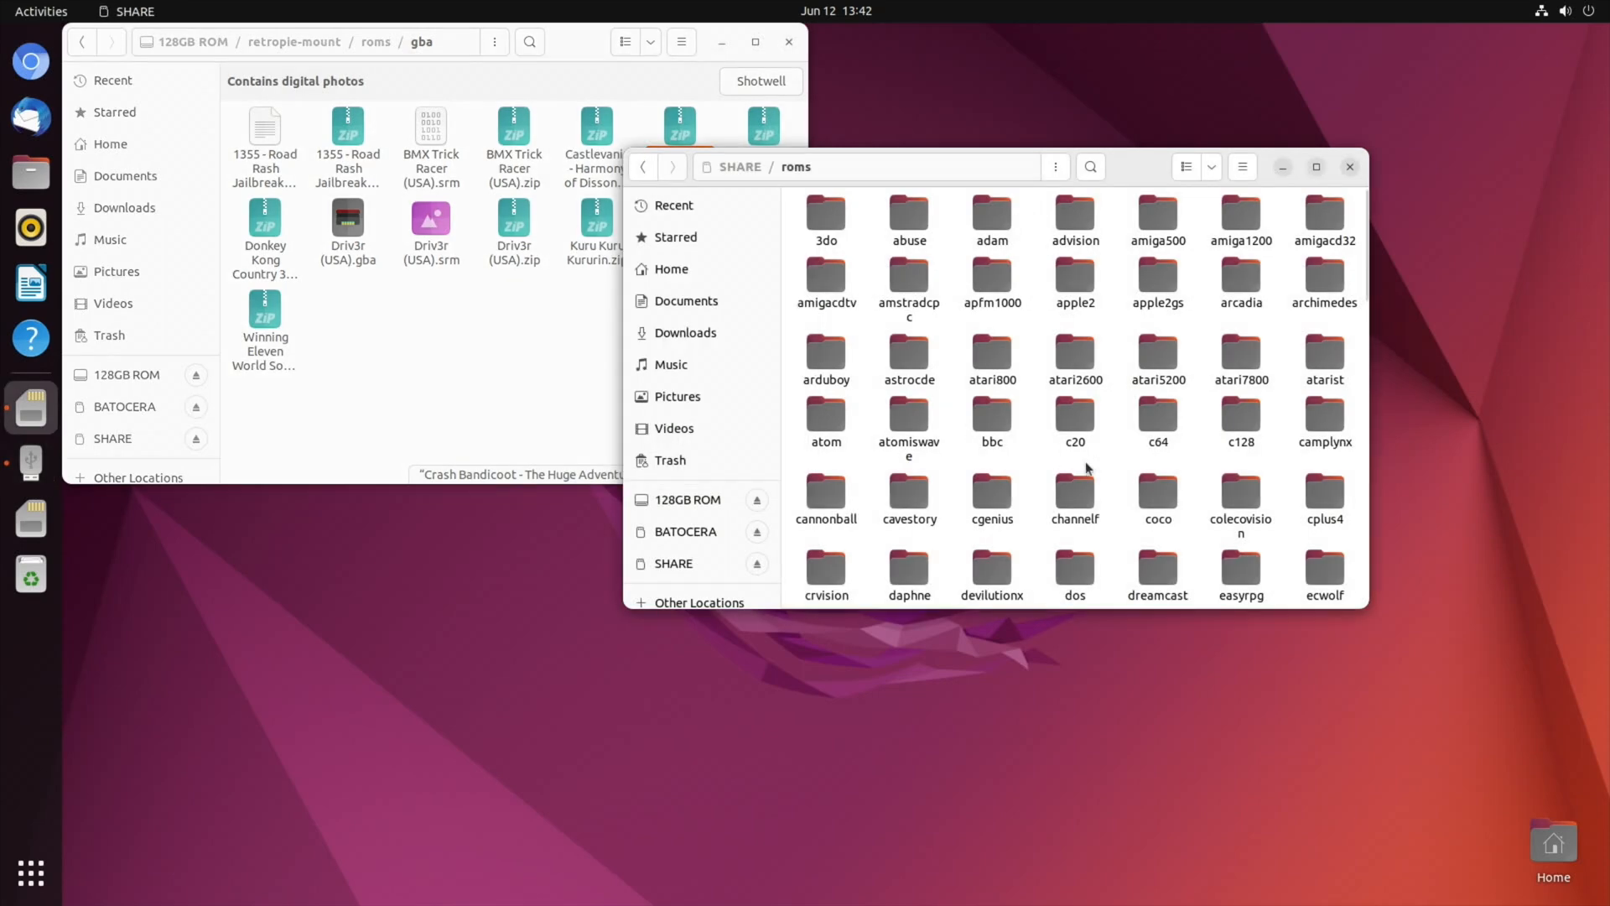
scroll("down", 3)
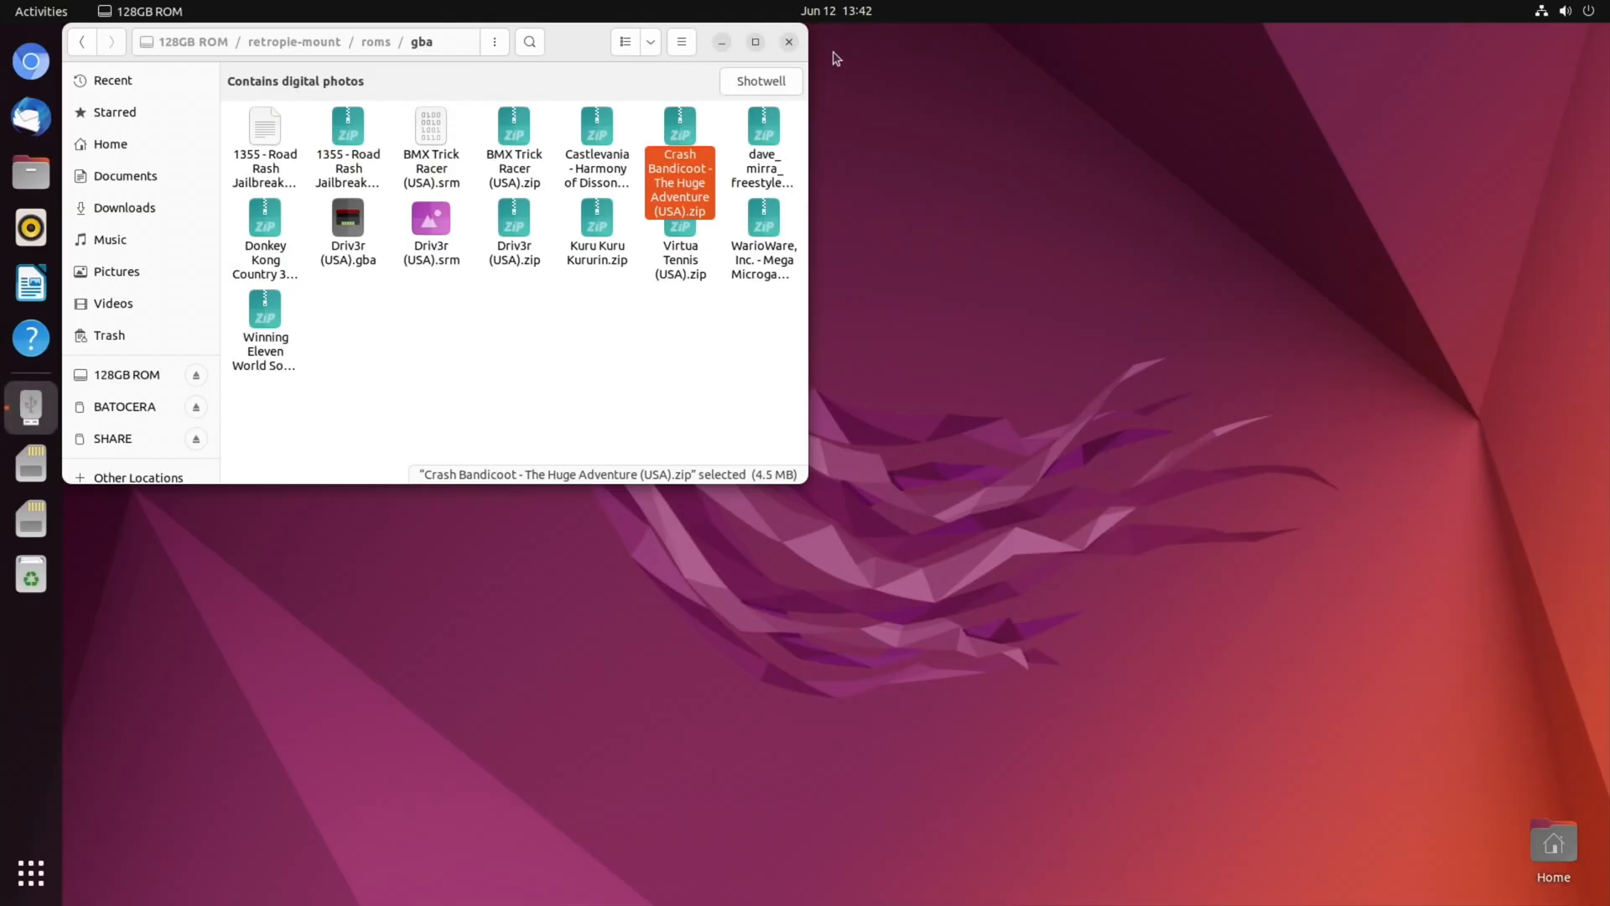
left_click(788, 42)
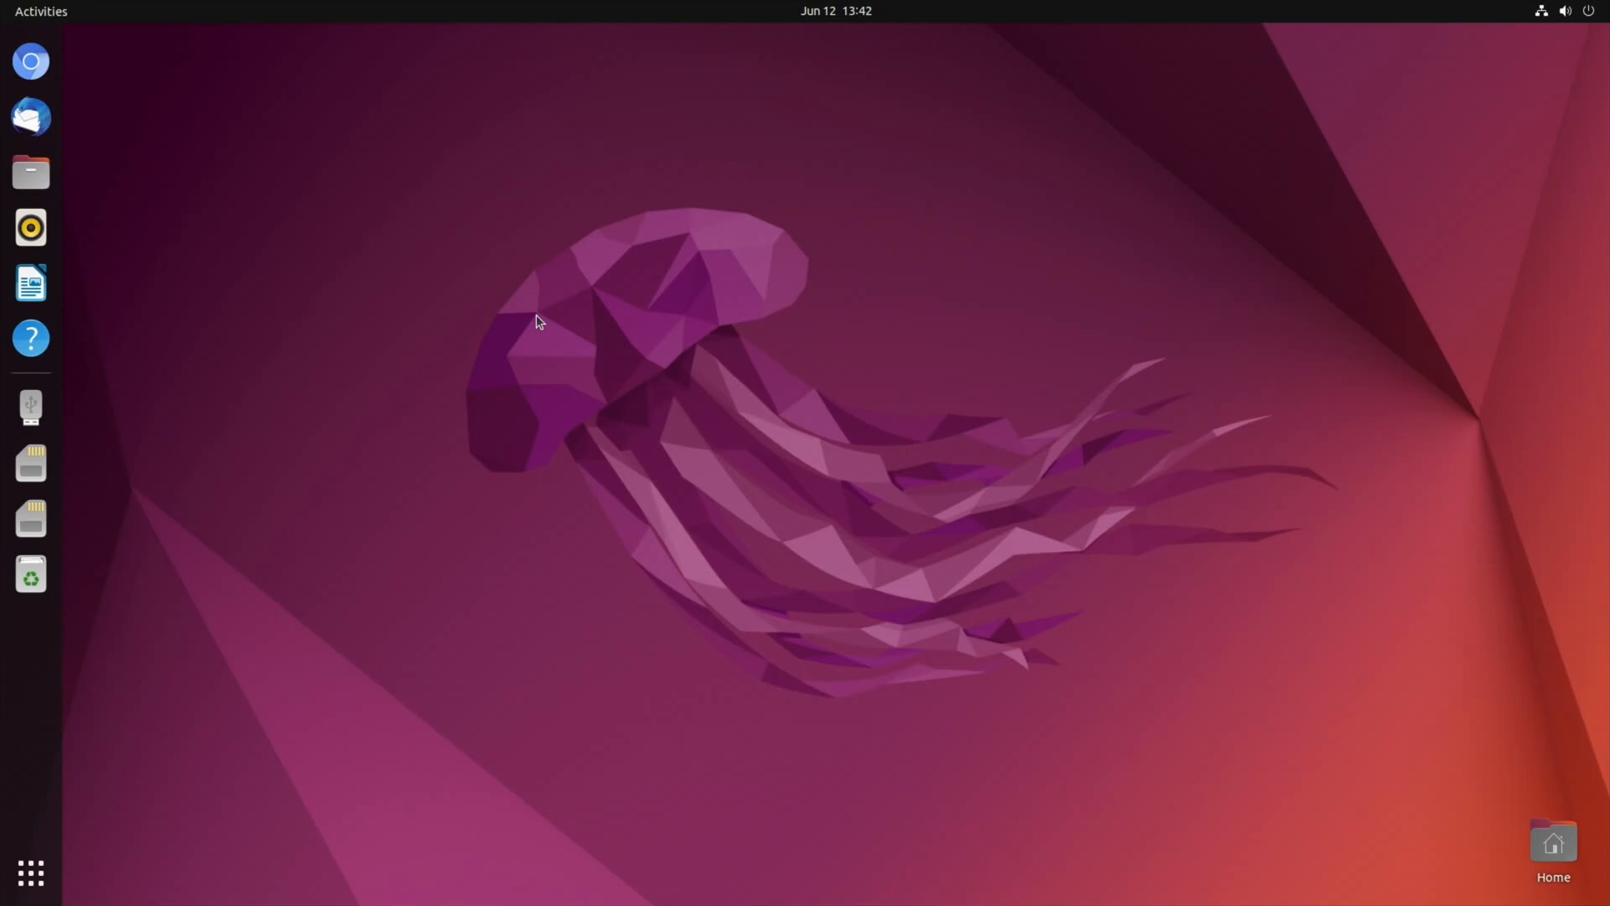
- Run 'sudo apt install thunar' in a new Terminal, then start thunar as root
left_click(30, 406)
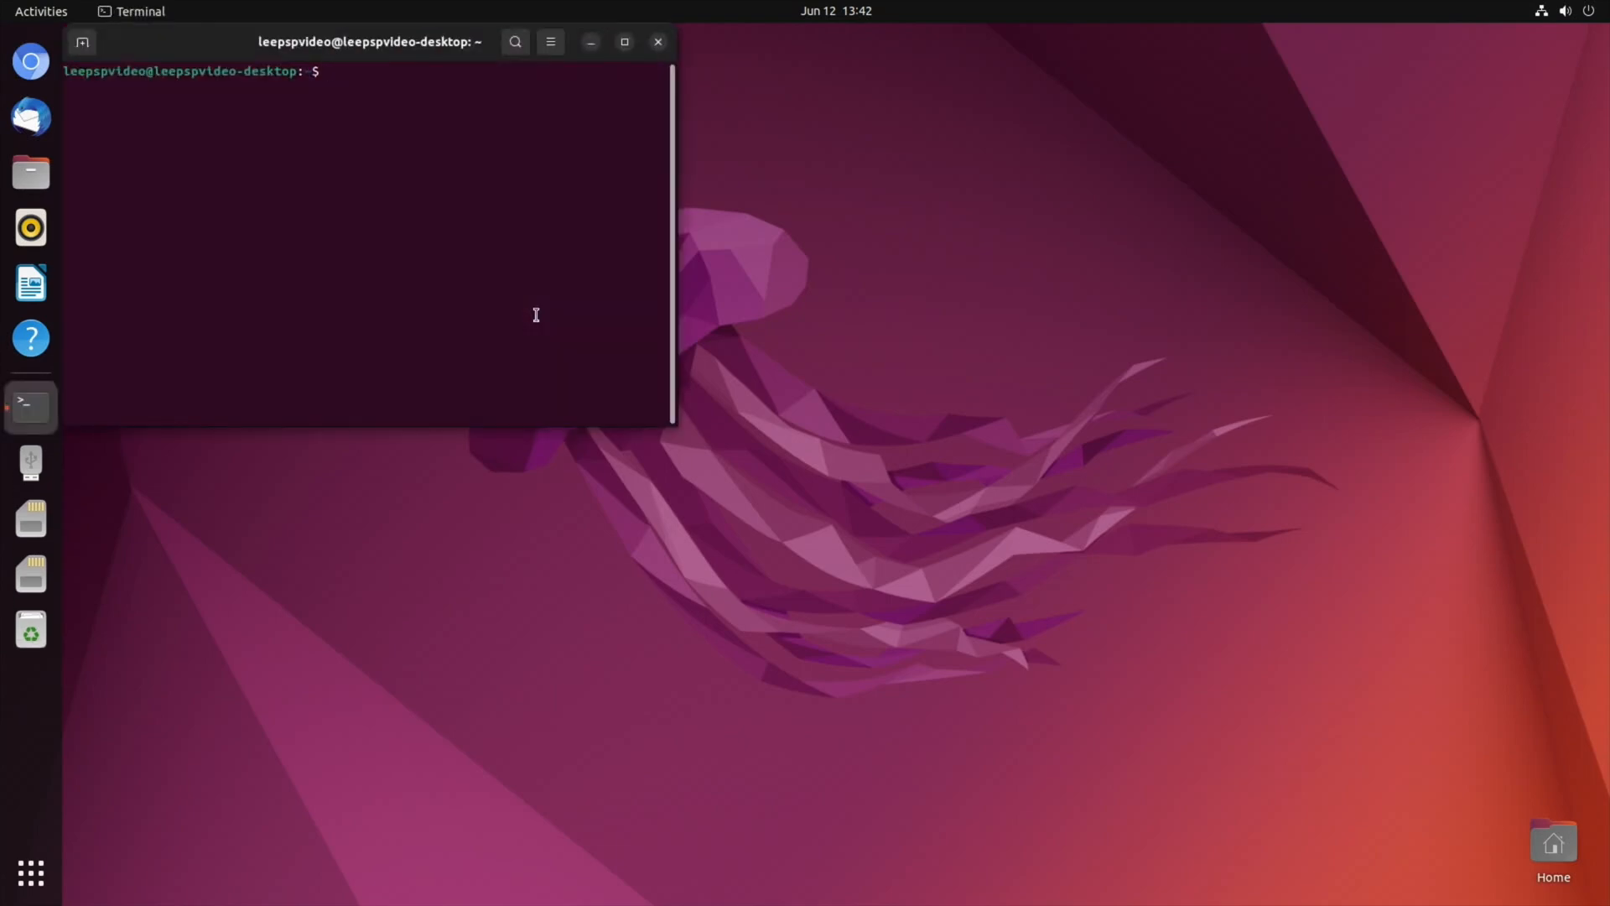
type("sudo ap")
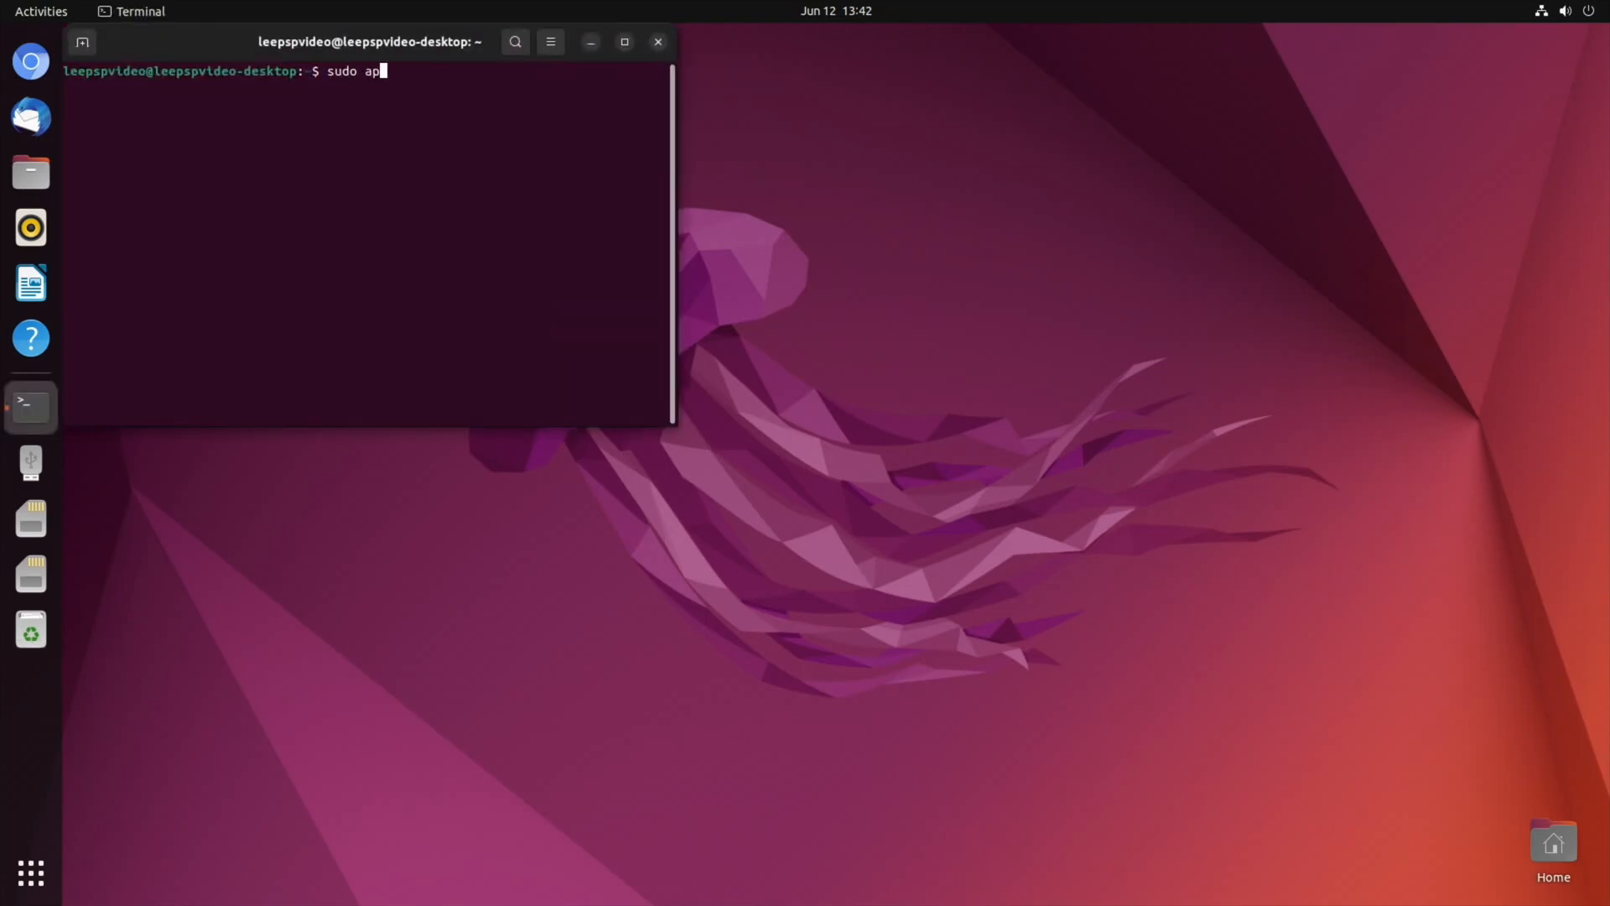
type("t install")
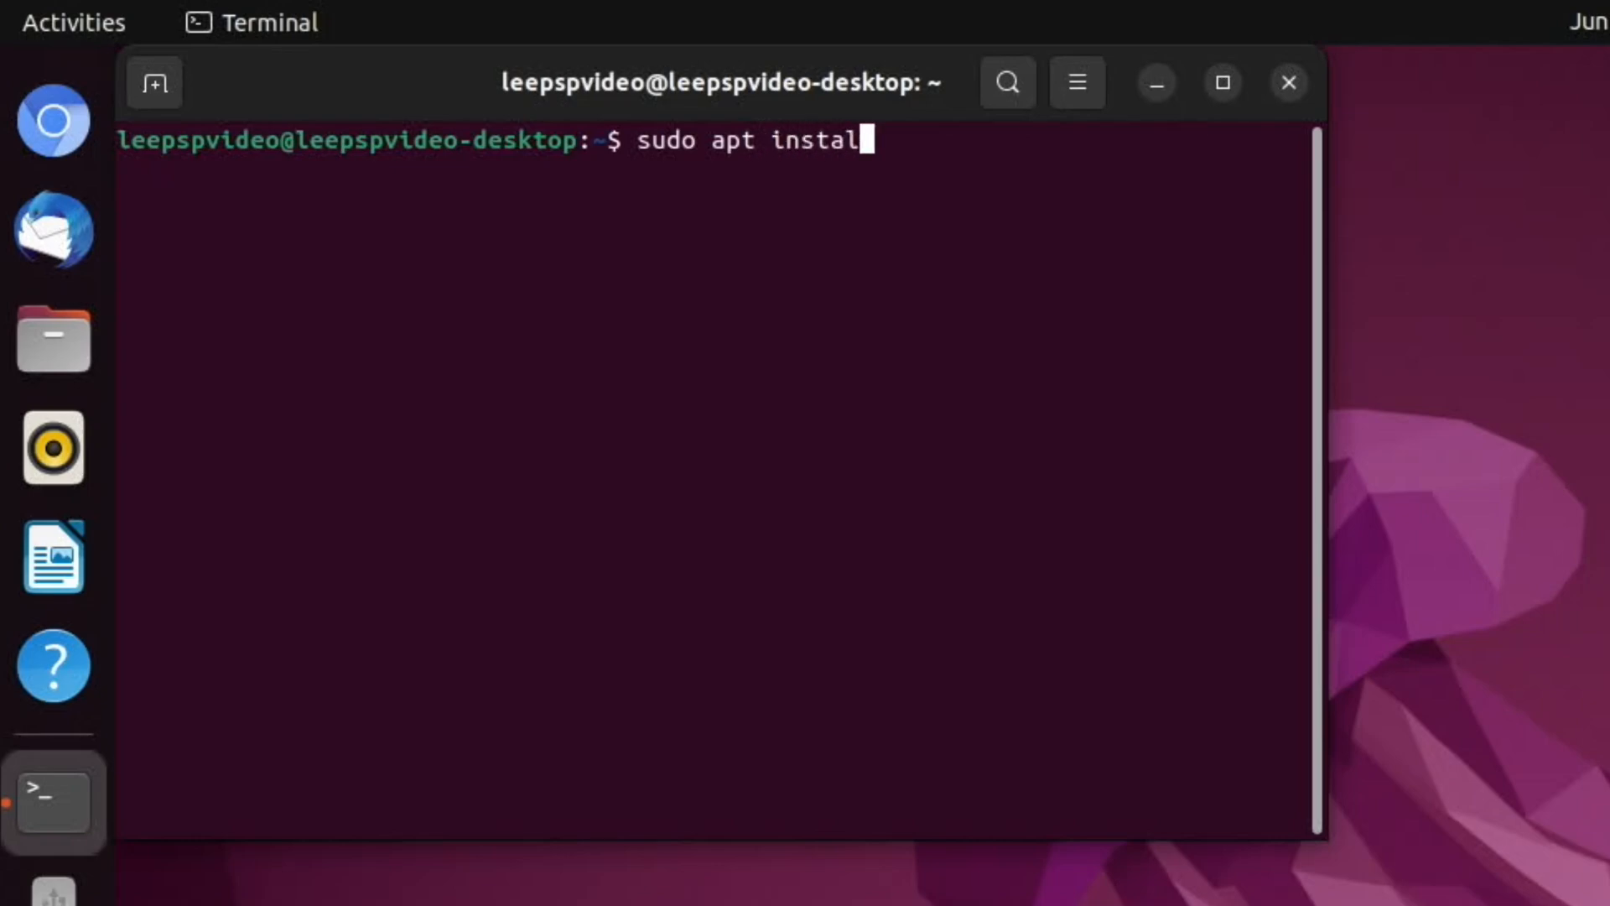
type("l thunar")
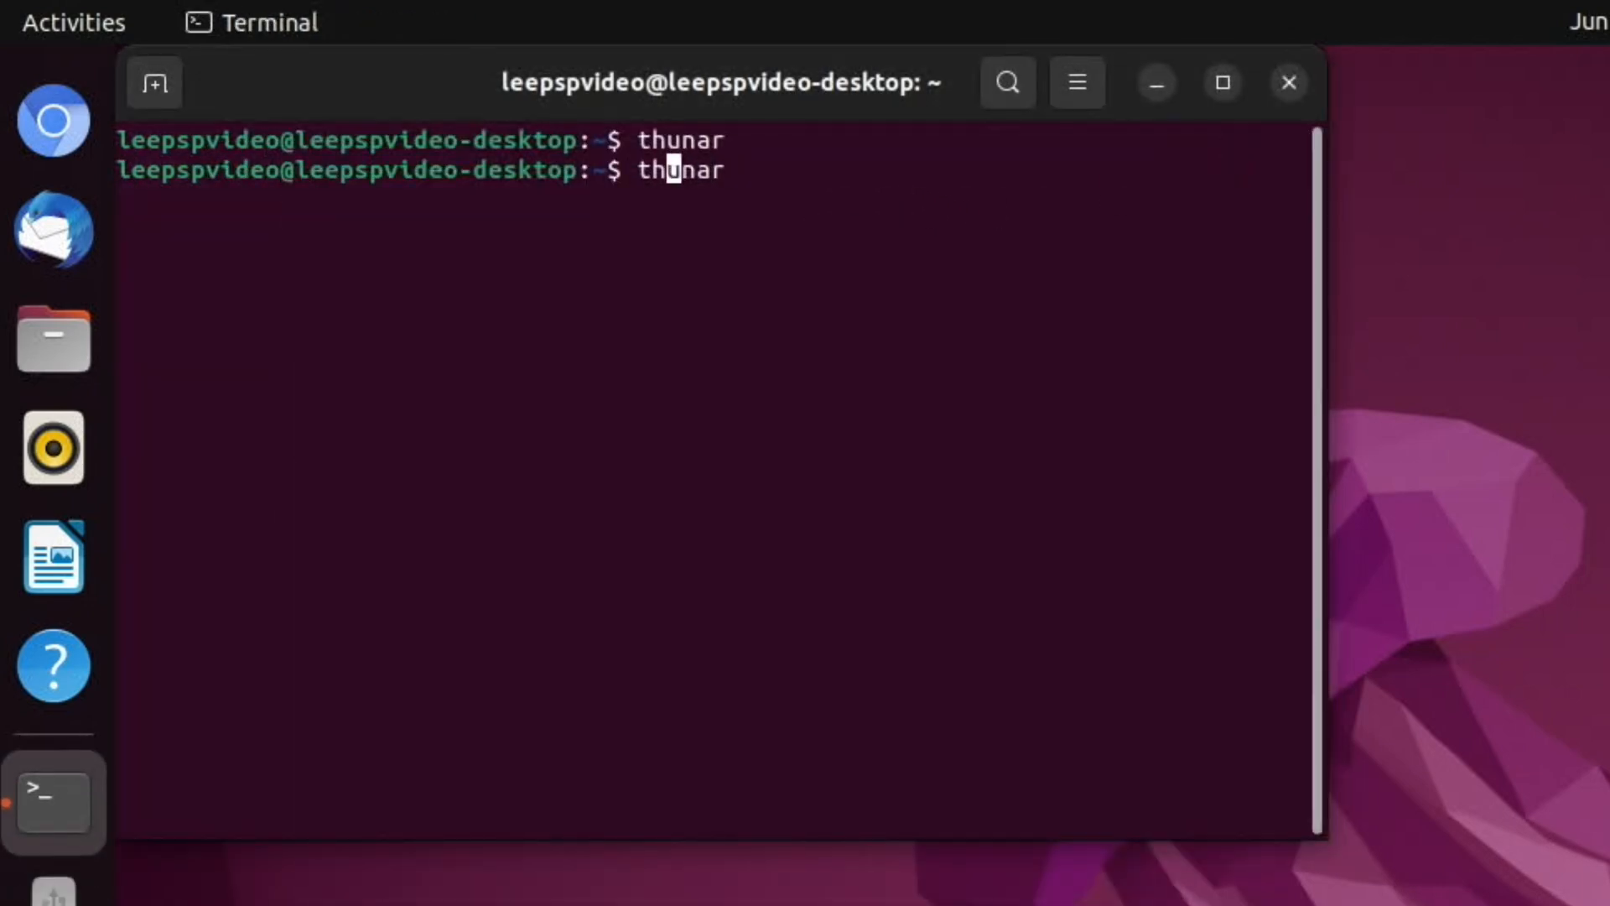
type("sudo")
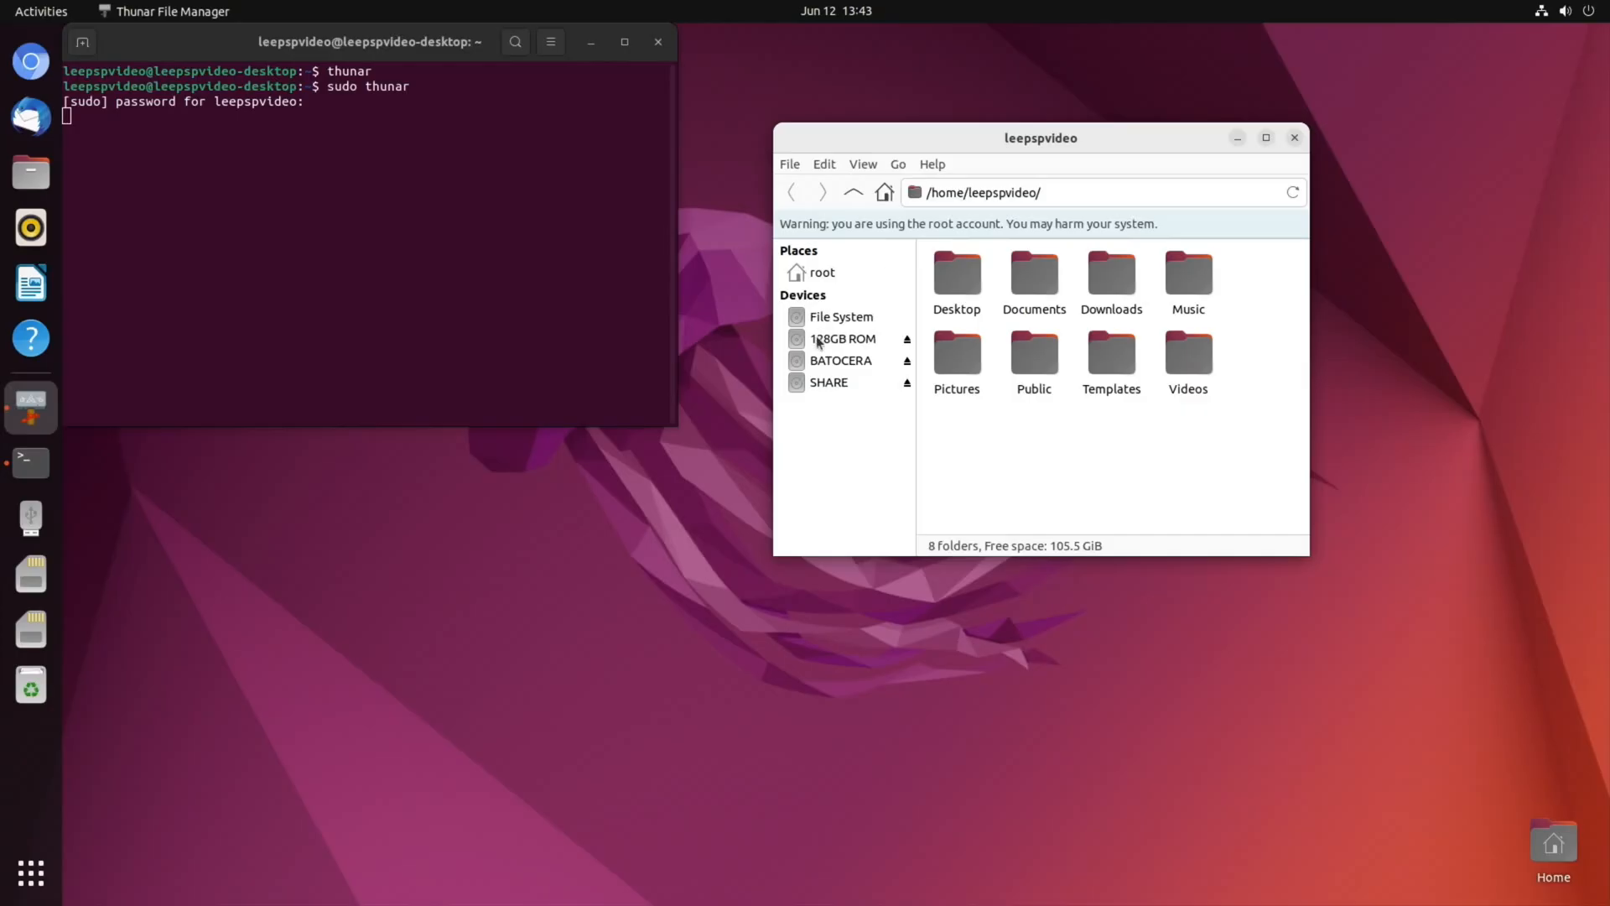
- Open the 128GB ROM card in a new Thunar window and browse to retropie-mount/roms/gba
right_click(840, 337)
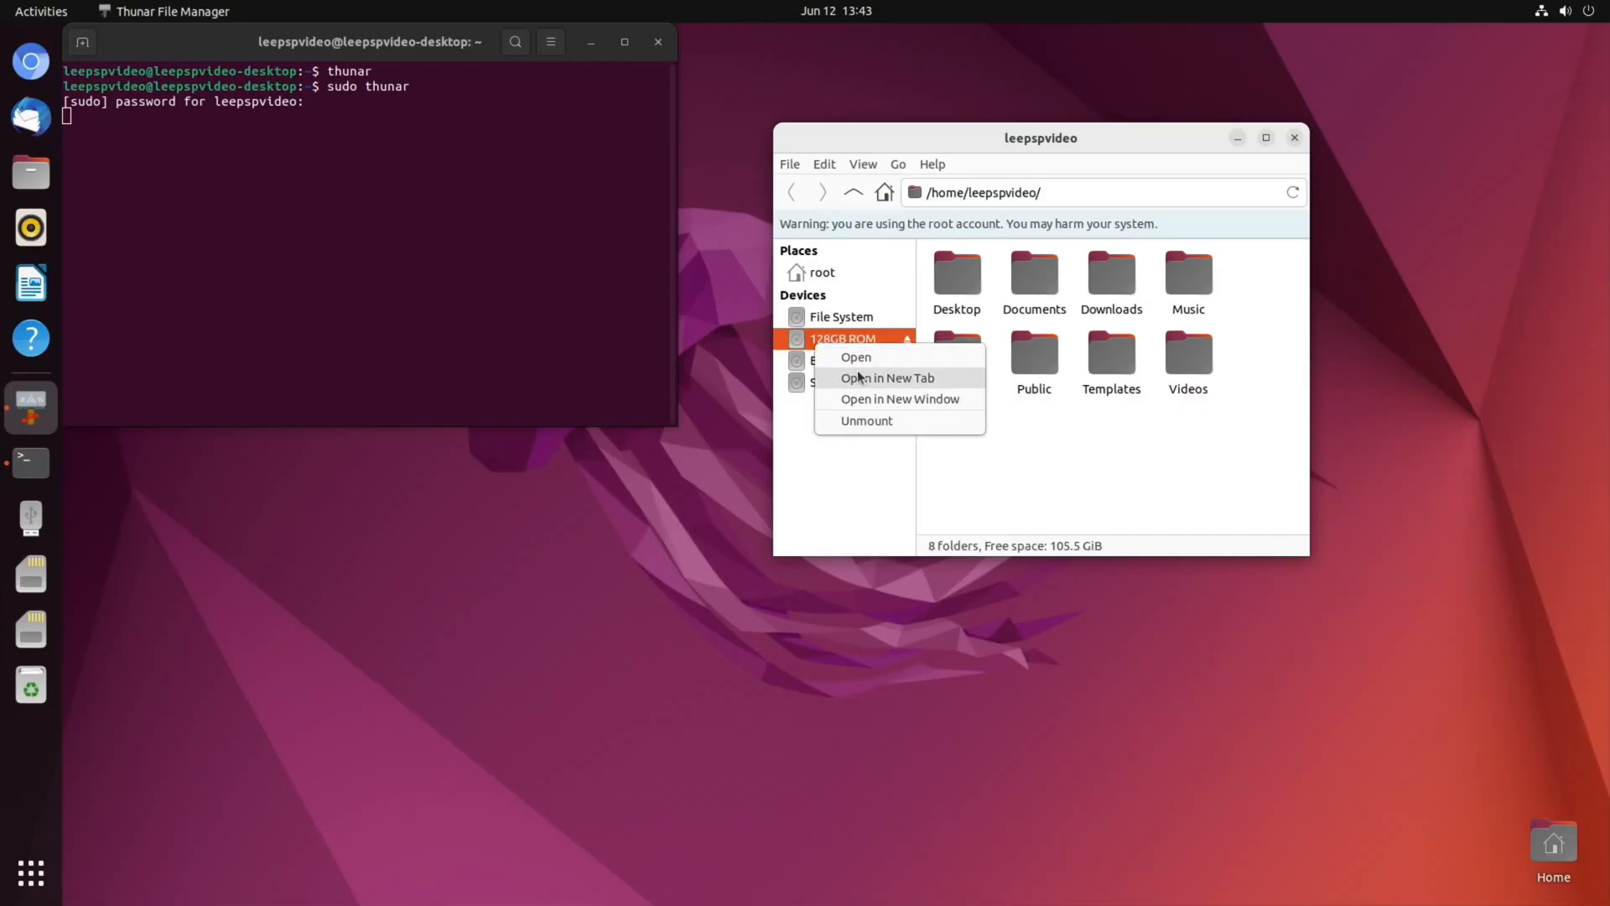
left_click(887, 377)
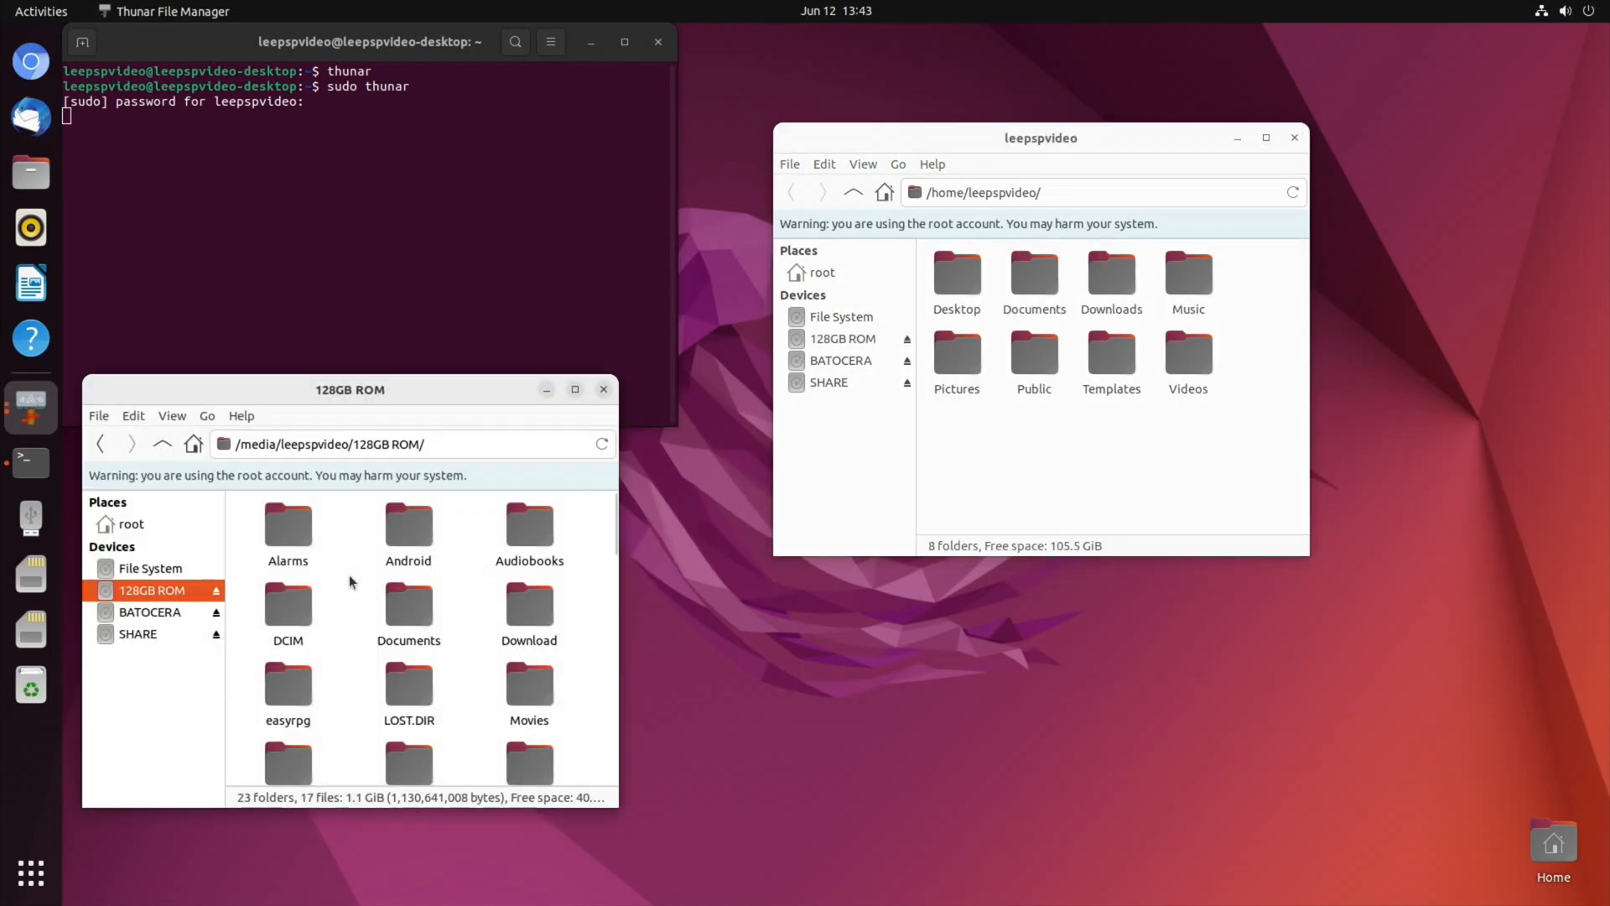
mouse_move(338, 624)
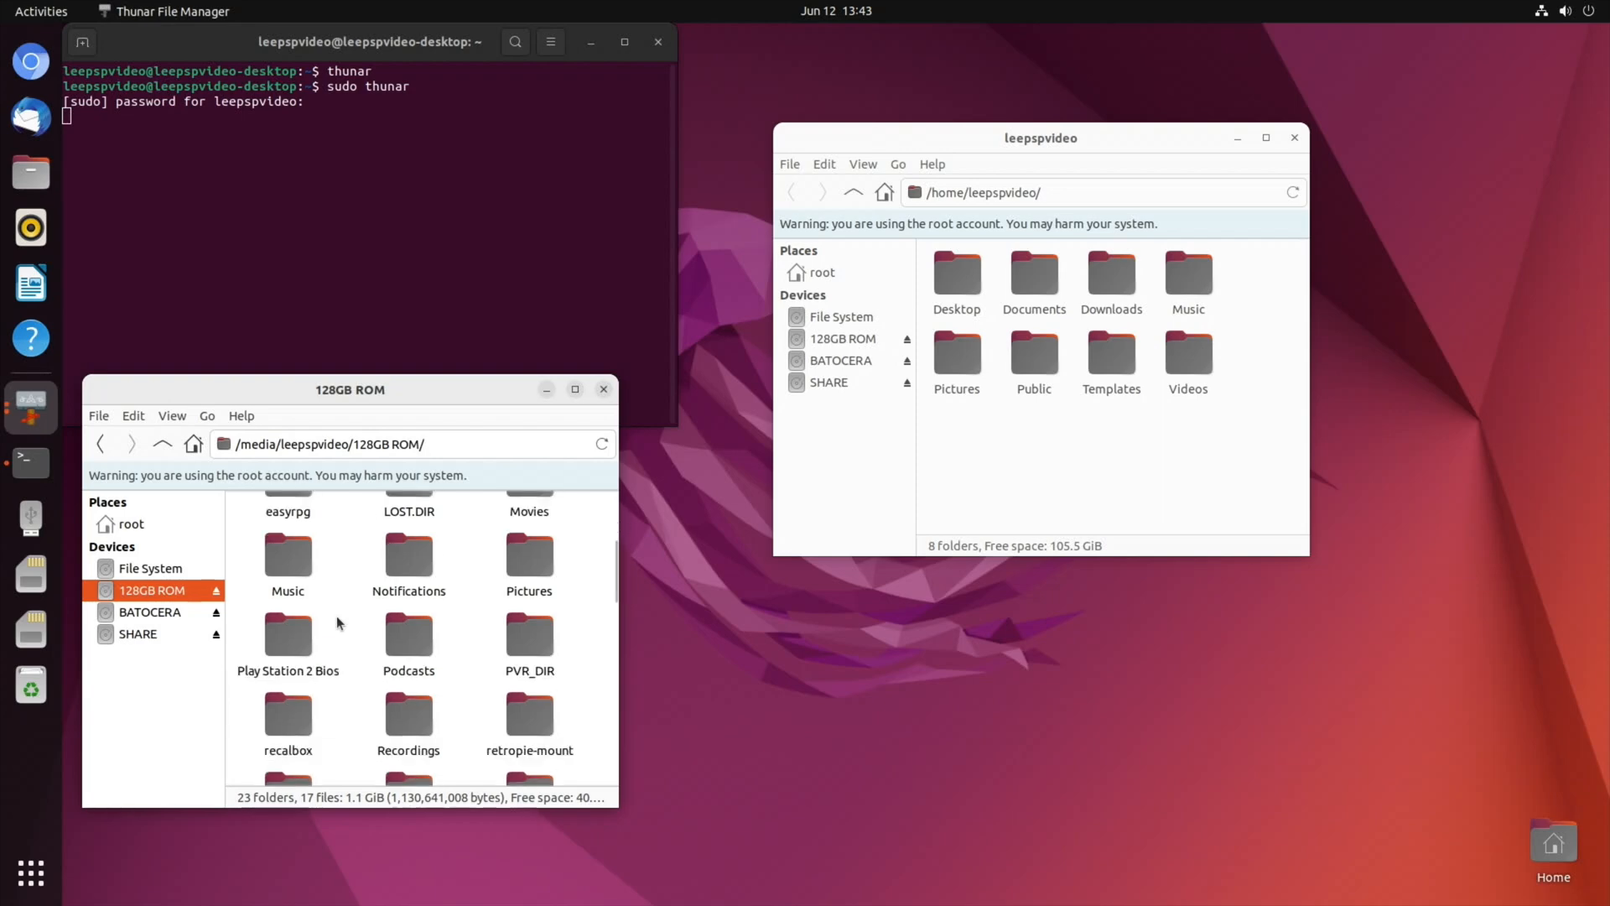
scroll("down", 3)
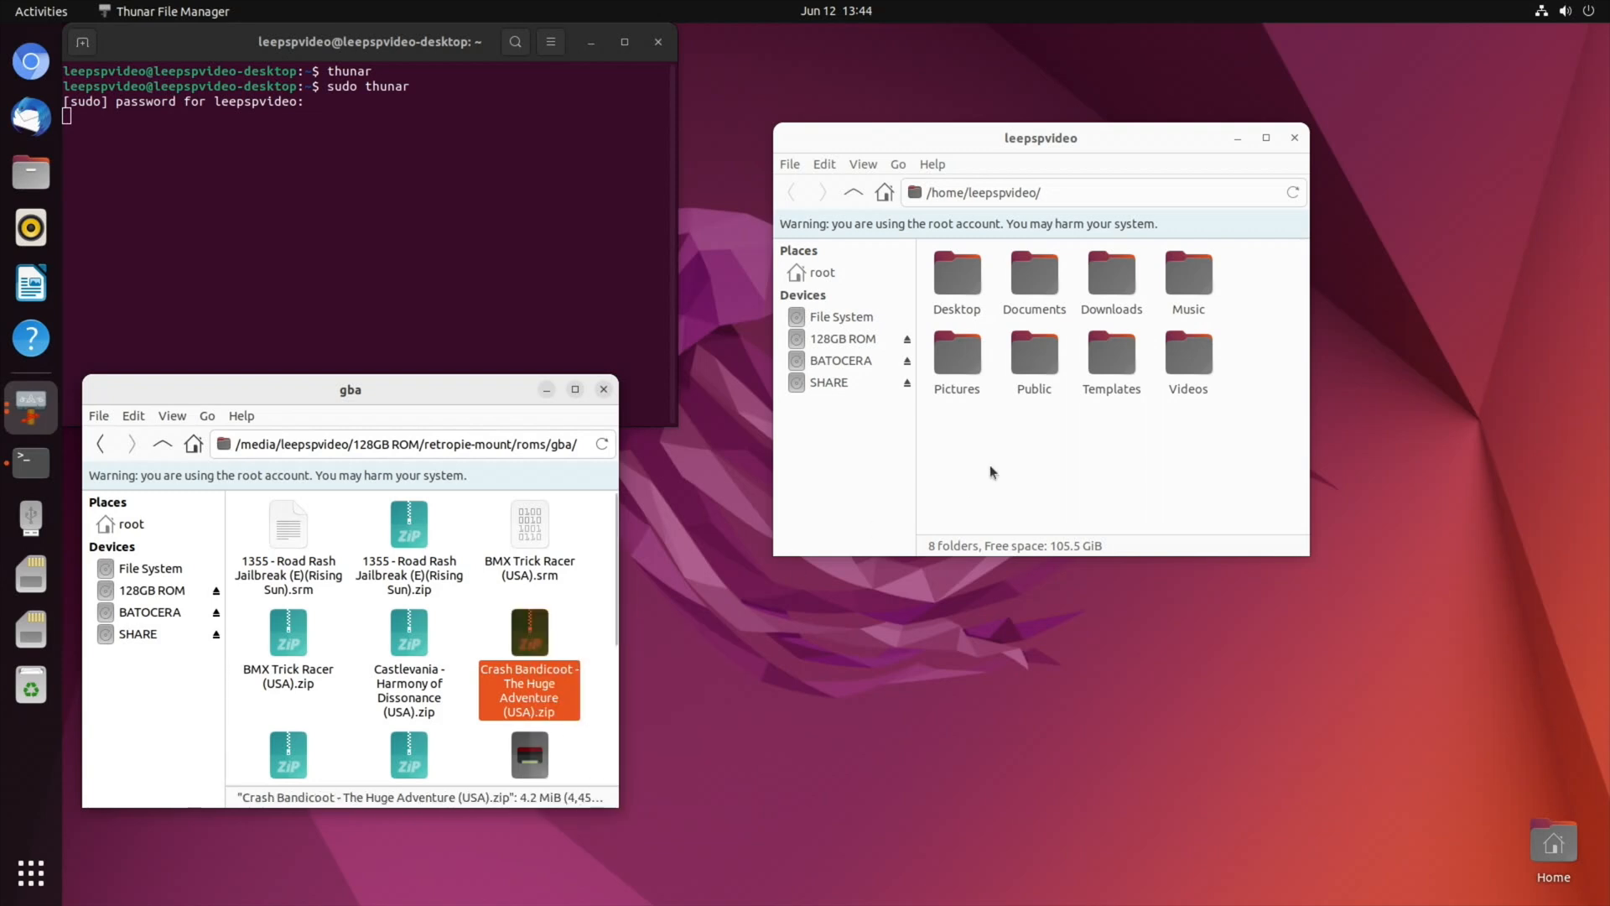
- In the other window show SHARE's roms folder, checking its gba folder holds the Crash Bandicoot zip
left_click(827, 383)
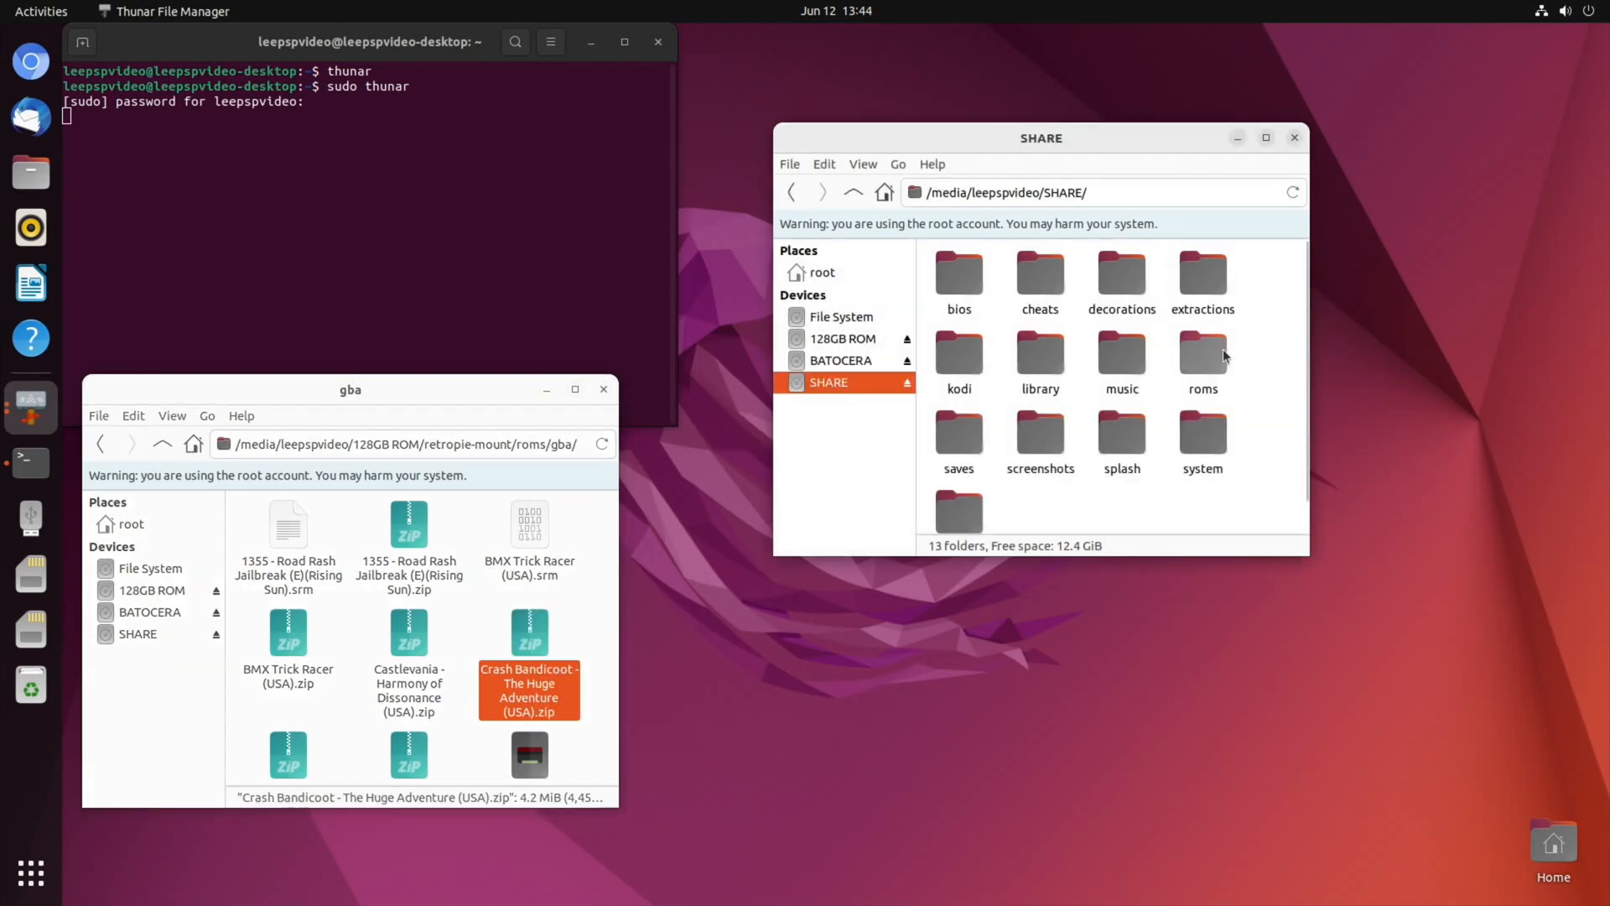
double_click(1201, 356)
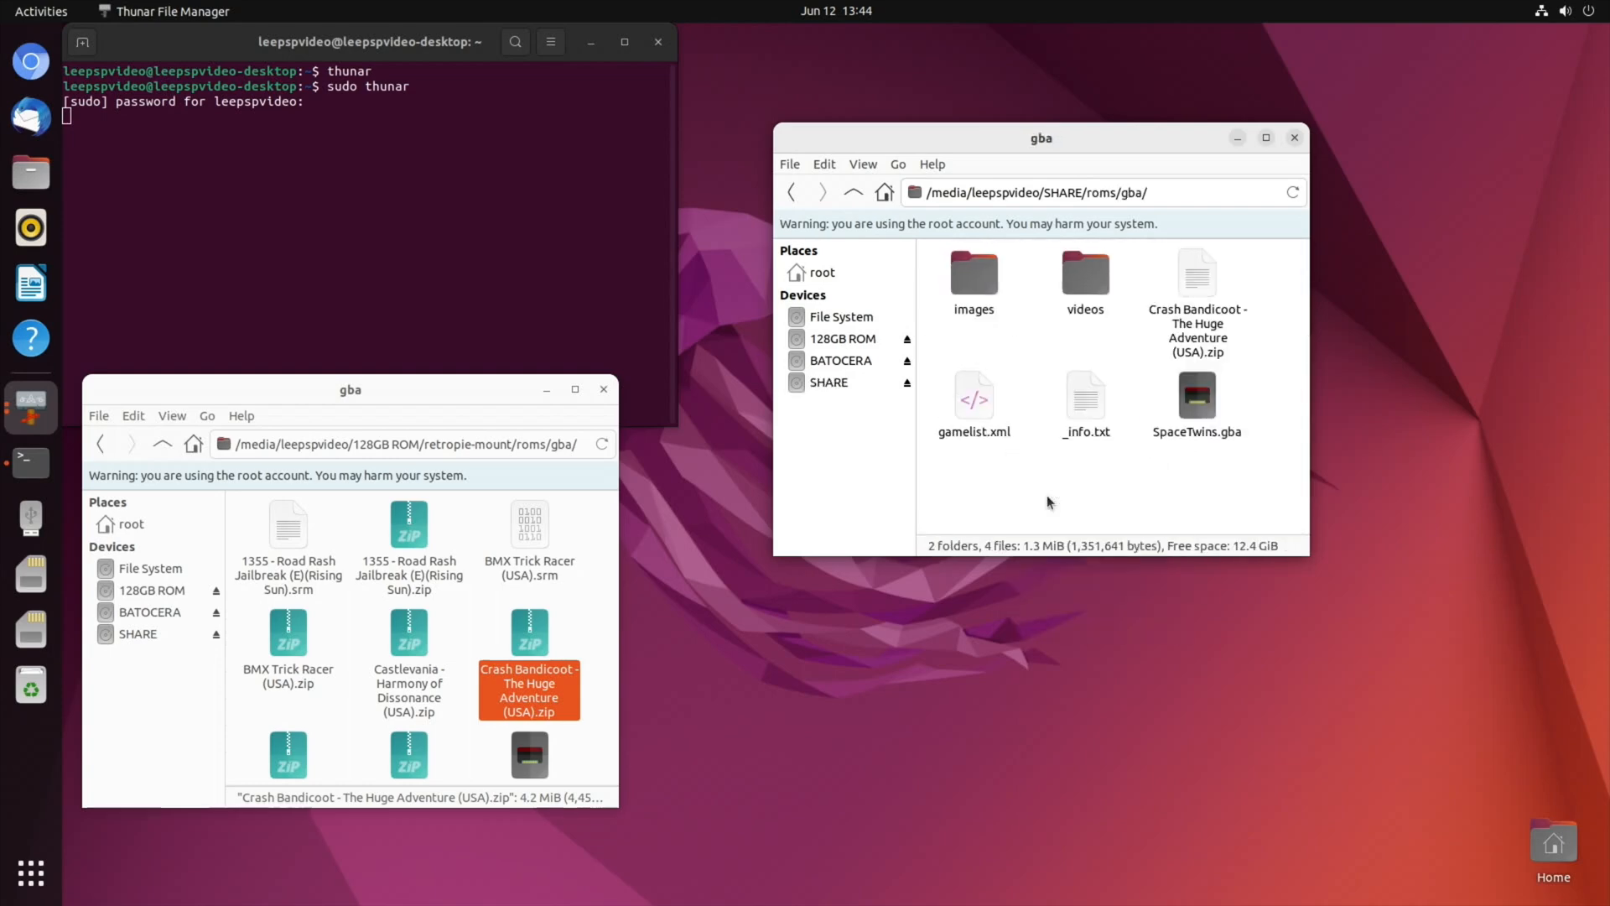
left_click(1195, 286)
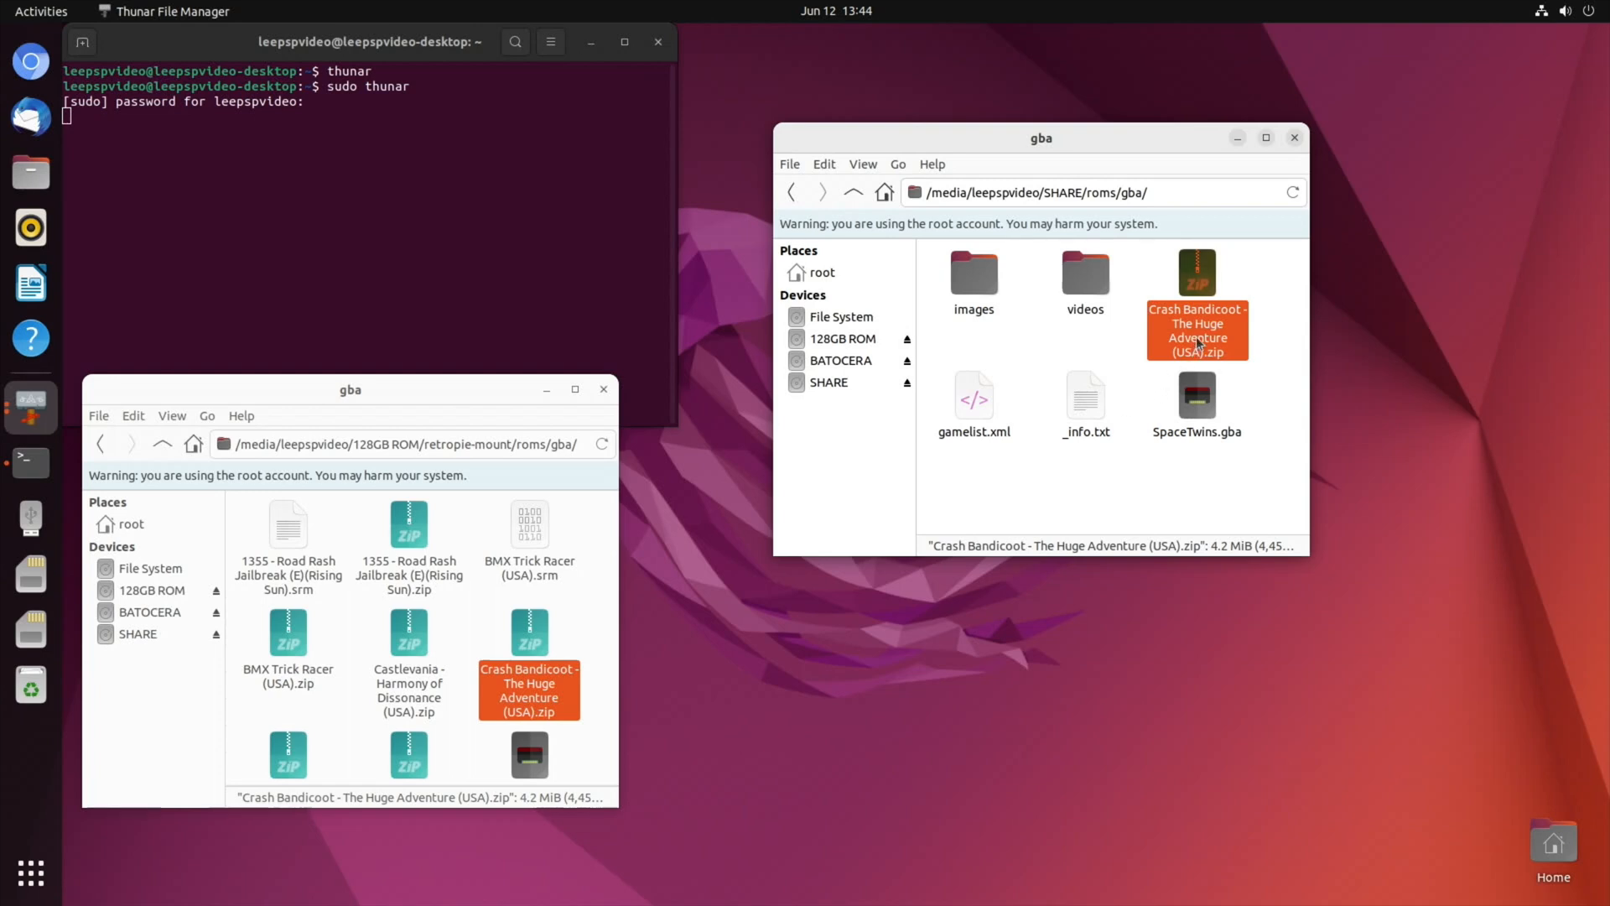
left_click(852, 191)
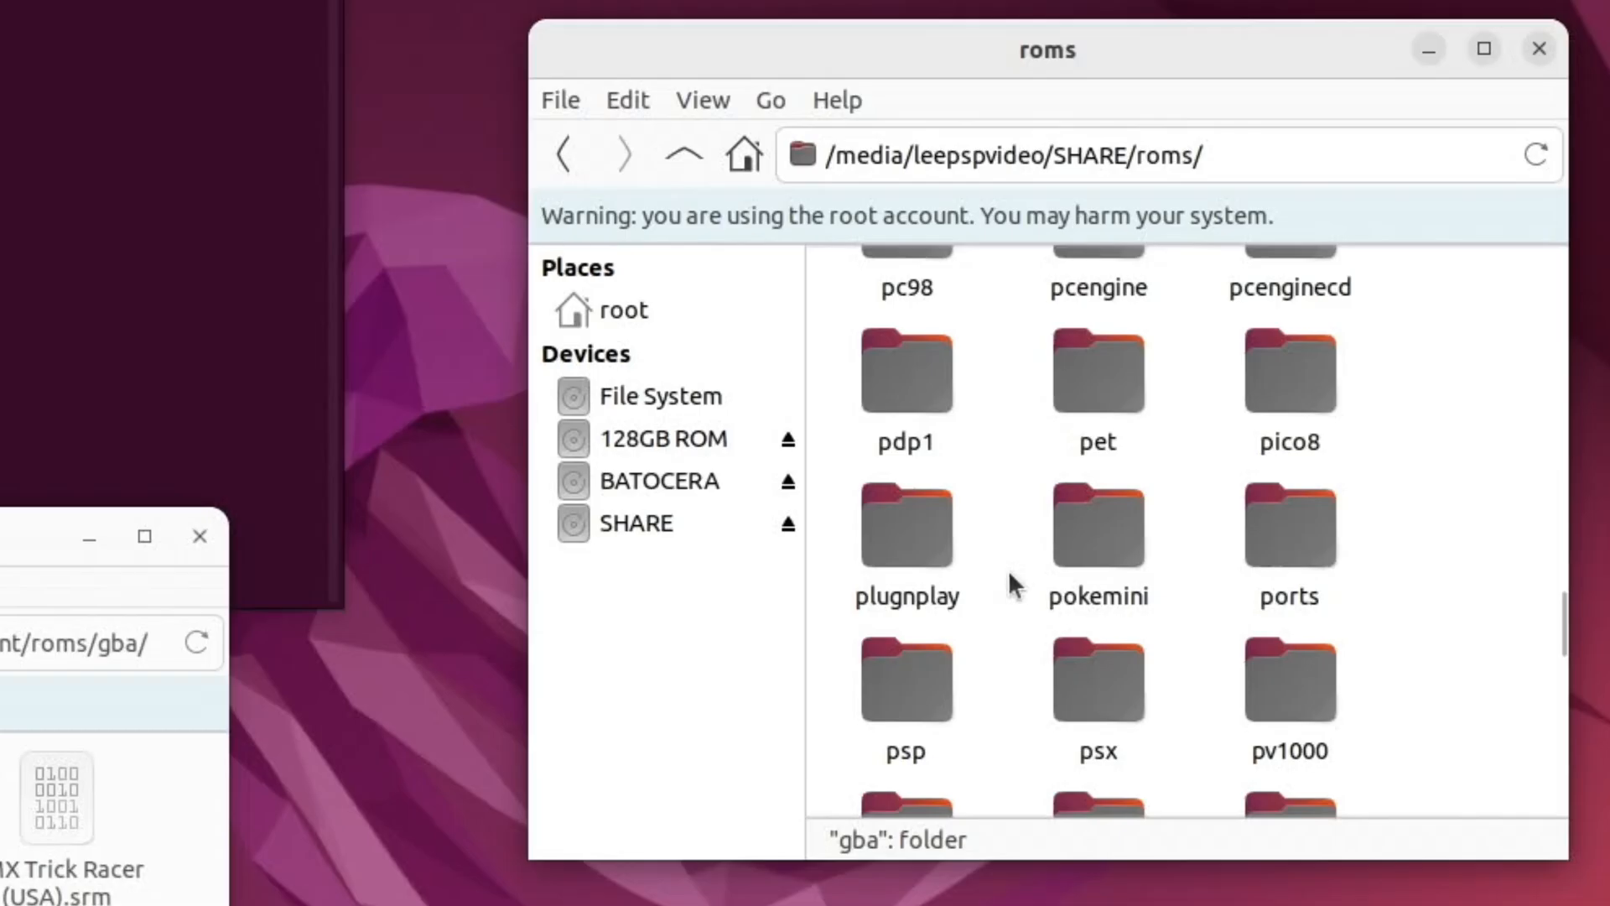
- Copy the Grand Theft Auto – Vice City Stories ISO from the card into SHARE/roms/psp
double_click(904, 677)
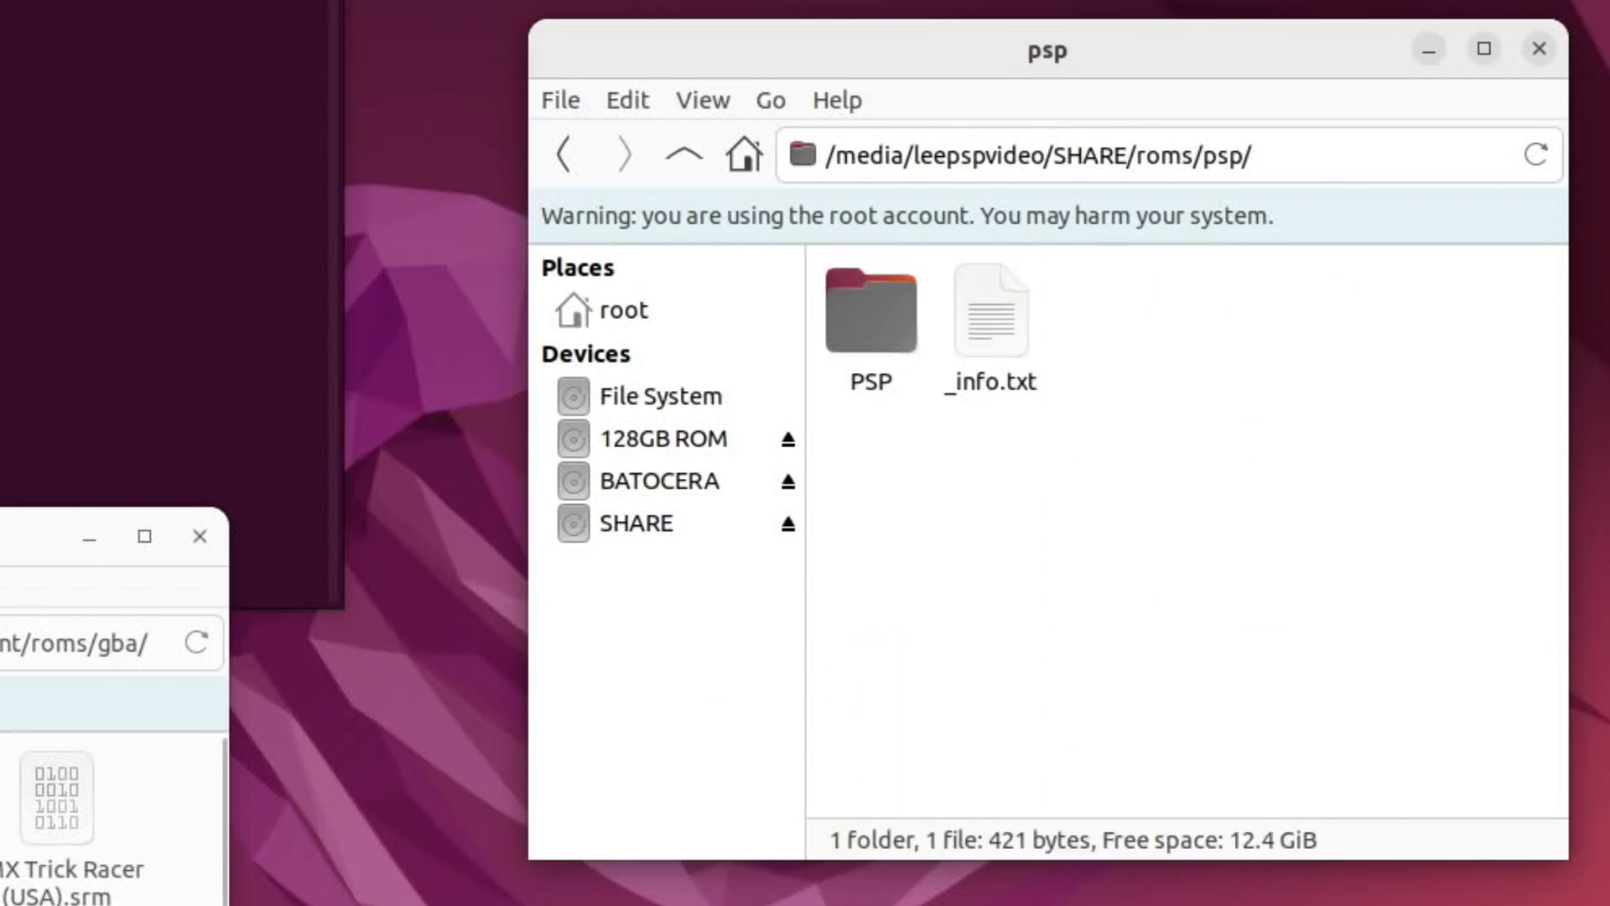
right_click(287, 615)
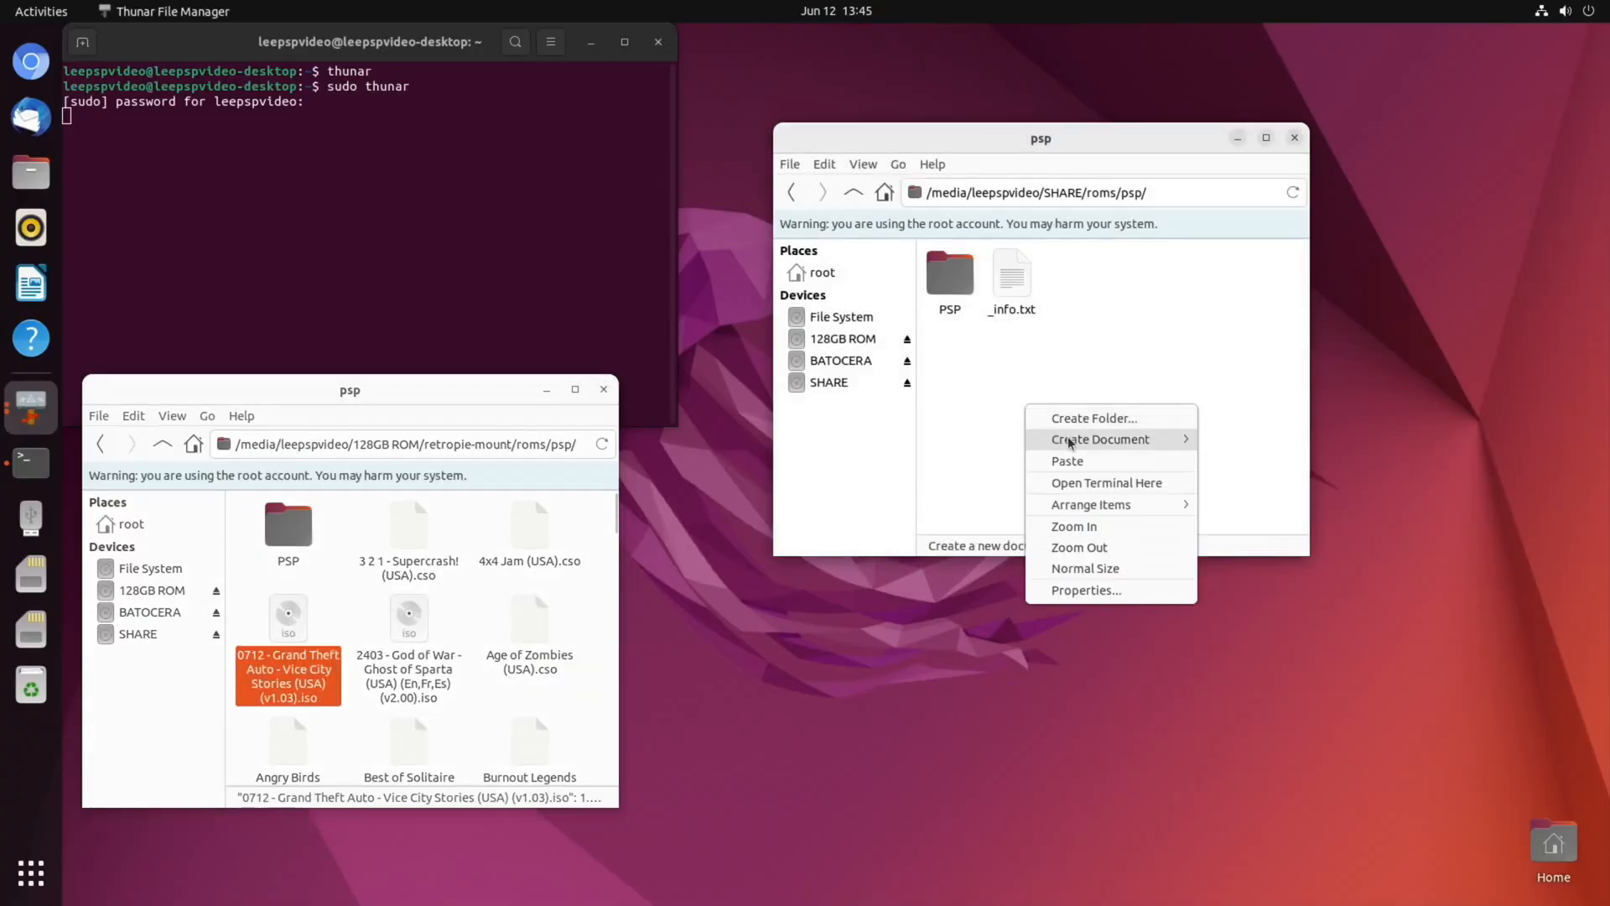
left_click(1067, 460)
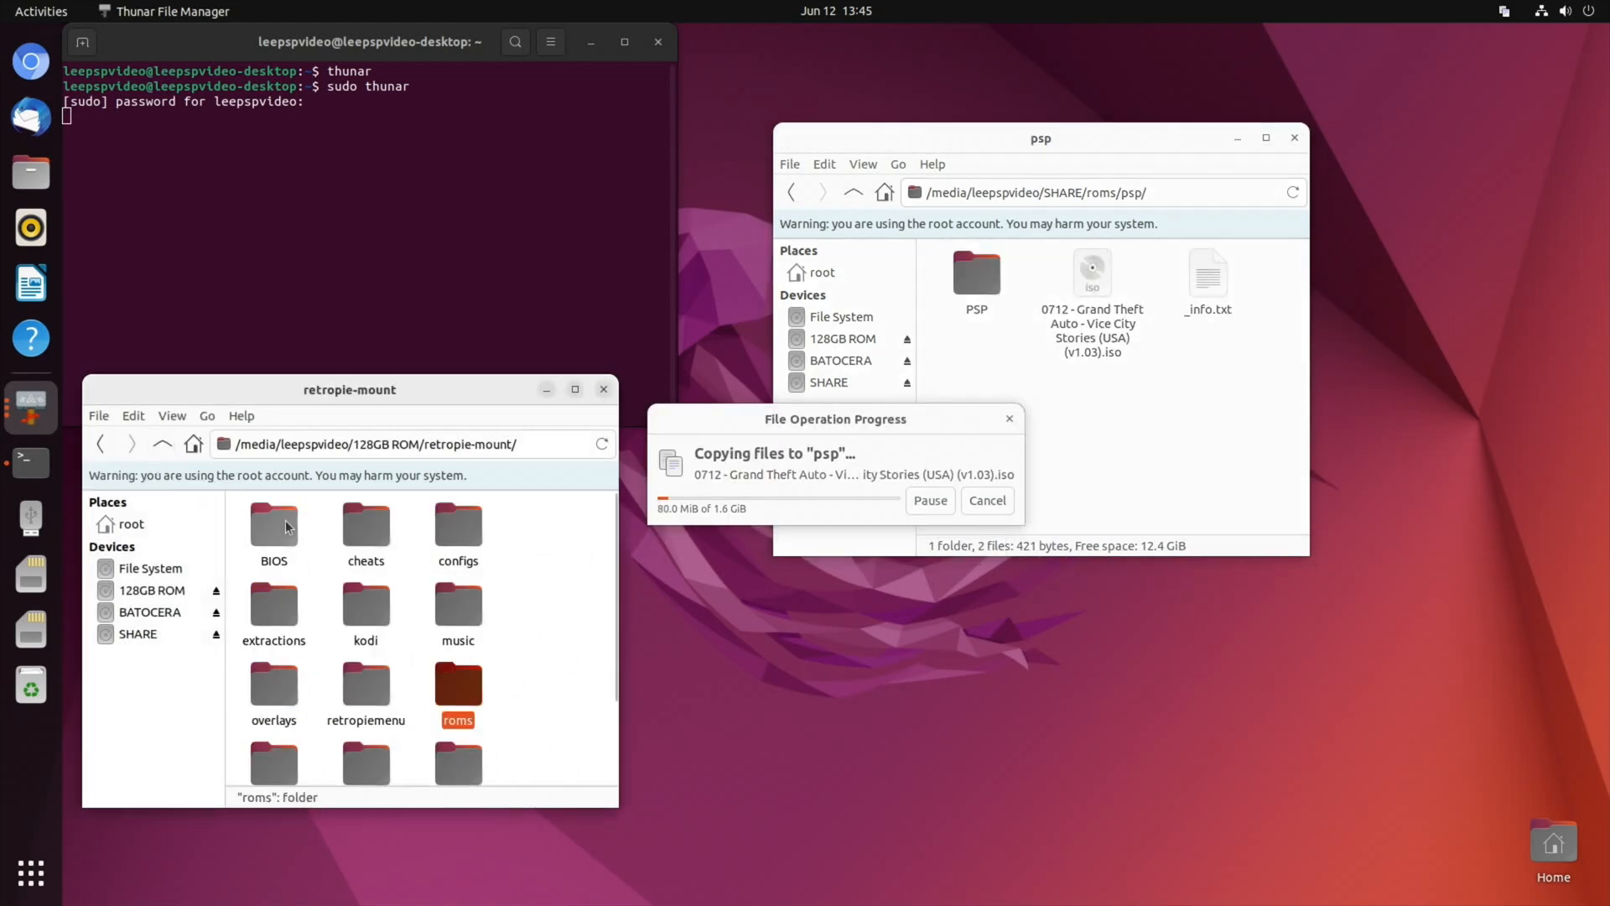
double_click(273, 524)
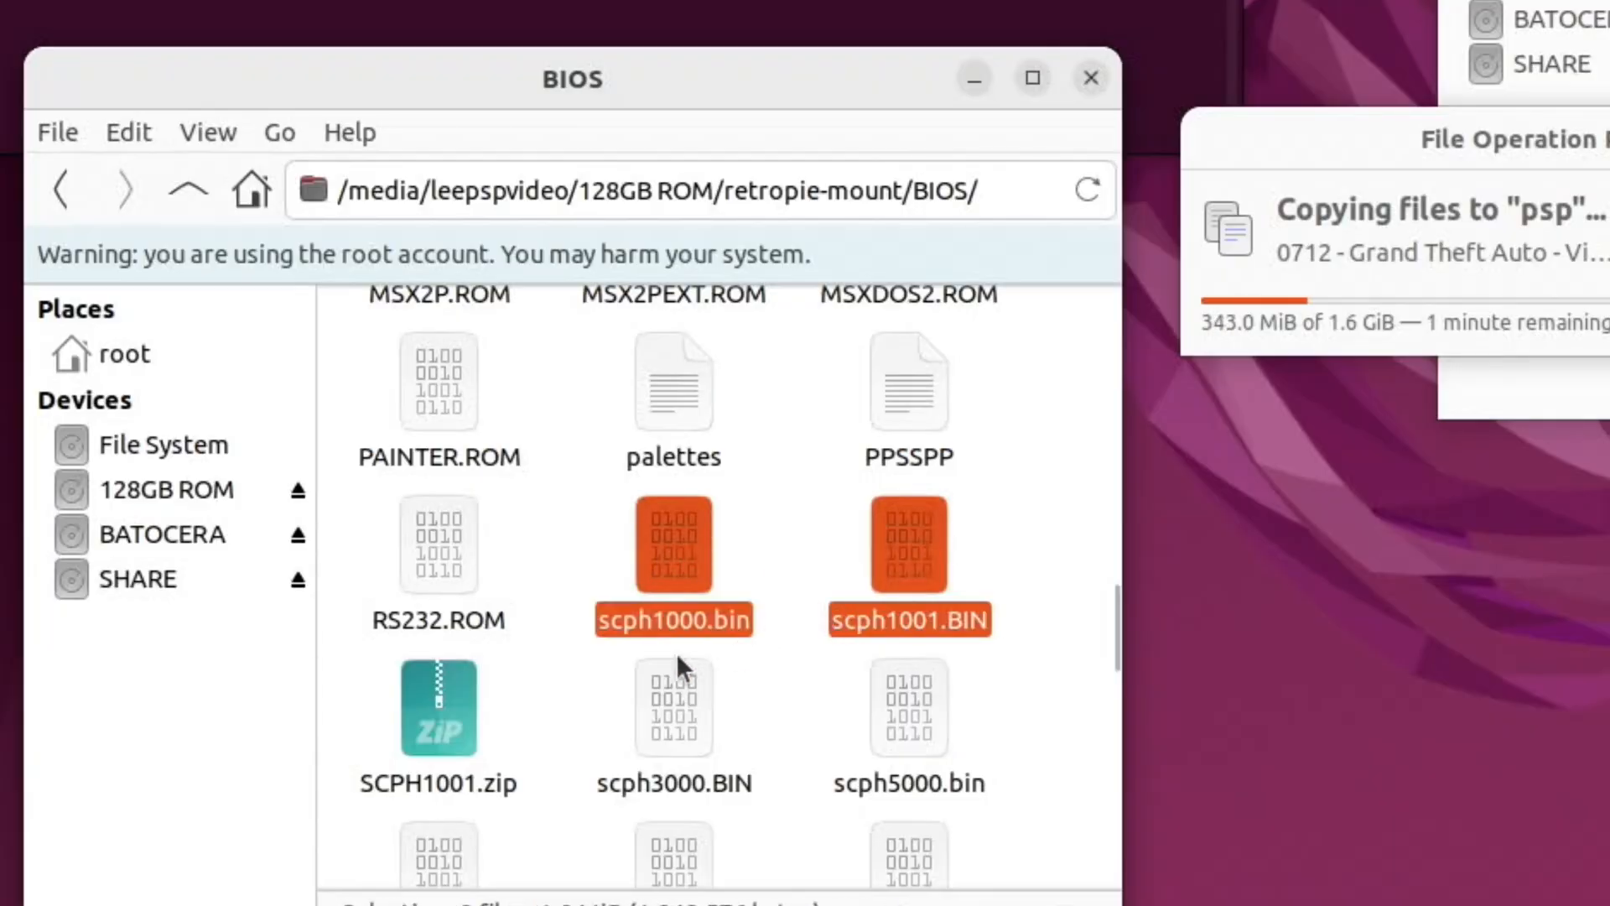
- Copy the selected scph1000/scph1001 BIOS files and go back to the SHARE drive's top level
right_click(438, 706)
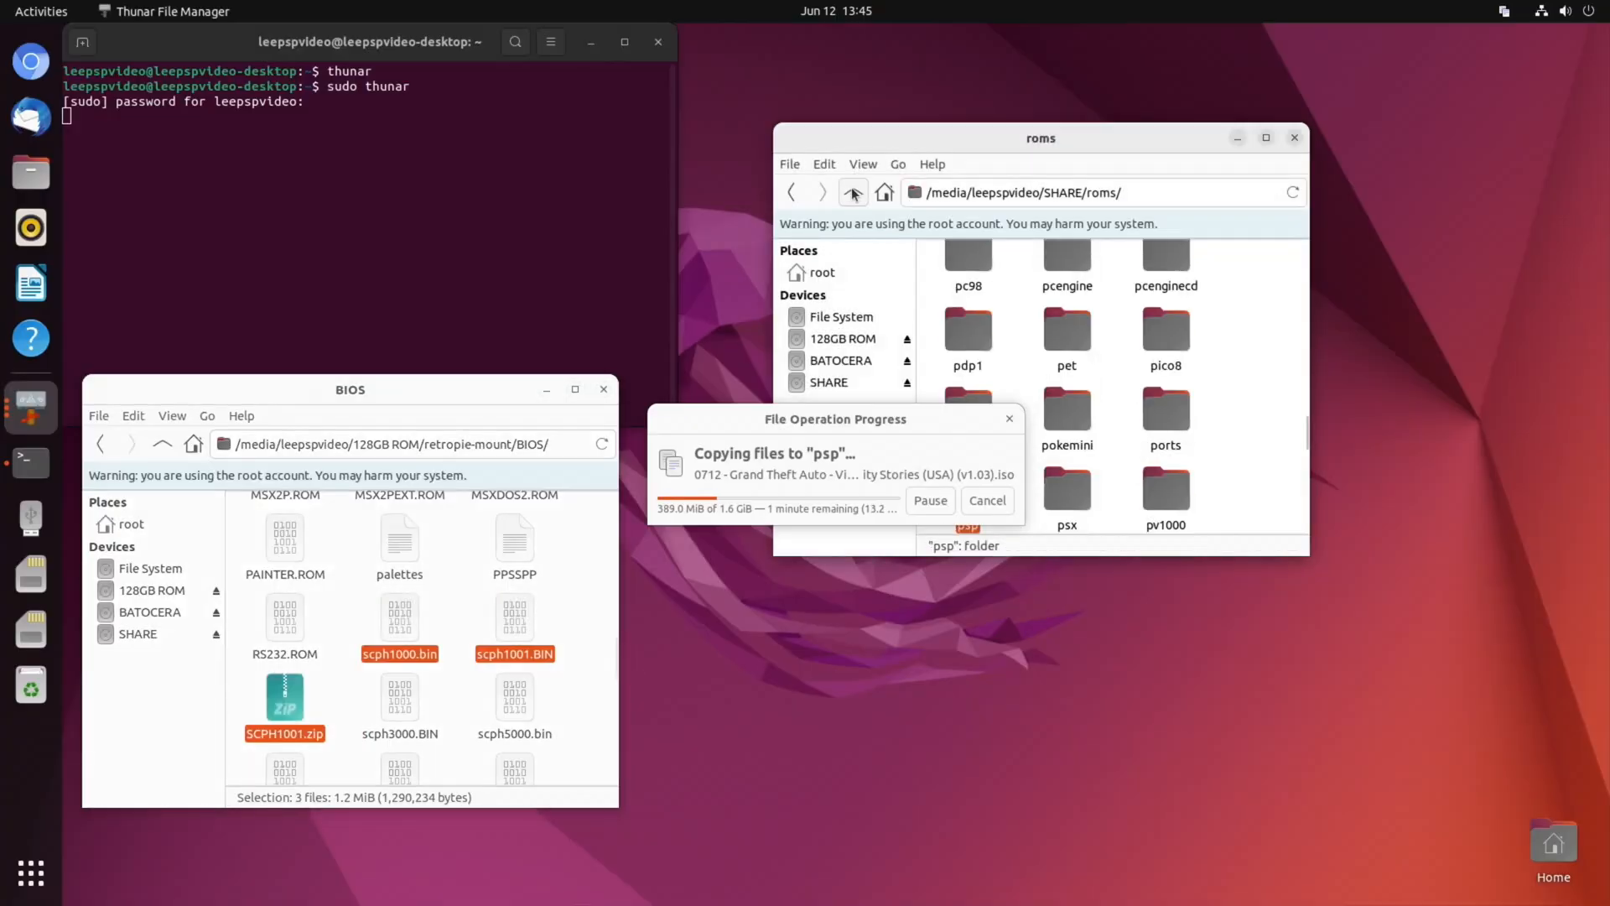
left_click(851, 191)
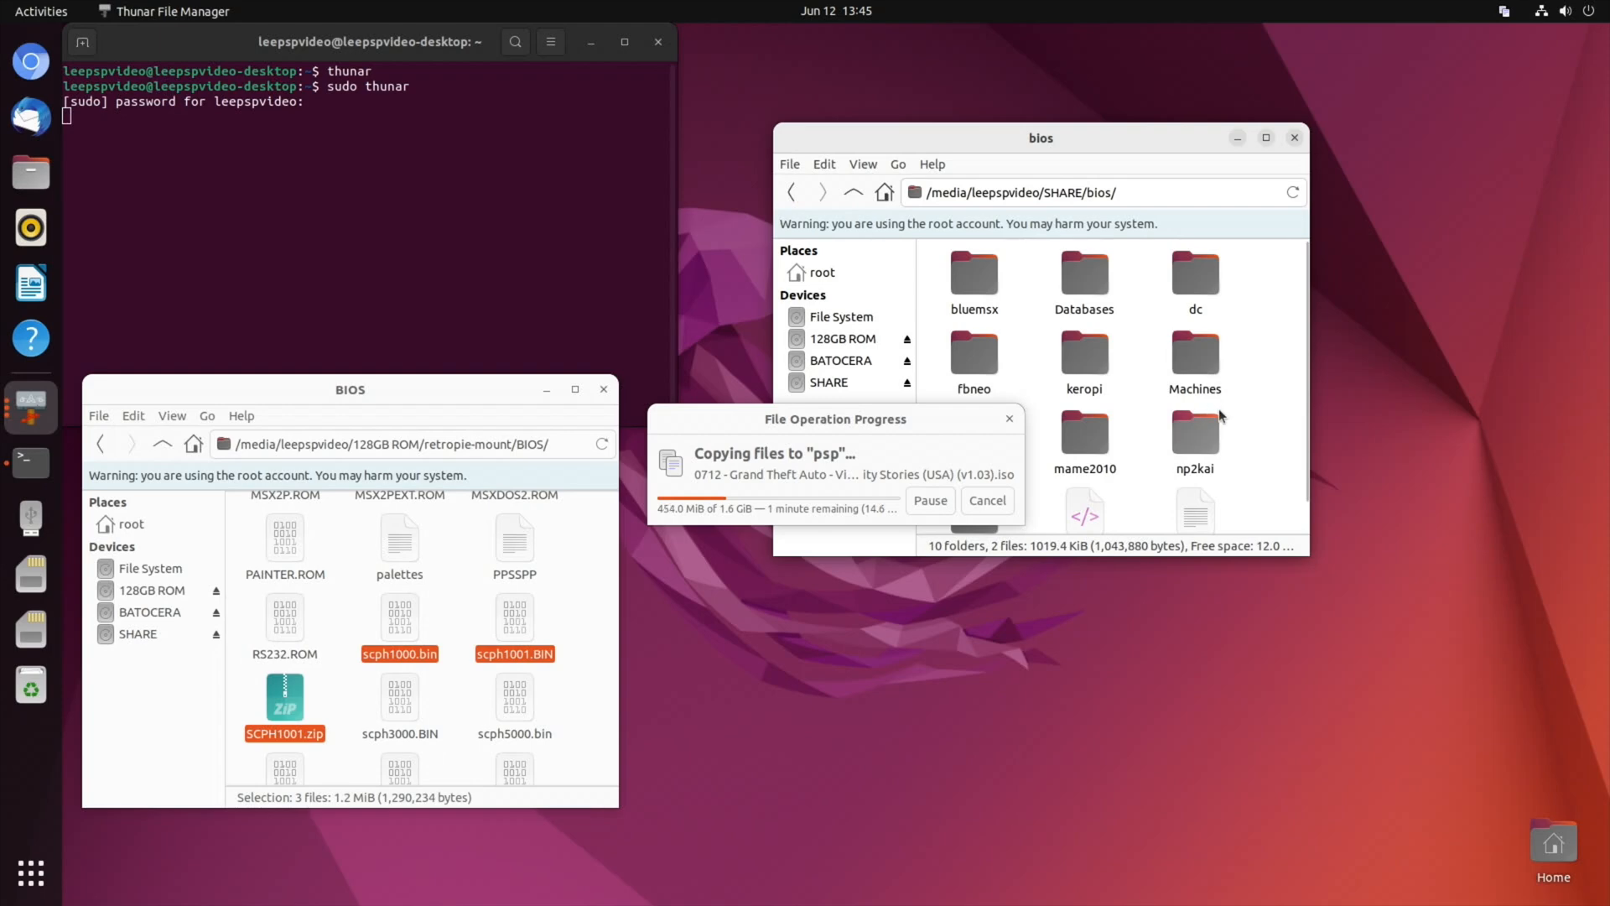
left_click_drag(835, 418, 943, 636)
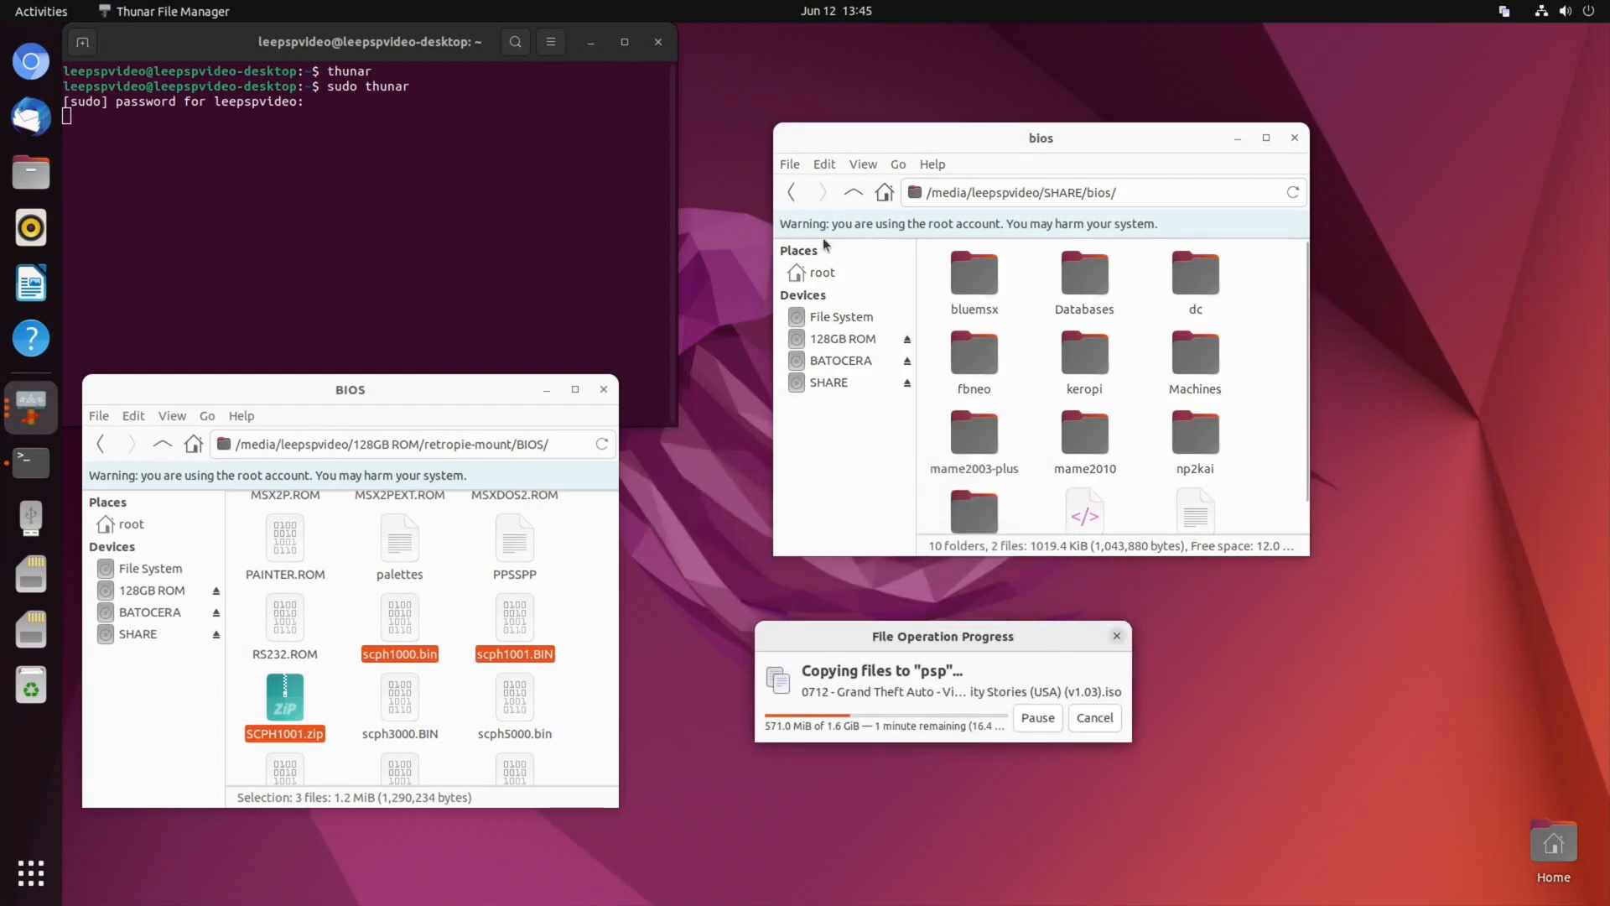
left_click(884, 191)
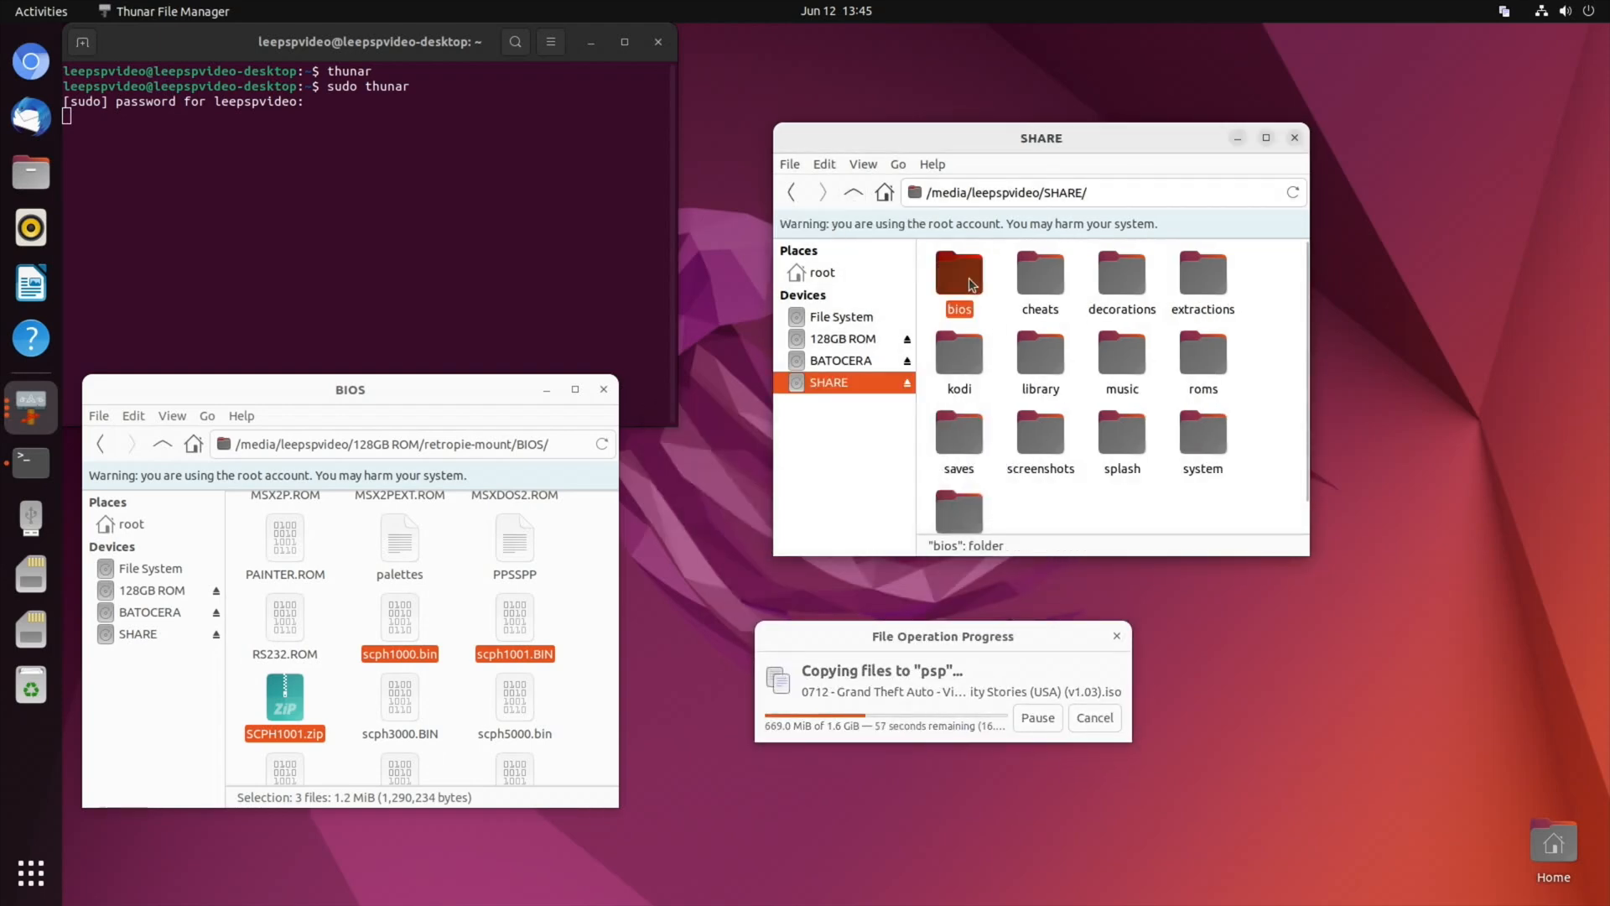
- Paste the BIOS files into SHARE's bios folder and close the card's BIOS window
double_click(958, 274)
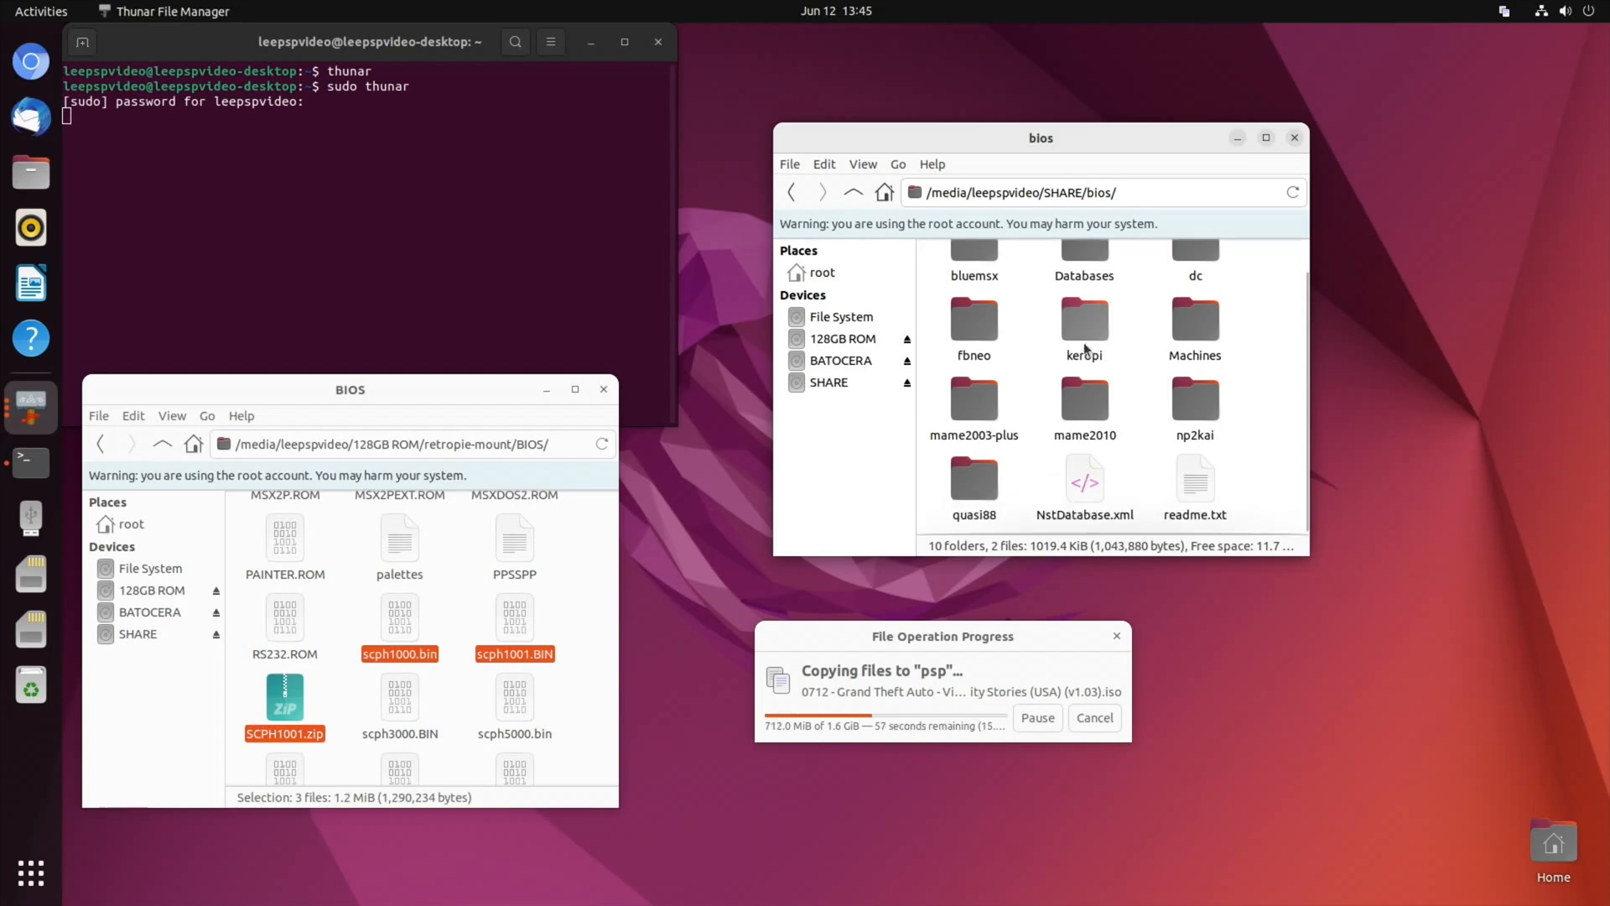
right_click(1253, 458)
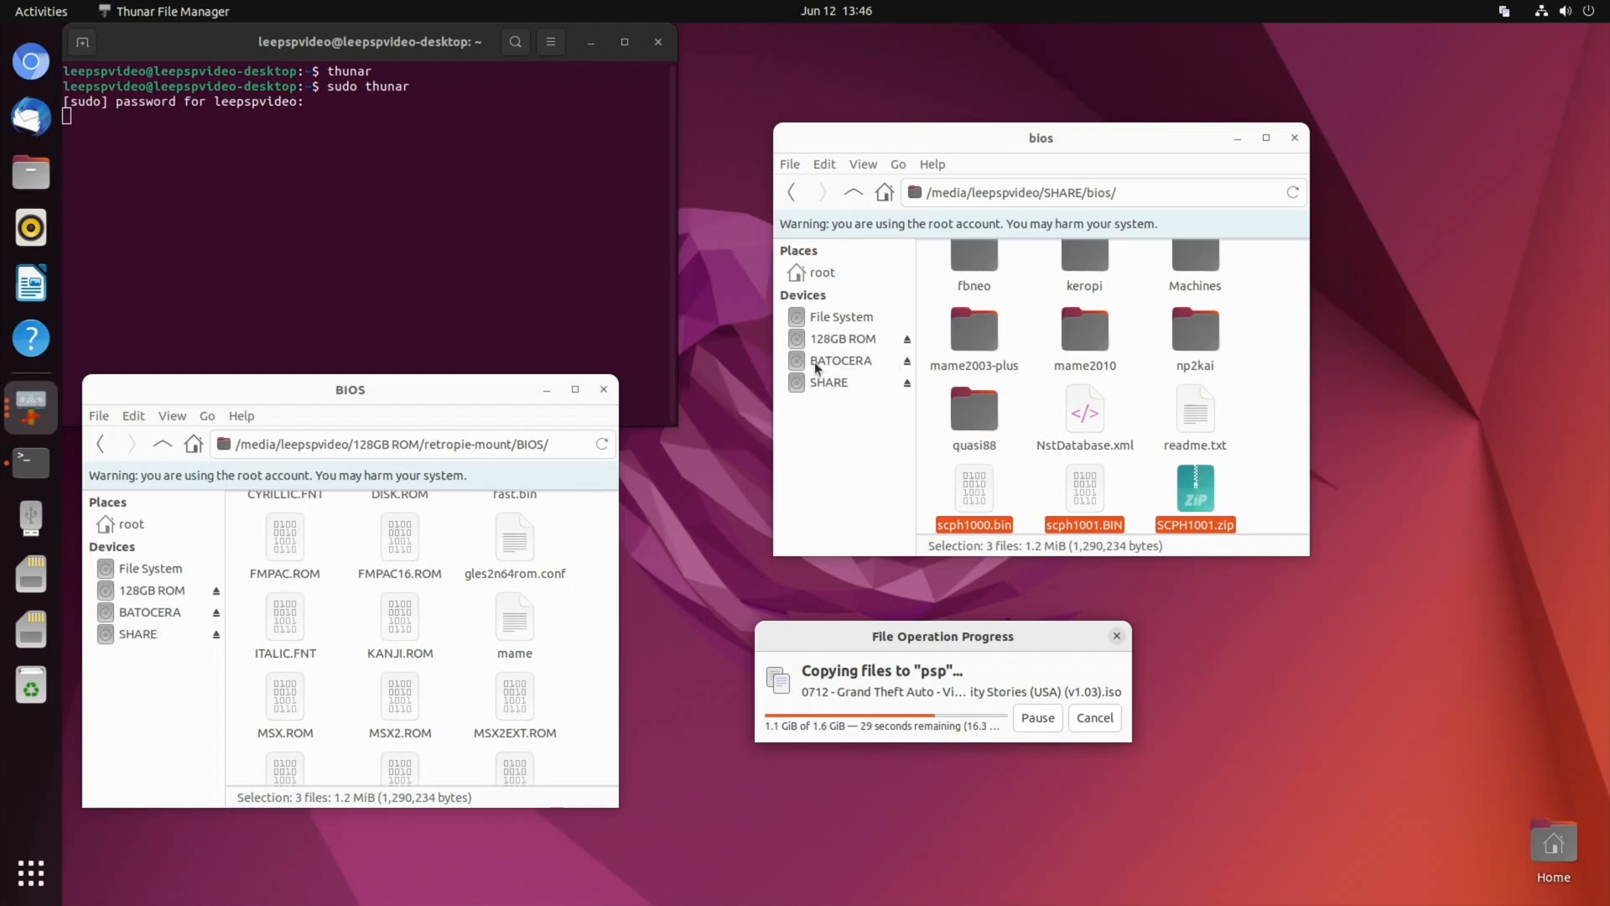
mouse_move(827, 382)
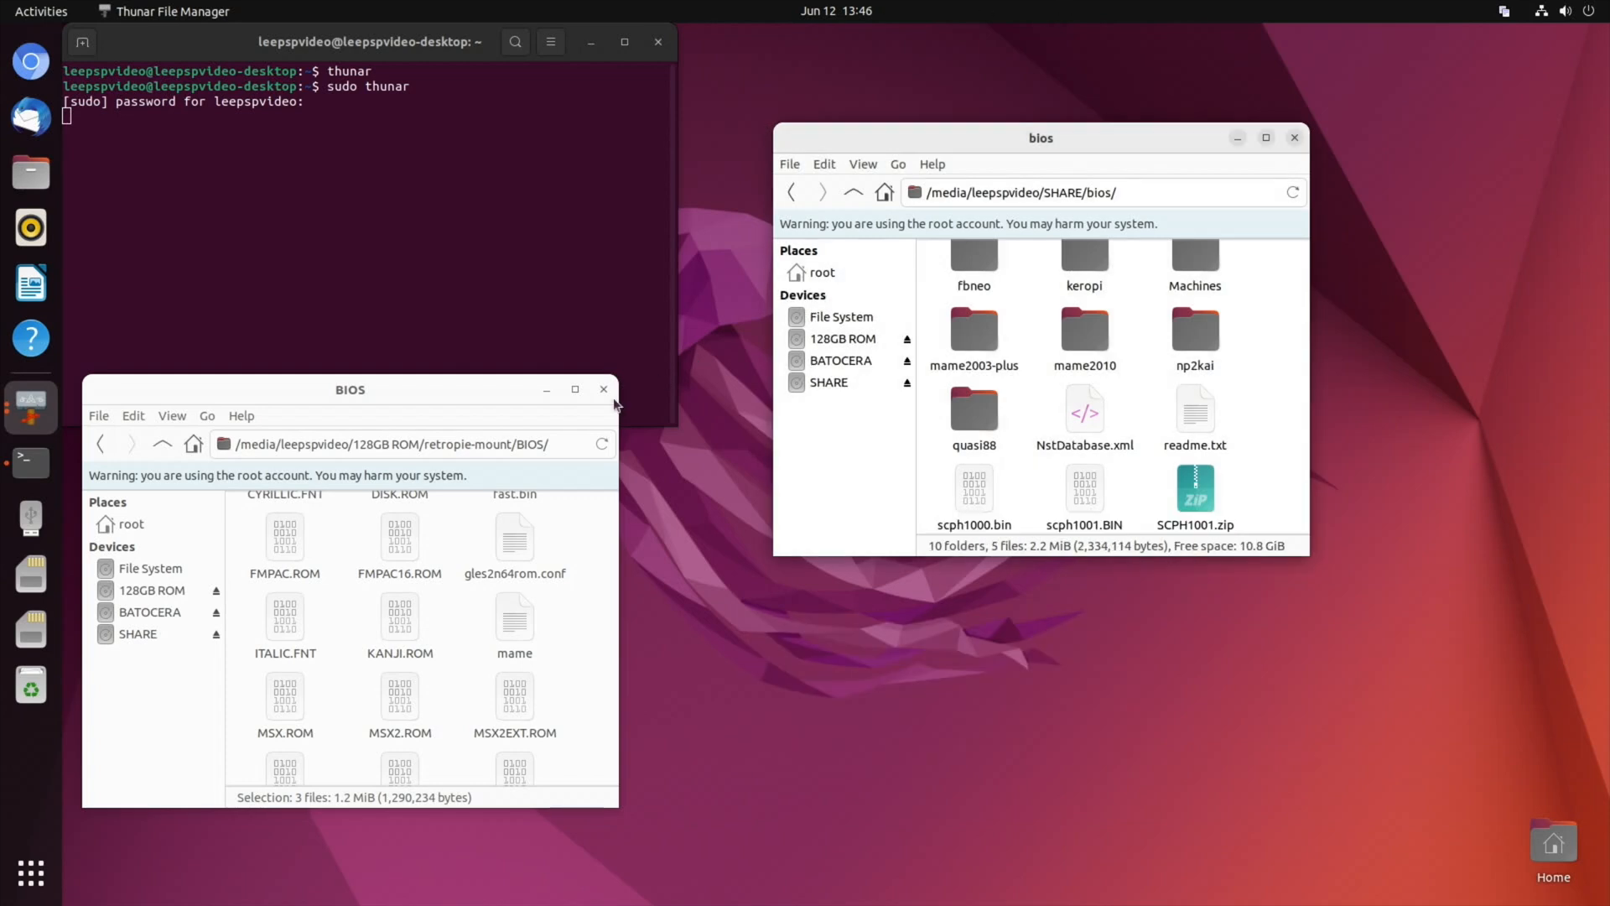
left_click(604, 389)
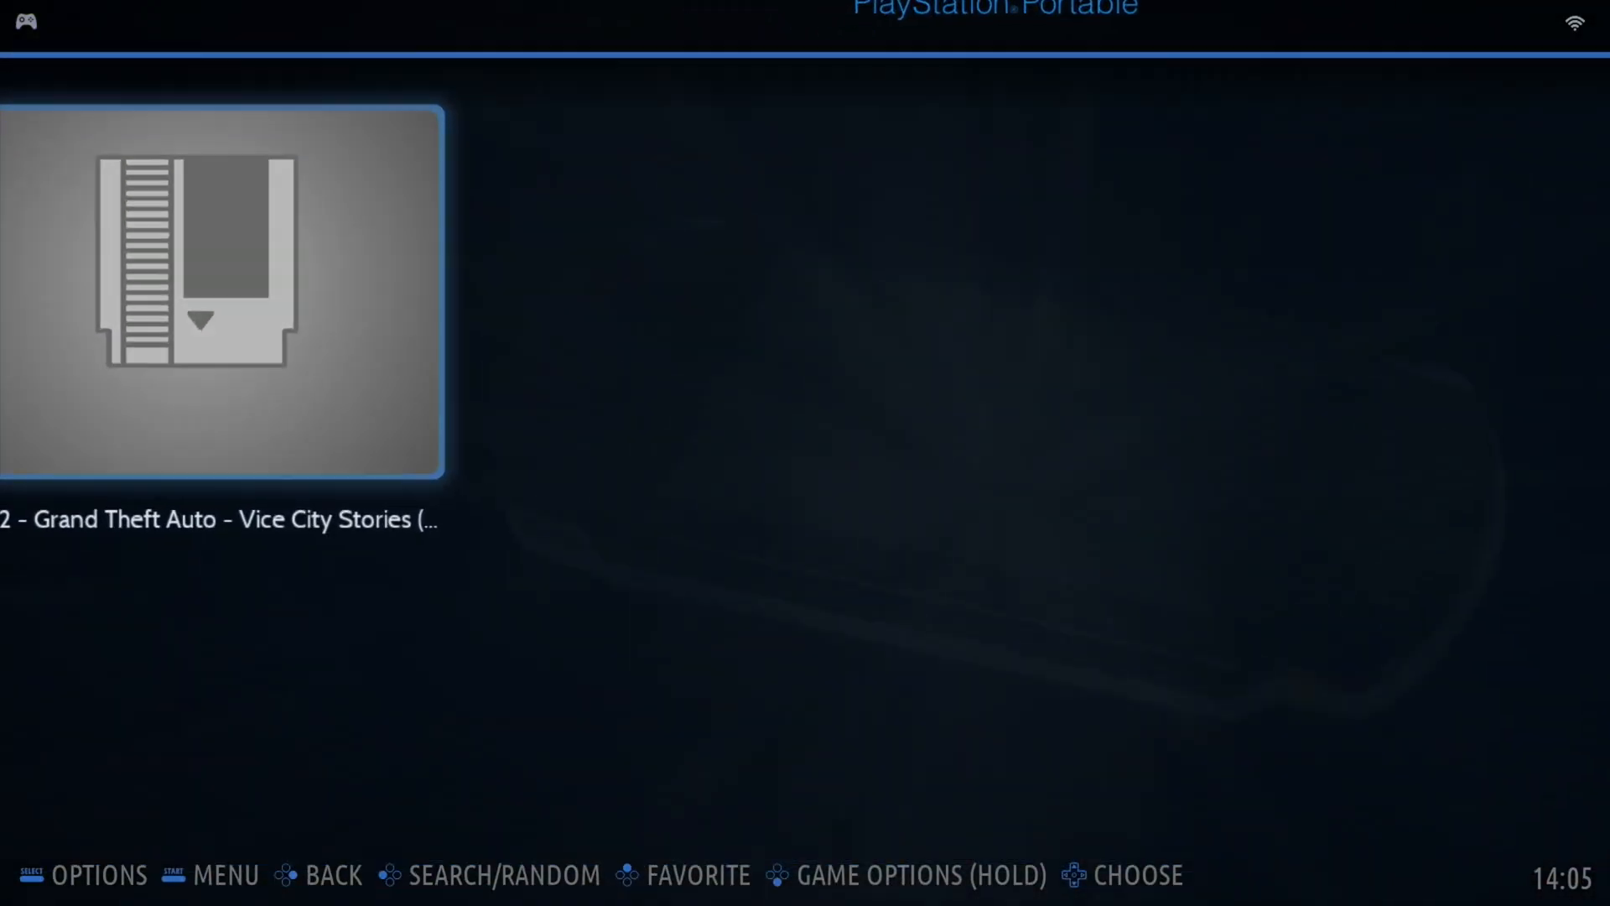
- Launch Grand Theft Auto – Vice City Stories from the PSP list and bring up the PPSSPP settings
left_click(221, 299)
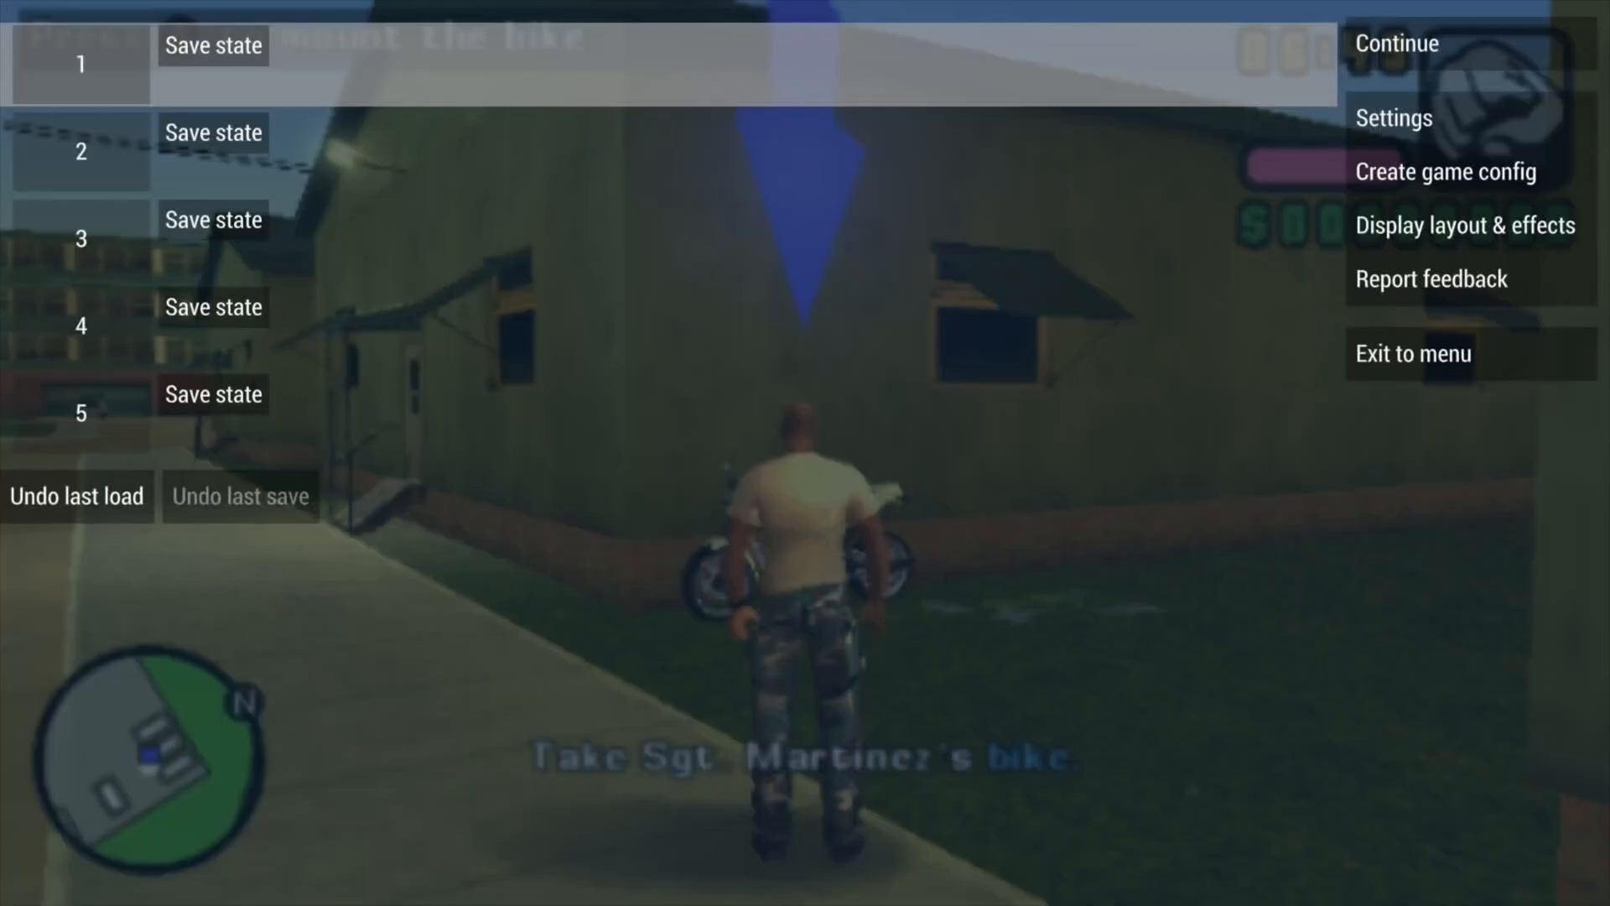
left_click(1394, 117)
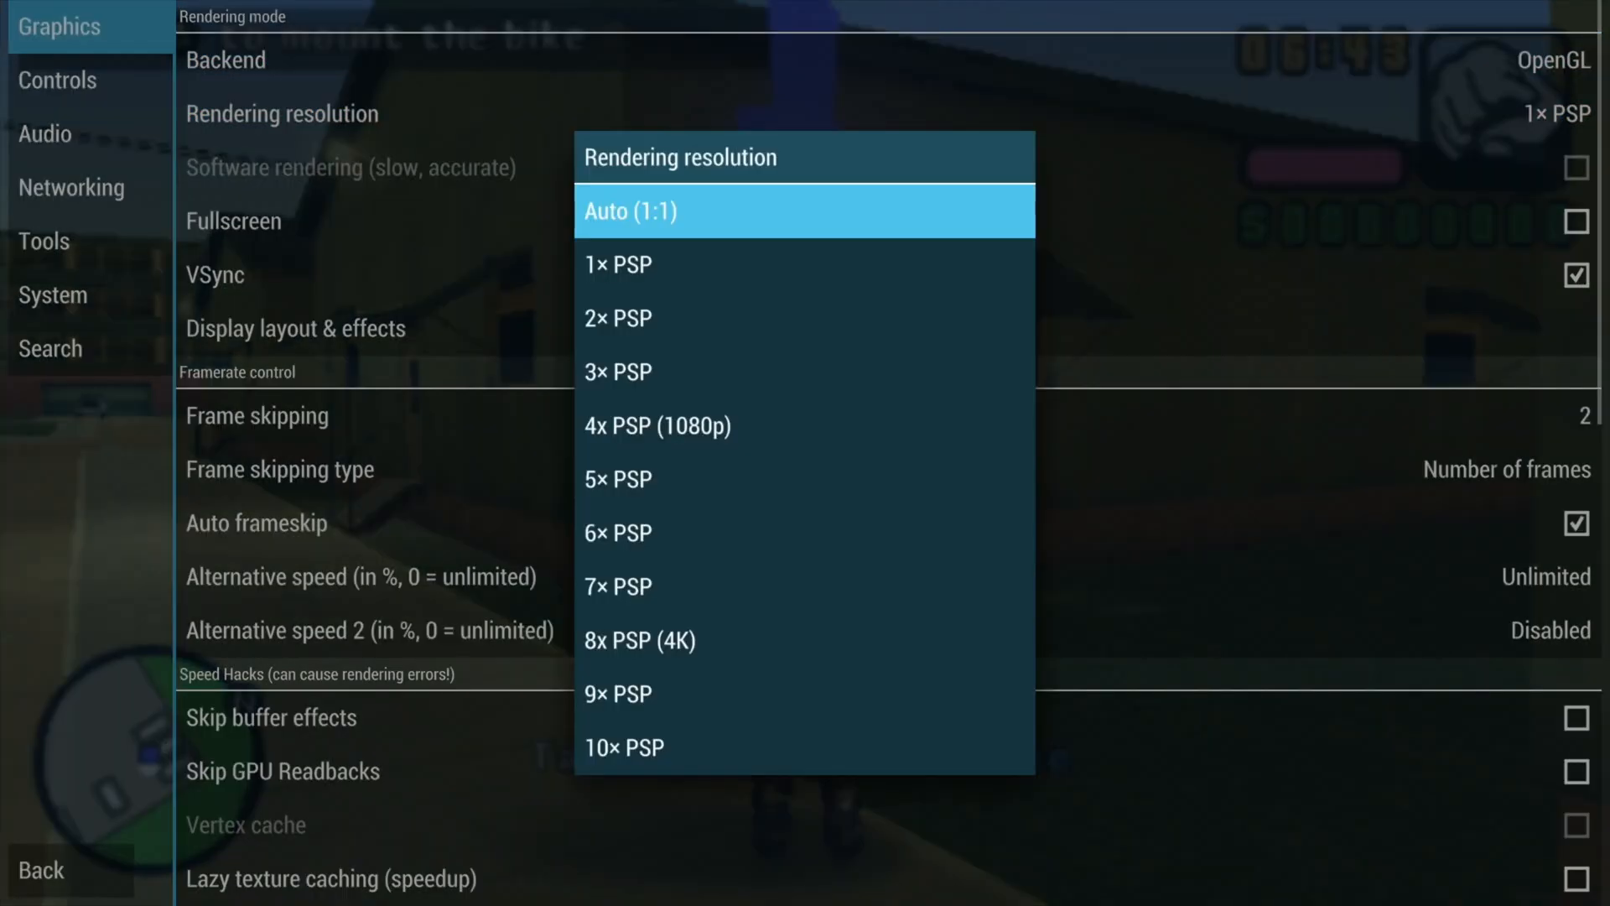
- Pick a higher rendering resolution, ride the motorbike toward the airport, then exit to the PPSSPP library
left_click(618, 370)
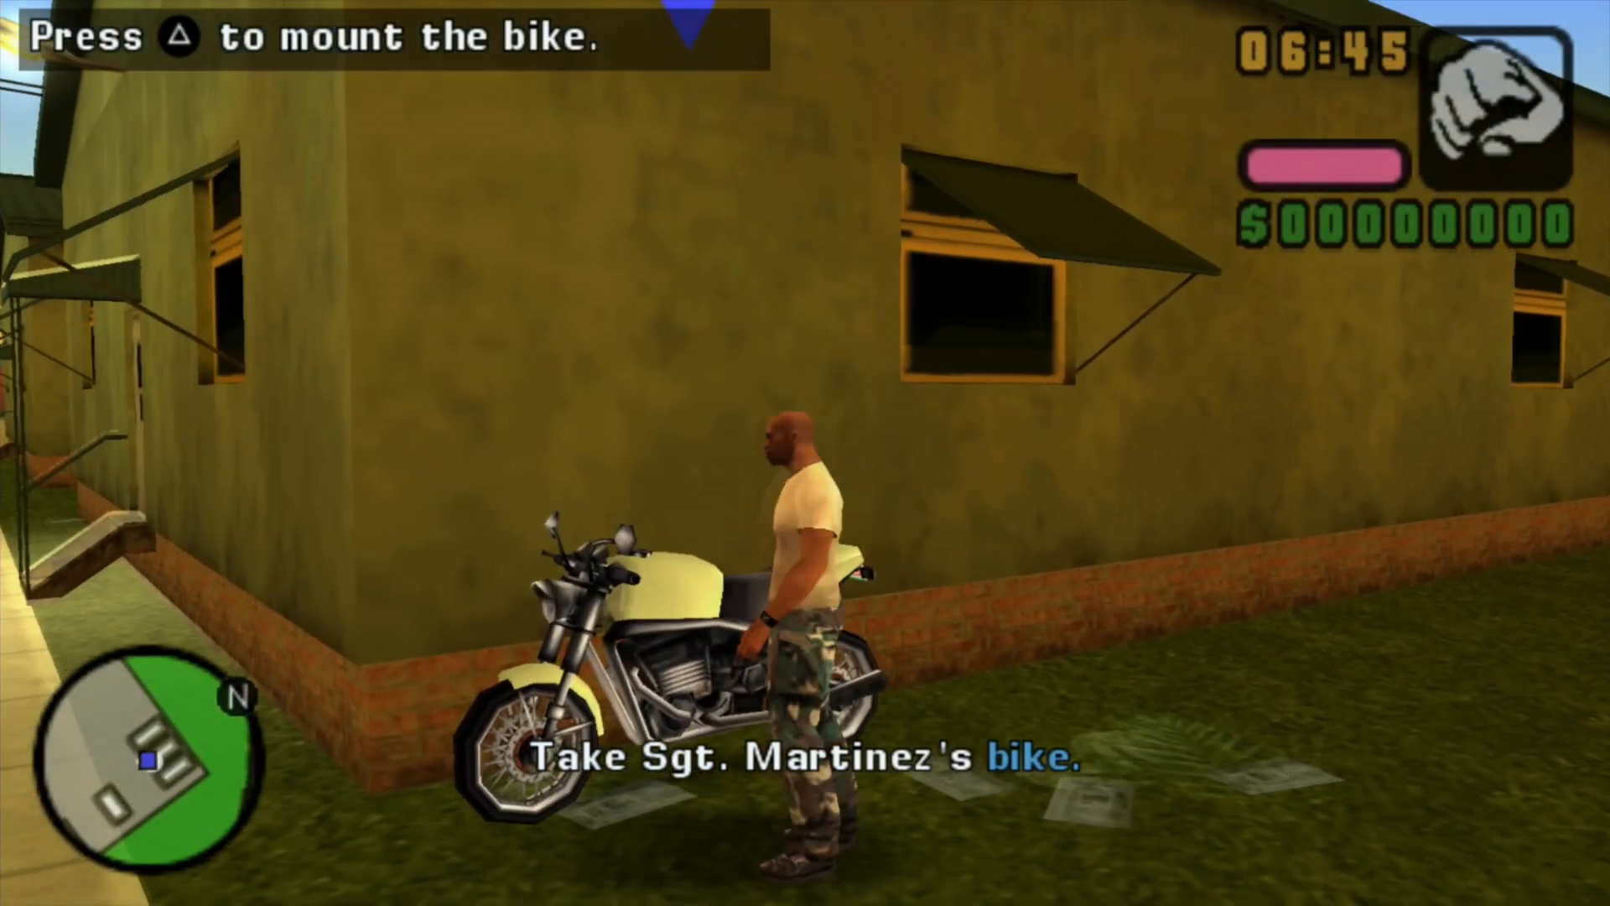
key("triangle")
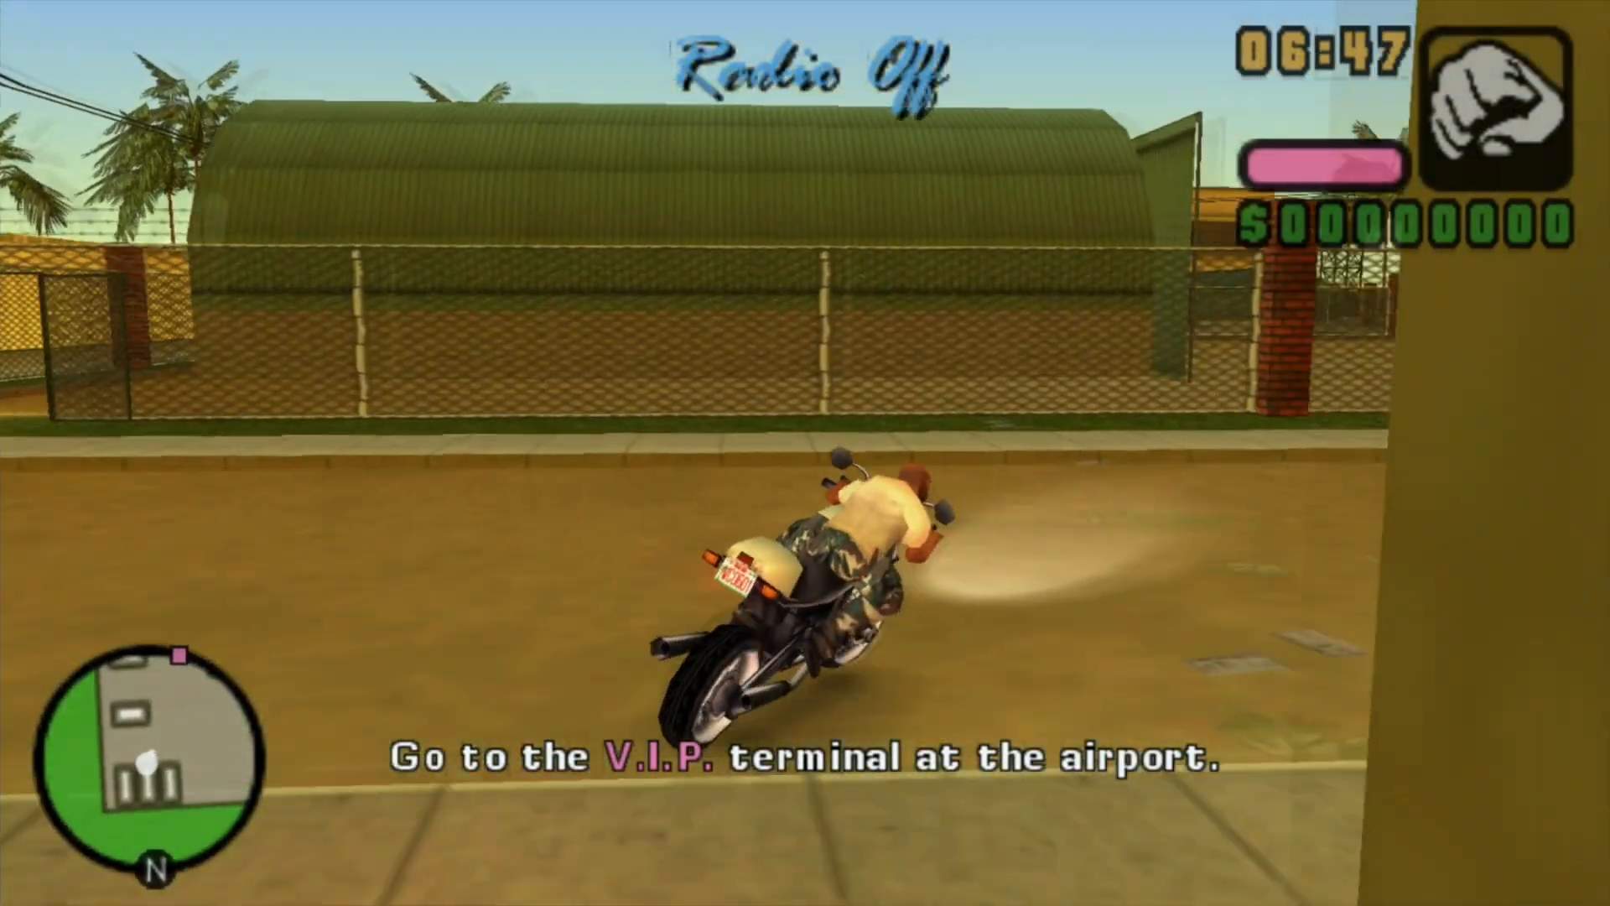
key("x")
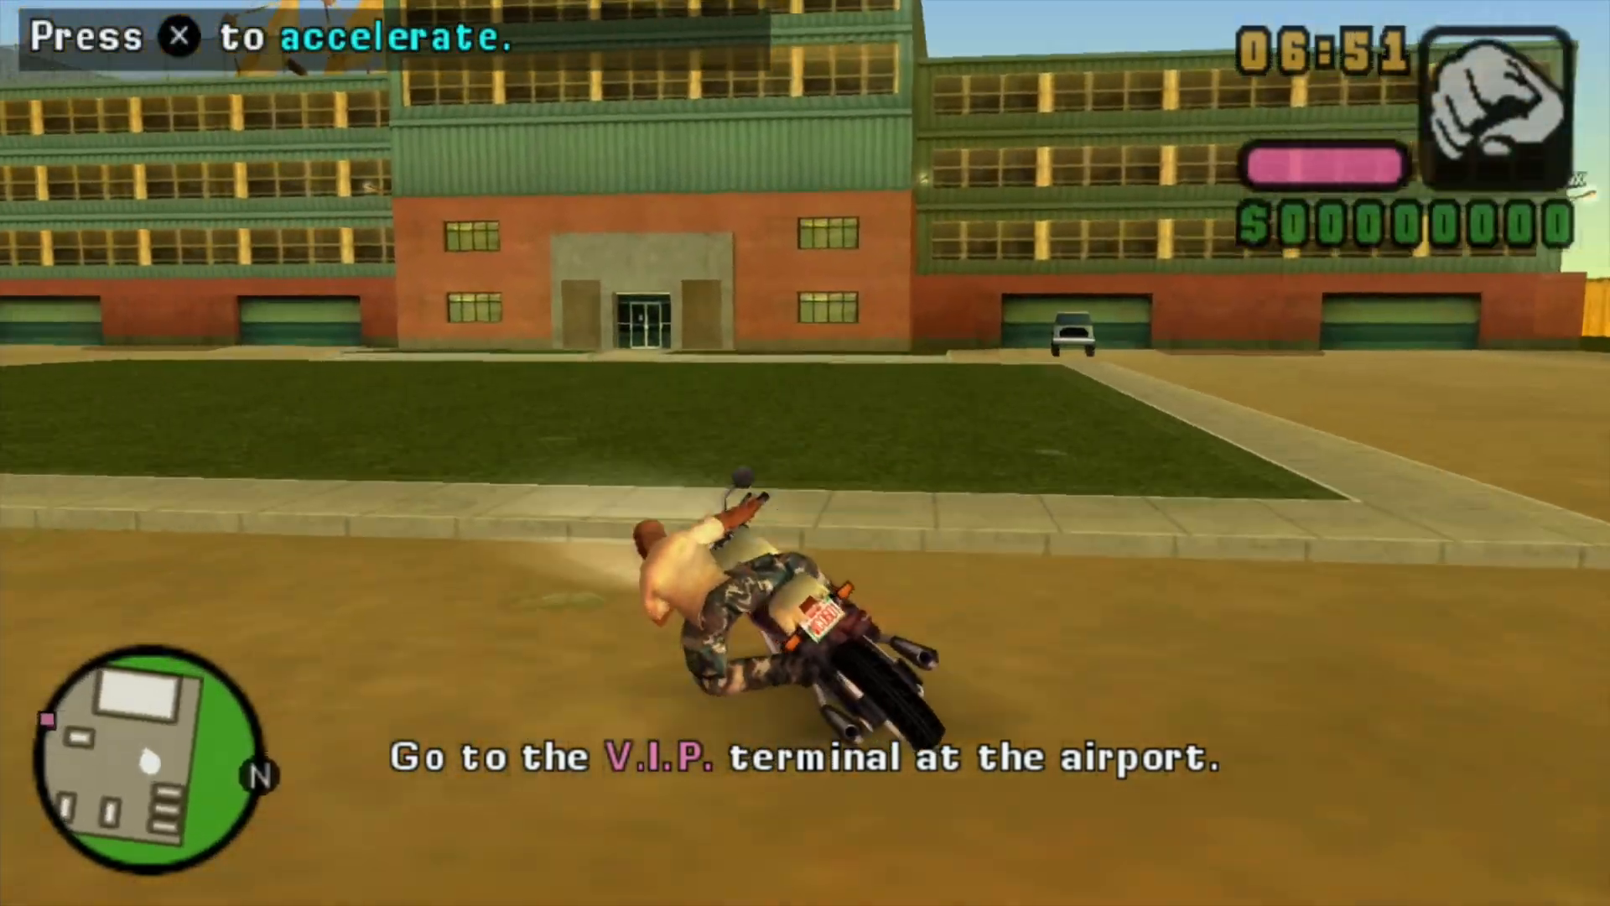
key("x")
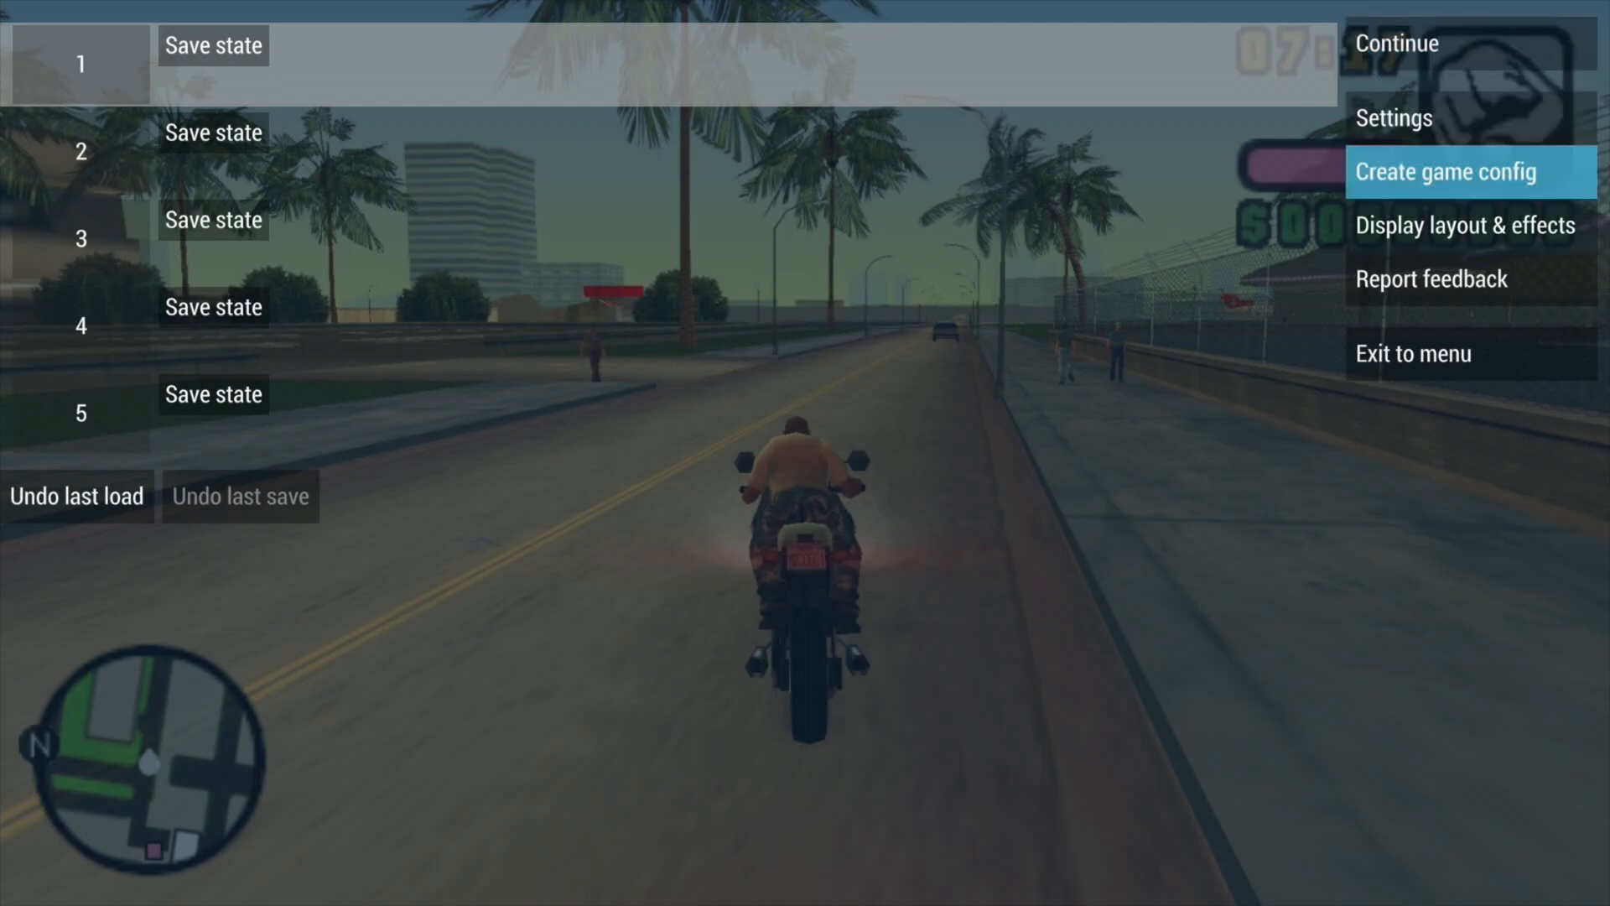
left_click(1416, 354)
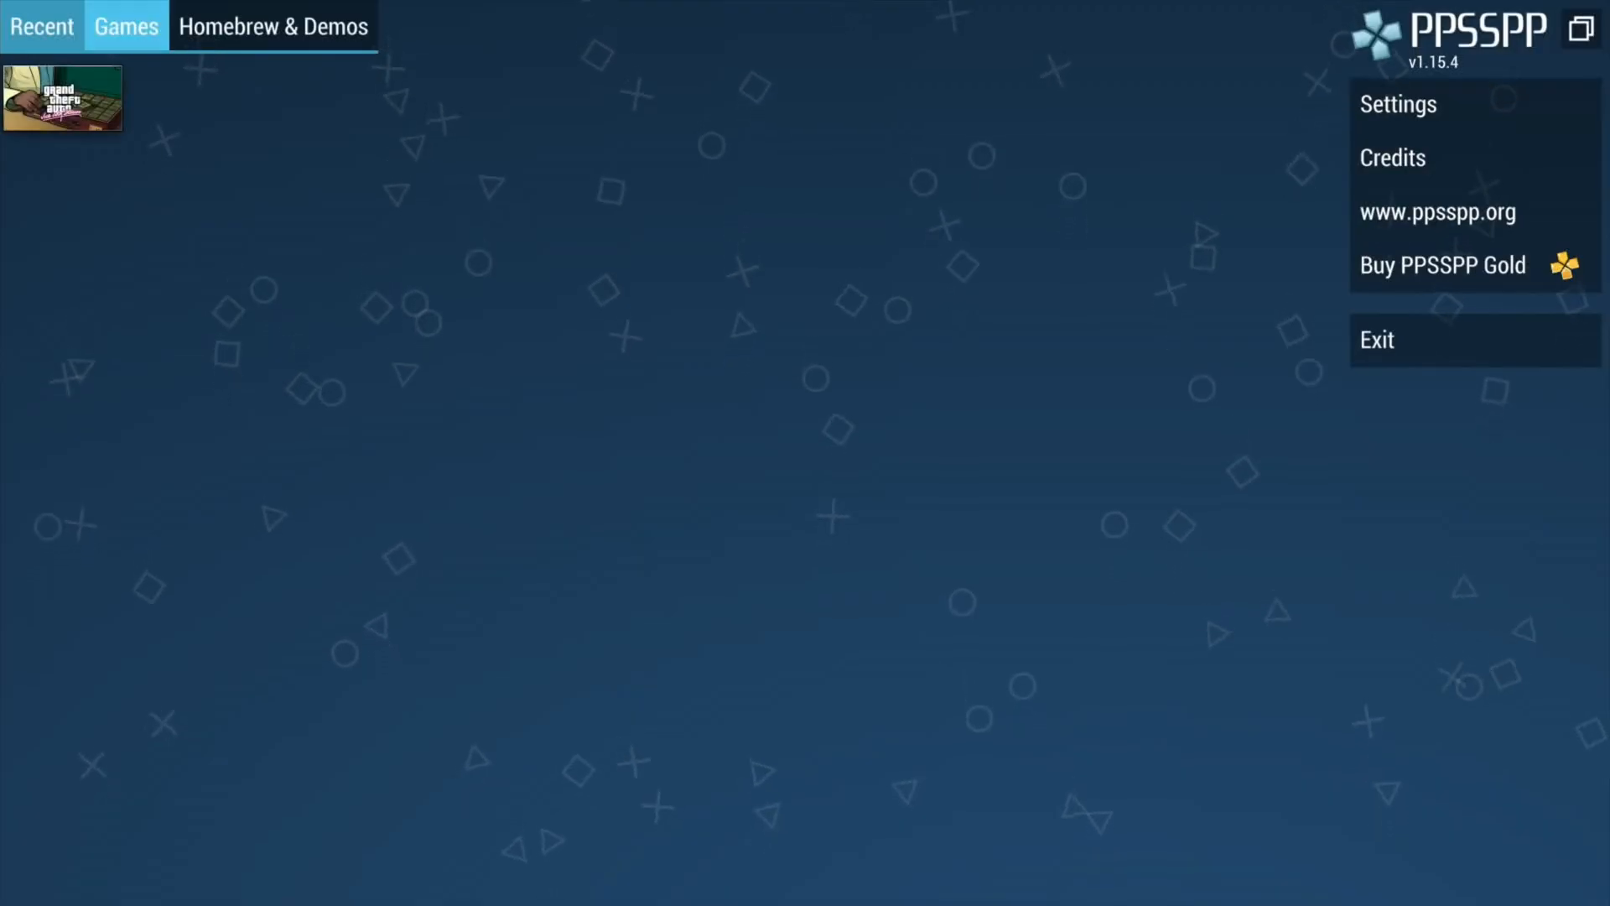
- Exit PPSSPP, run Game Settings > Missing BIOS Check and scroll to the PlayStation entries
left_click(42, 25)
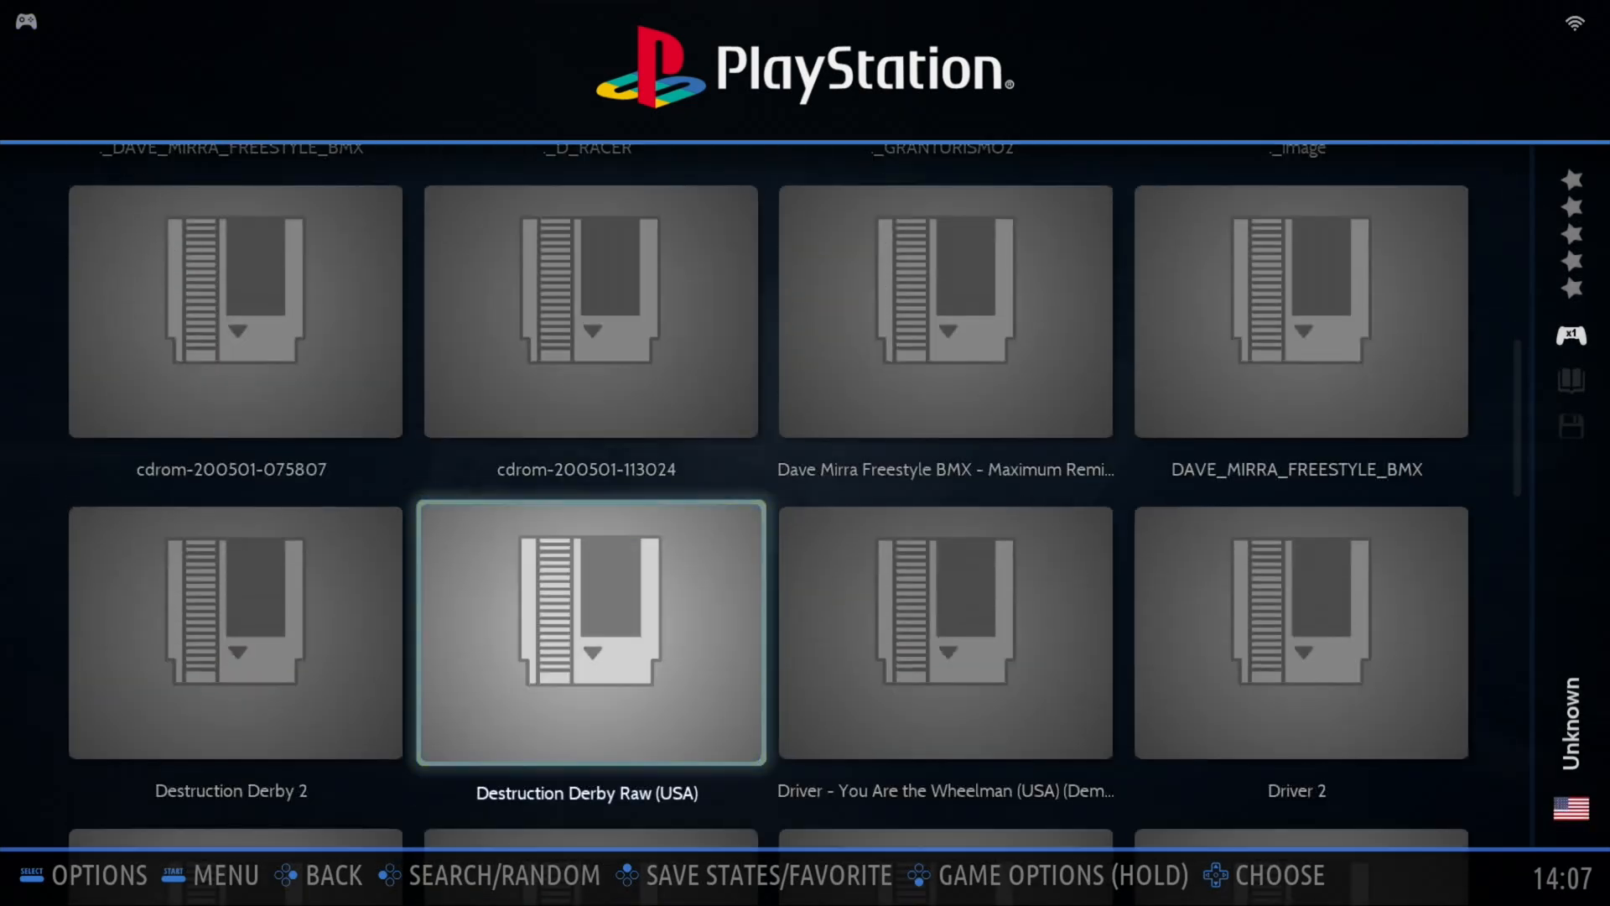
left_click(587, 634)
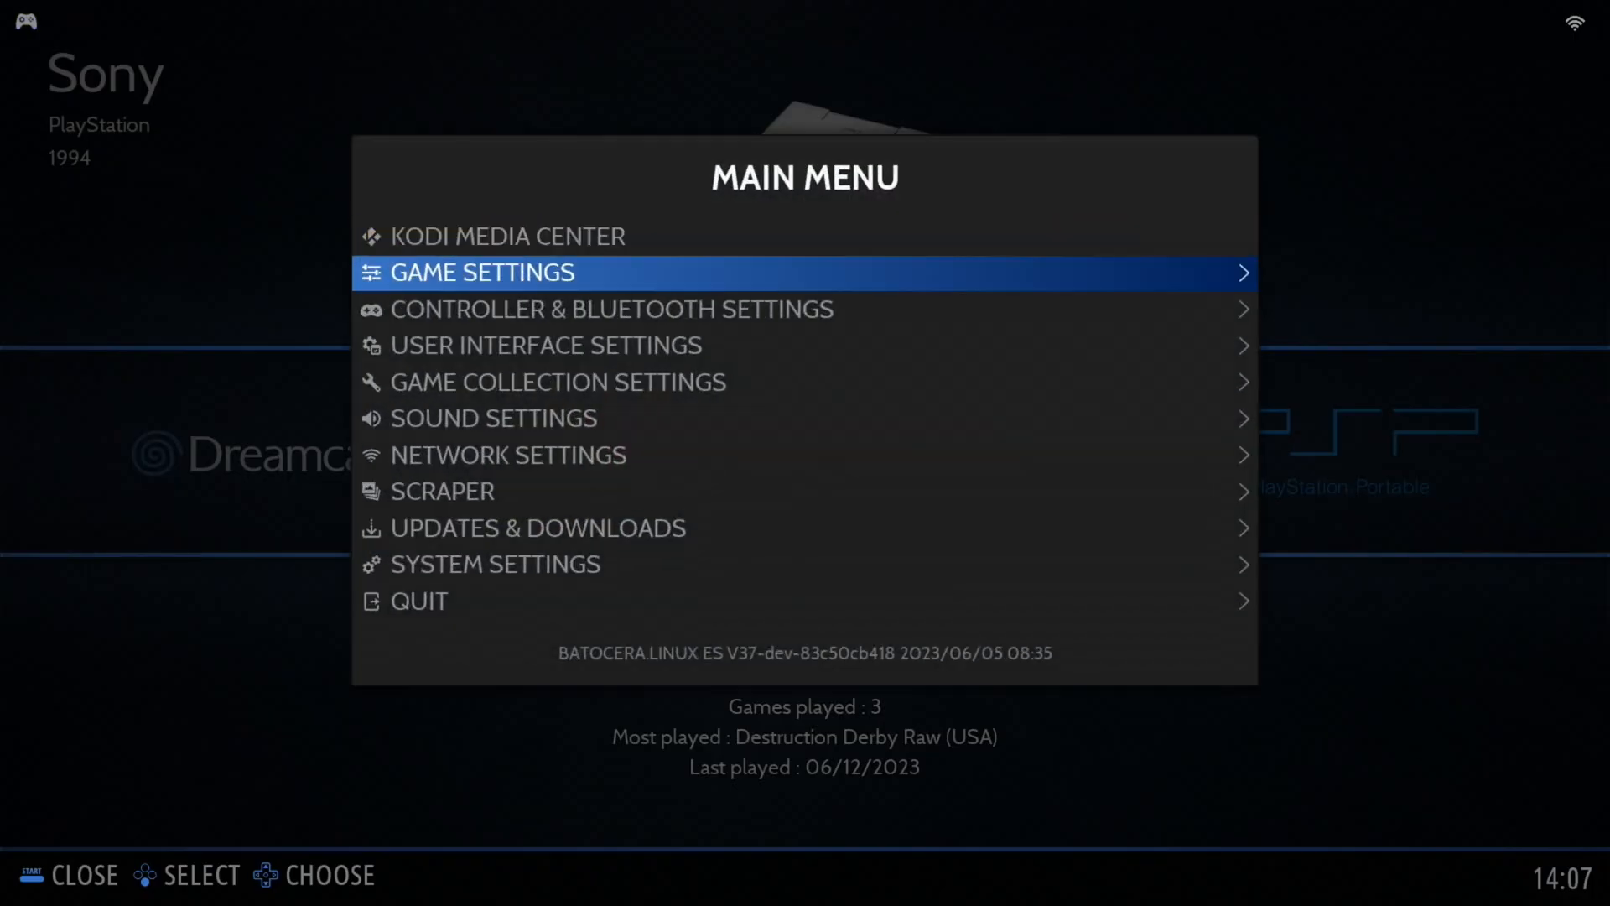
left_click(479, 272)
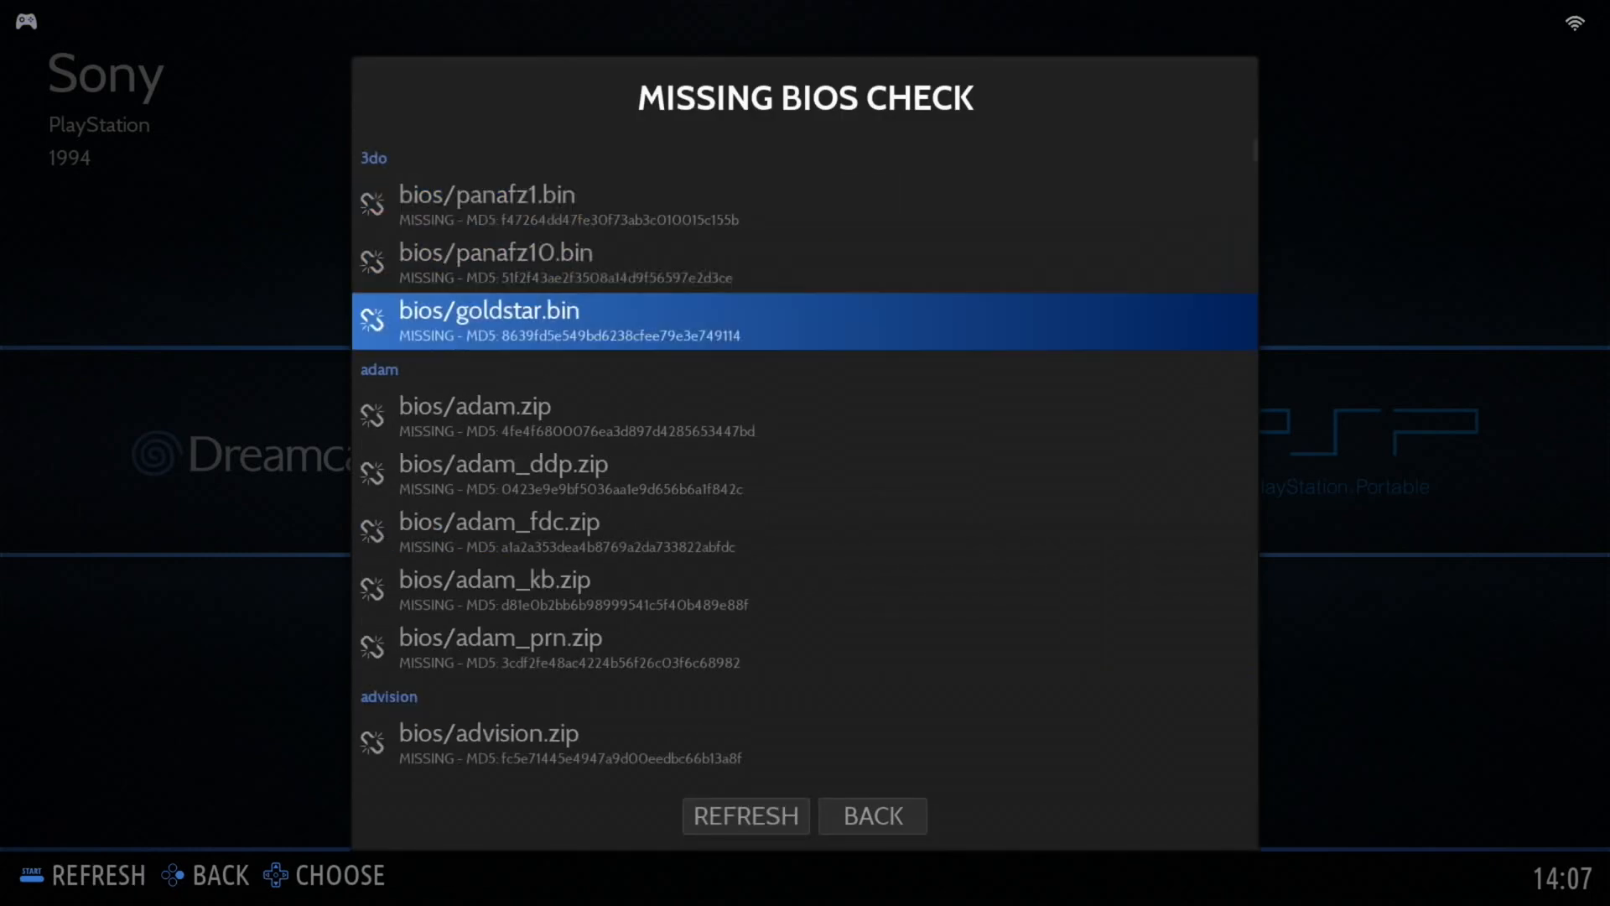
scroll("down", 3)
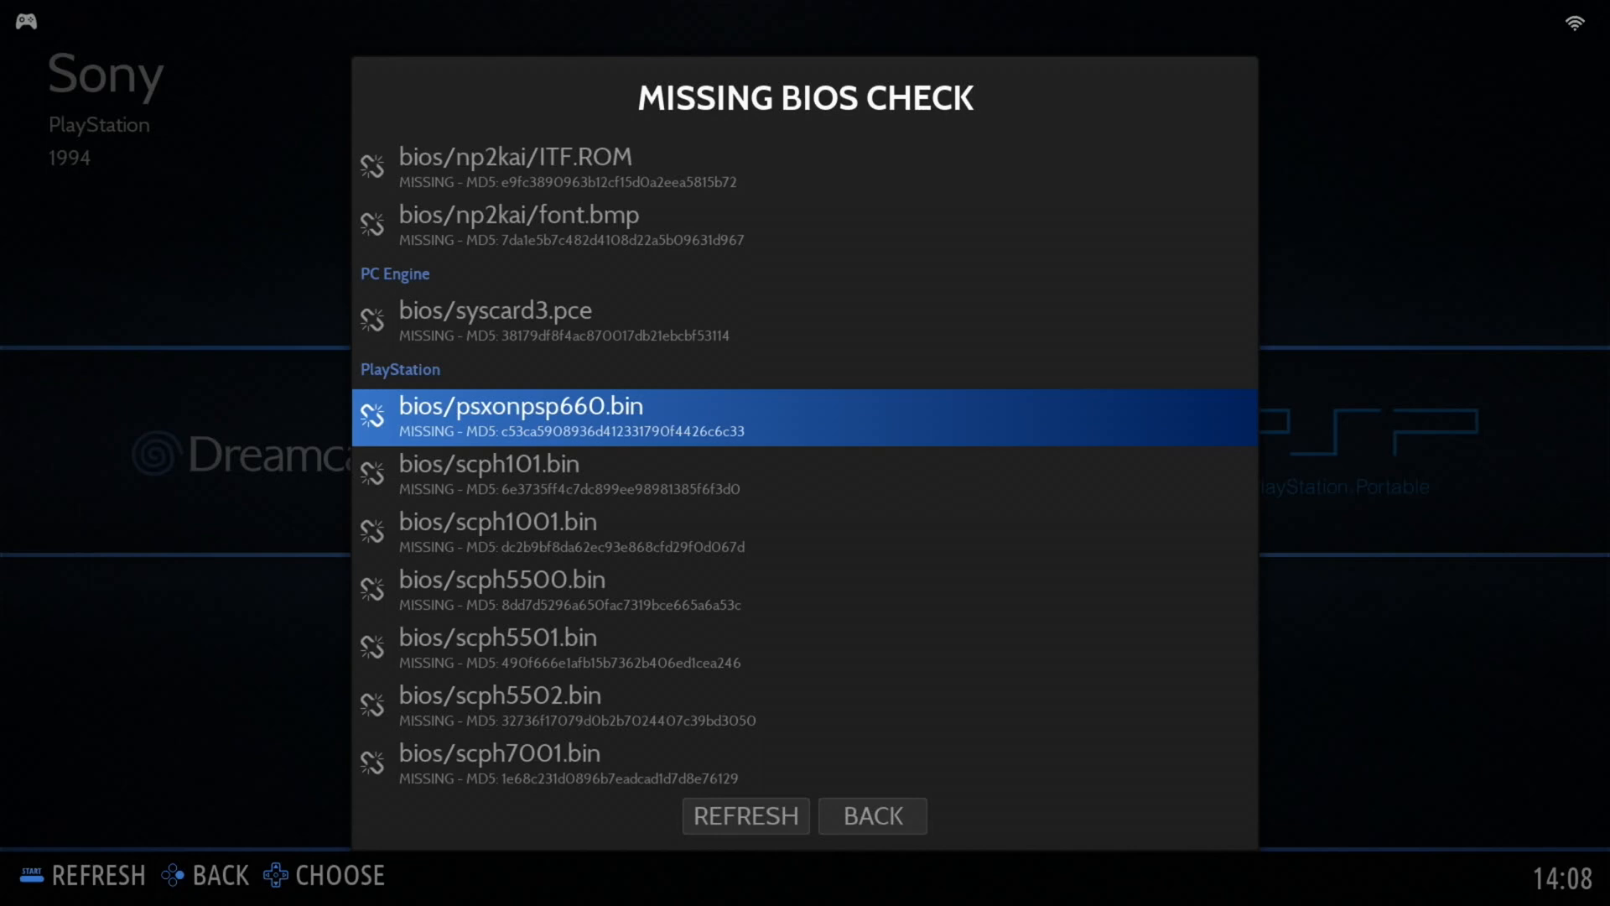
scroll("down", 3)
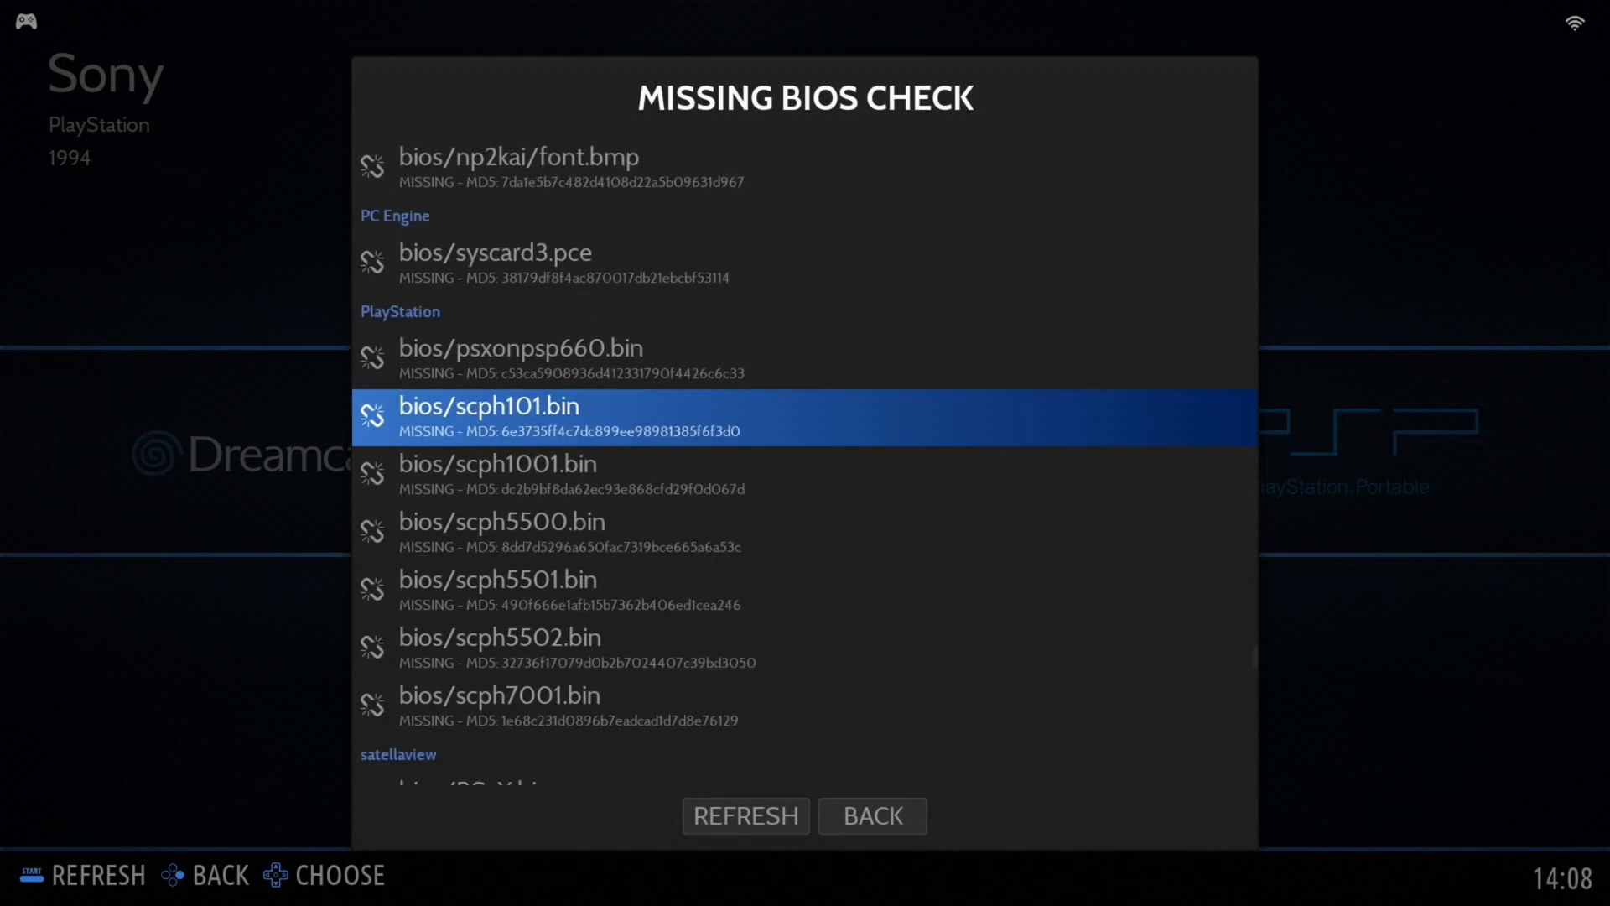
scroll("down", 3)
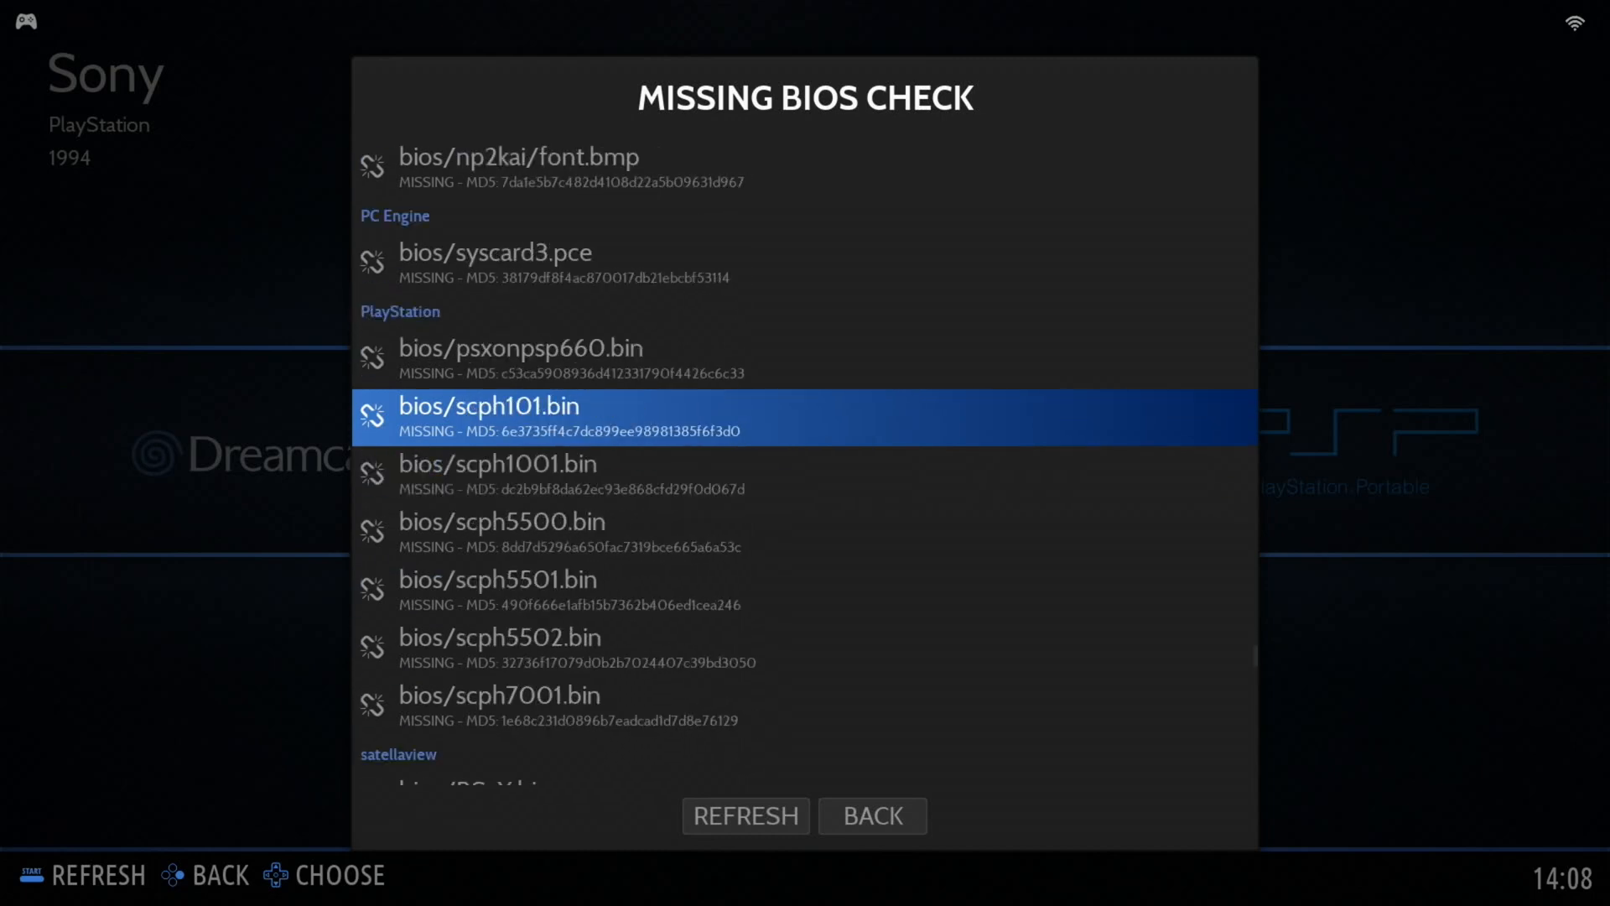
scroll("down", 3)
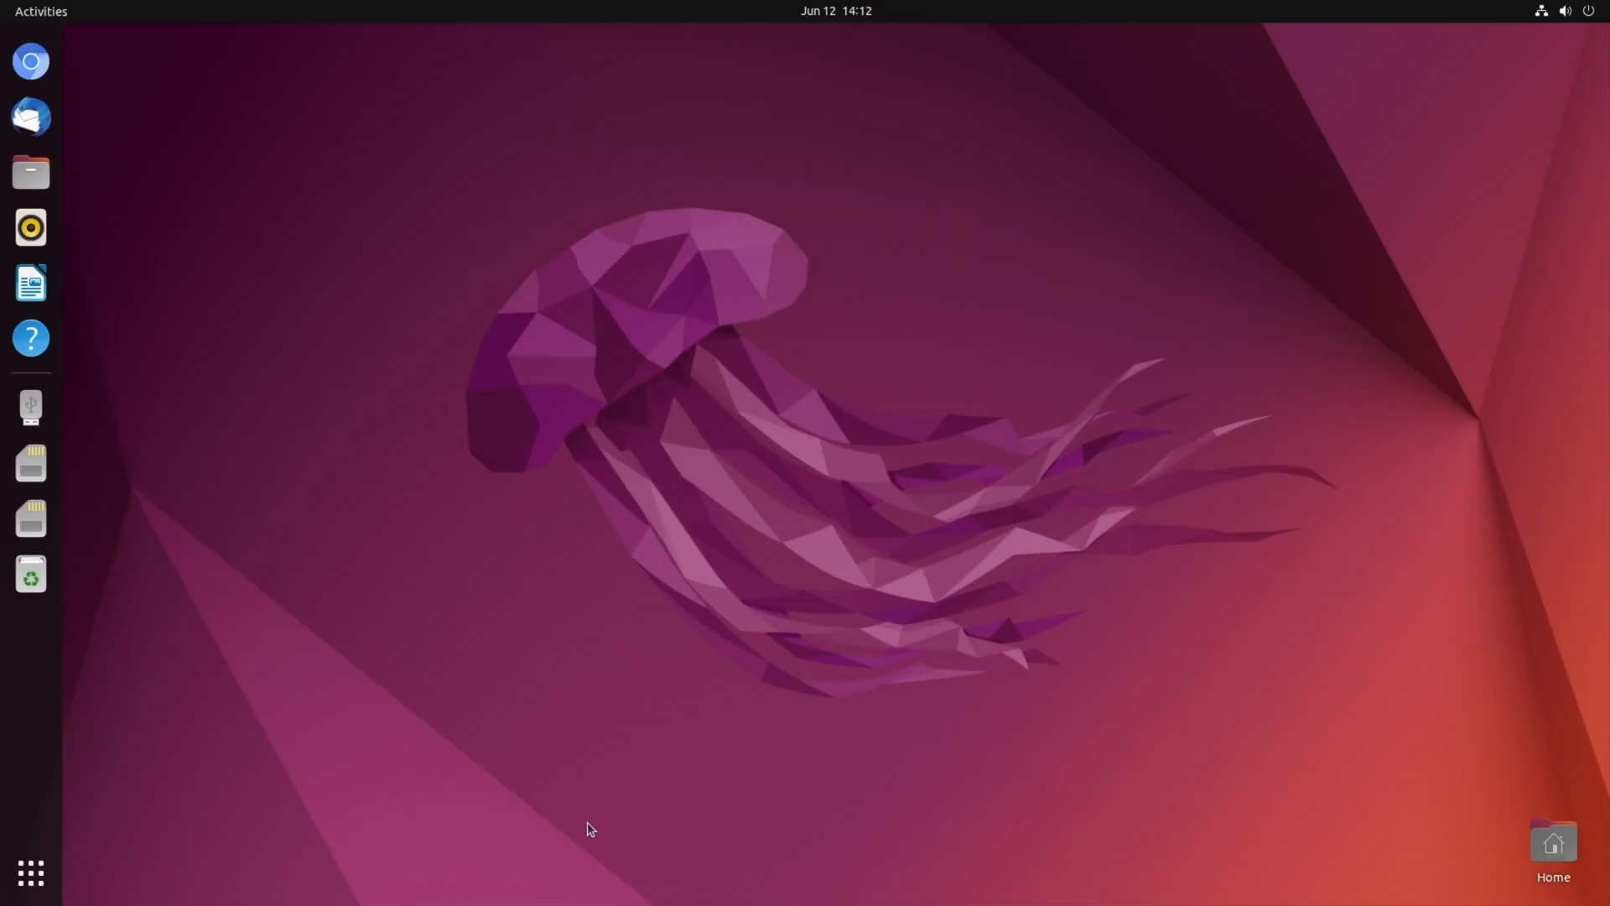
mouse_move(30, 62)
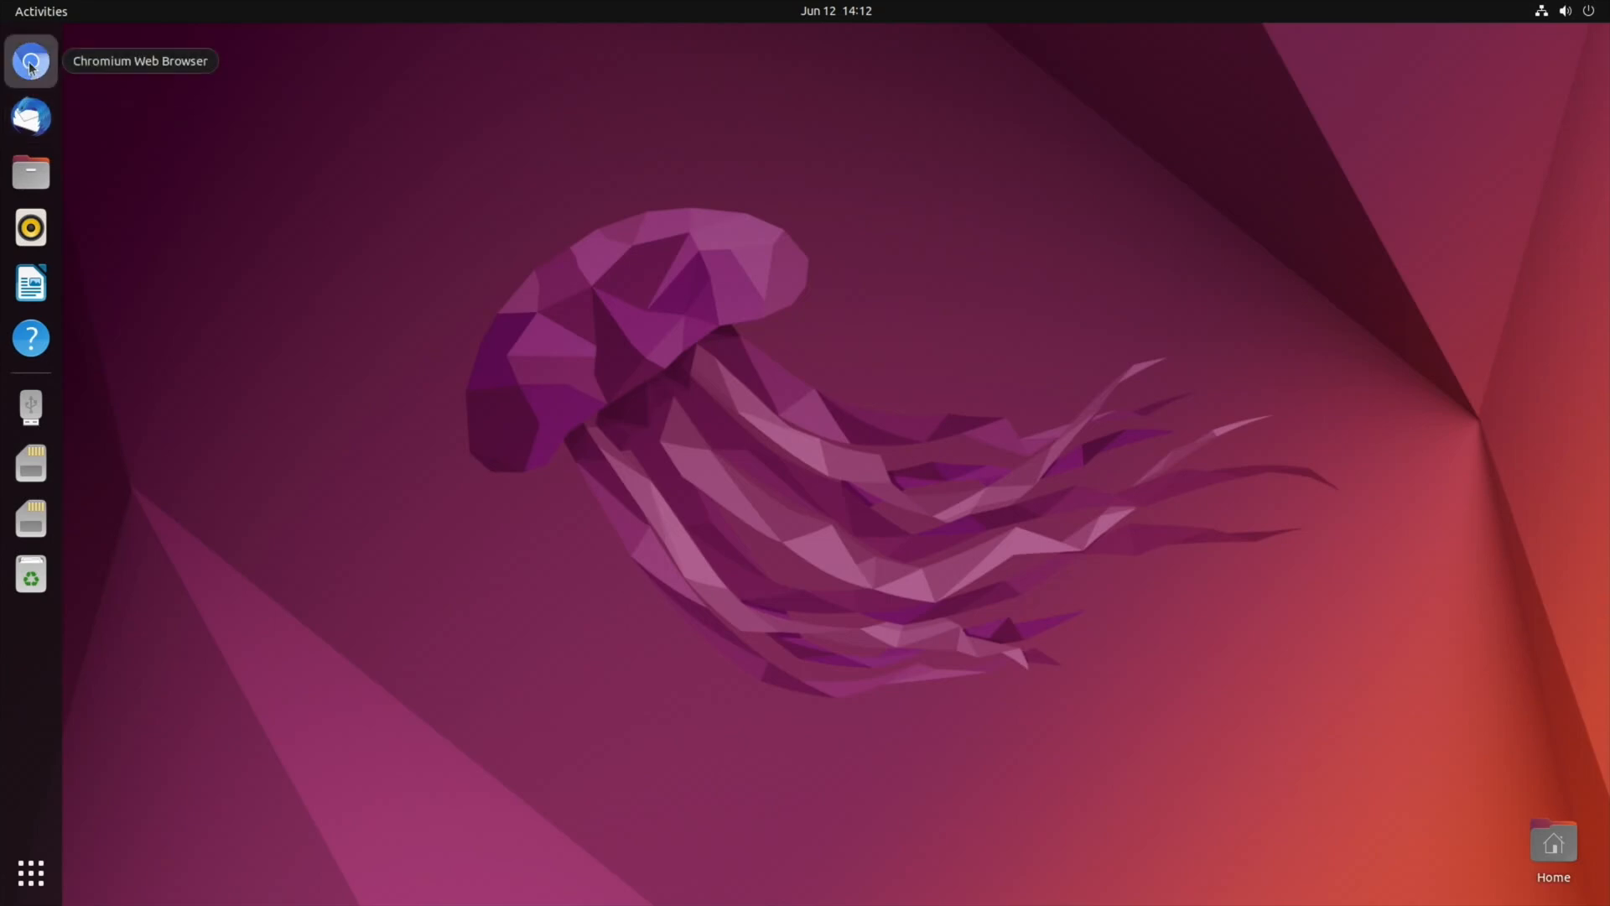
- Launch Chromium, search 'batocera' and open Batocera's Download by architecture page
left_click(30, 62)
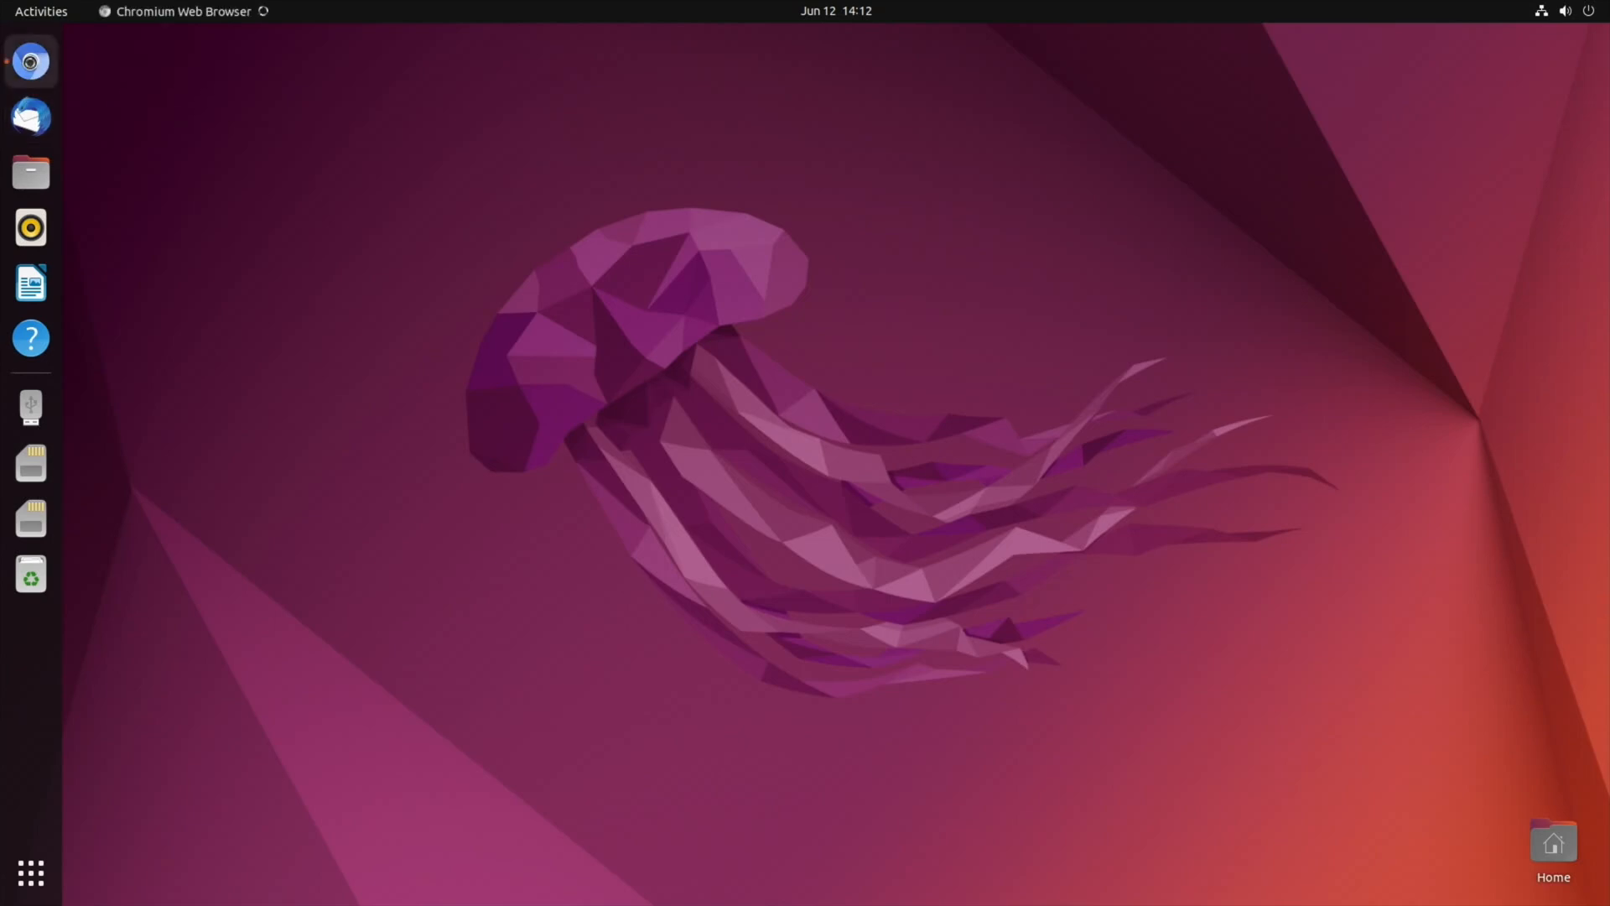
left_click(31, 60)
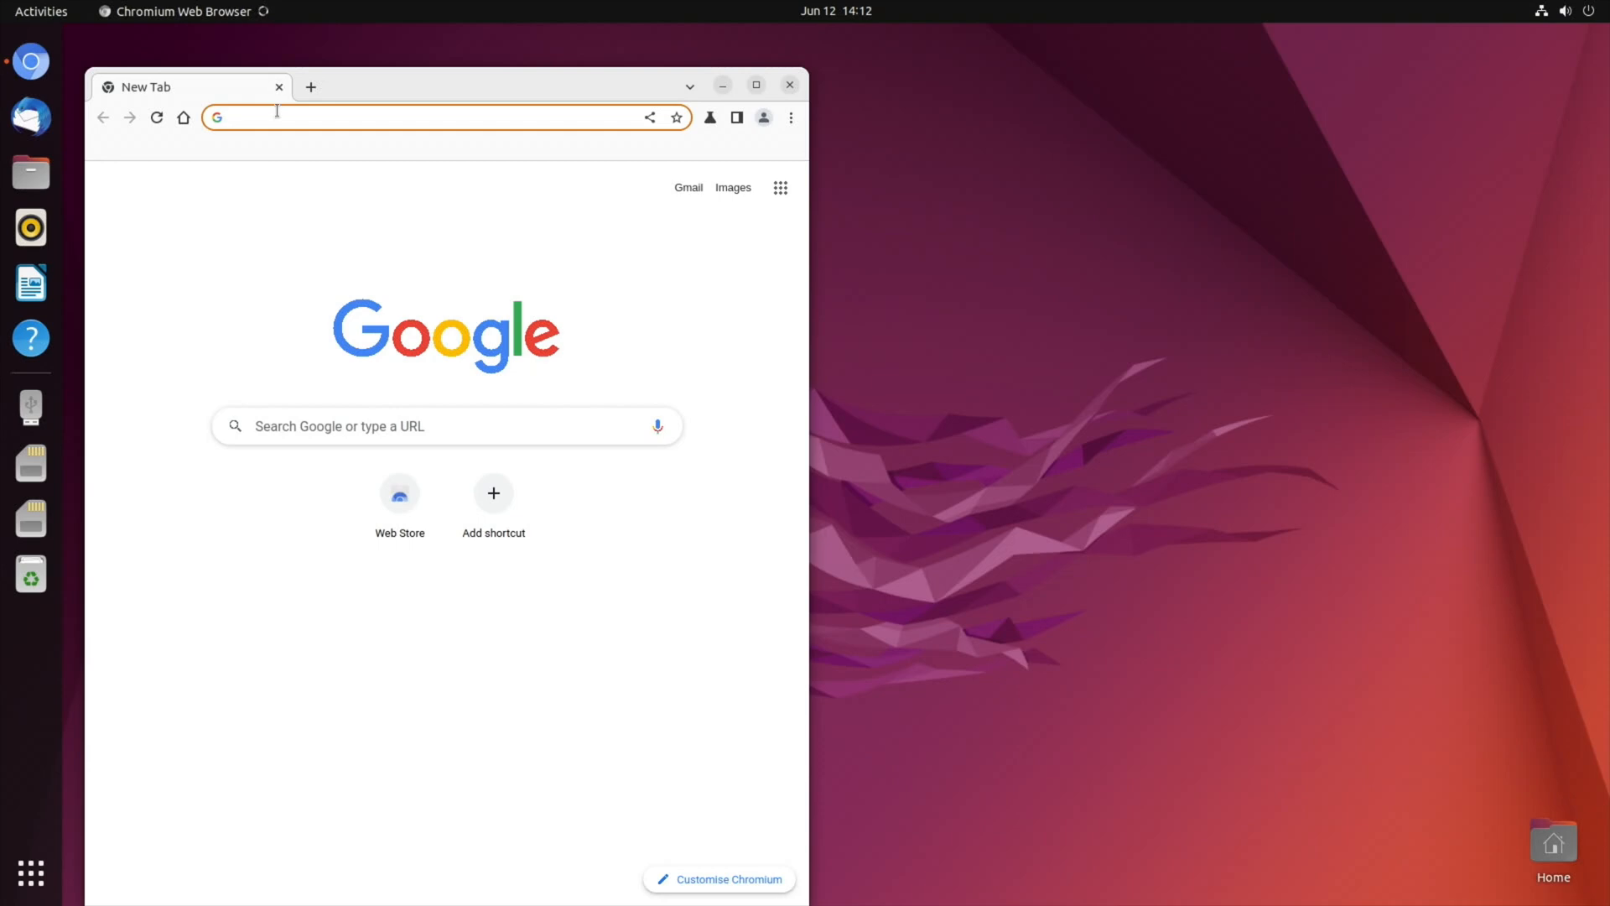
type("bato")
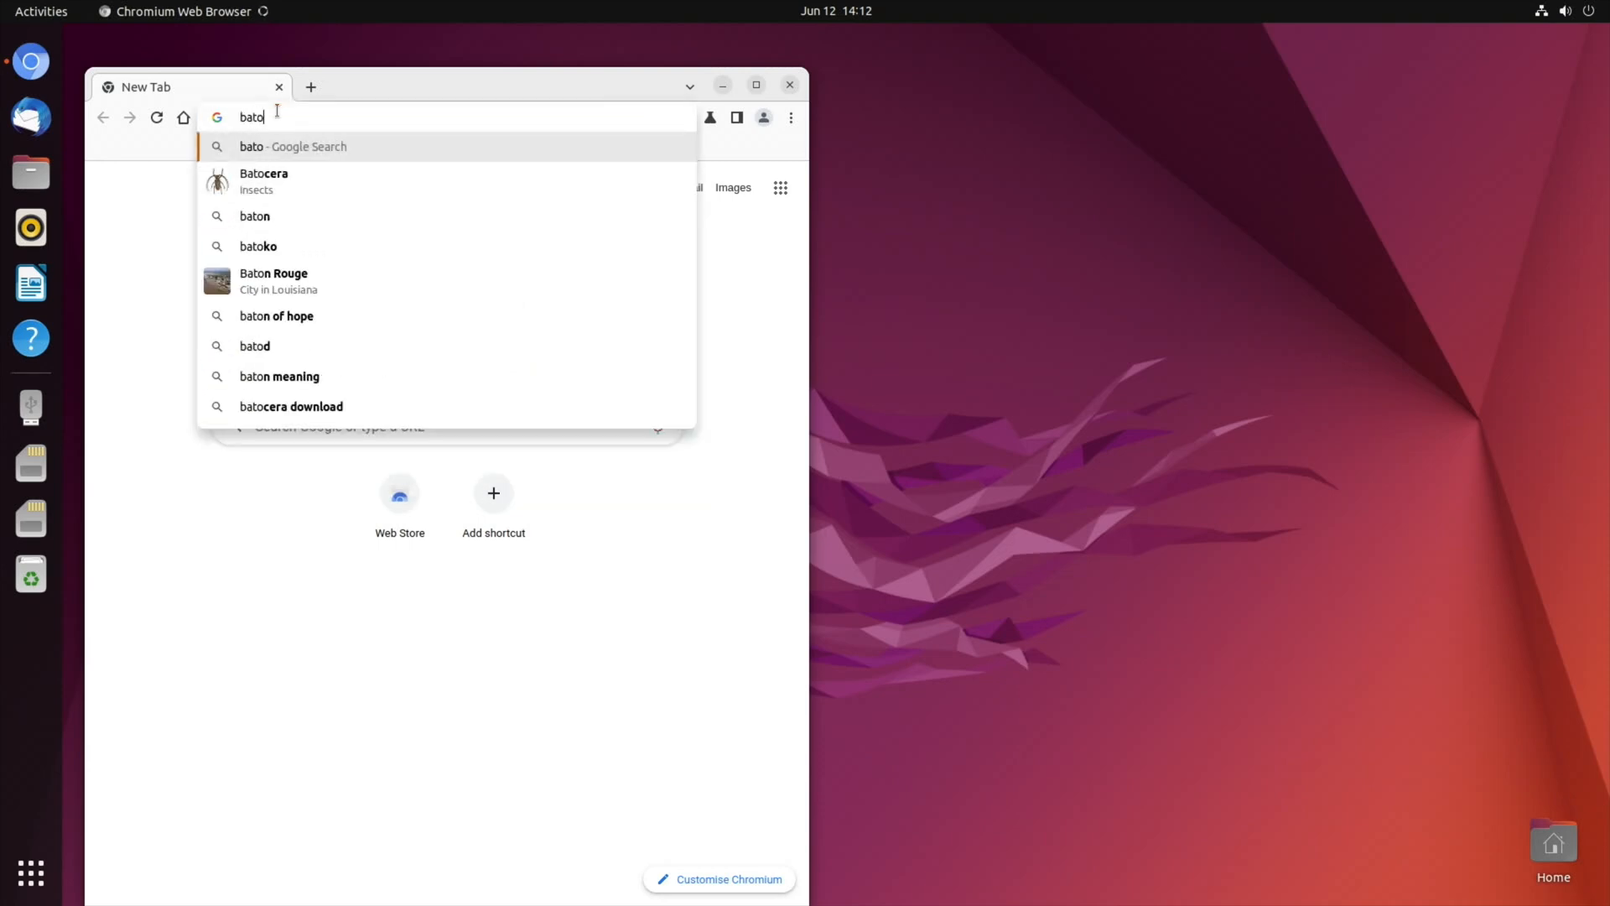
left_click(263, 181)
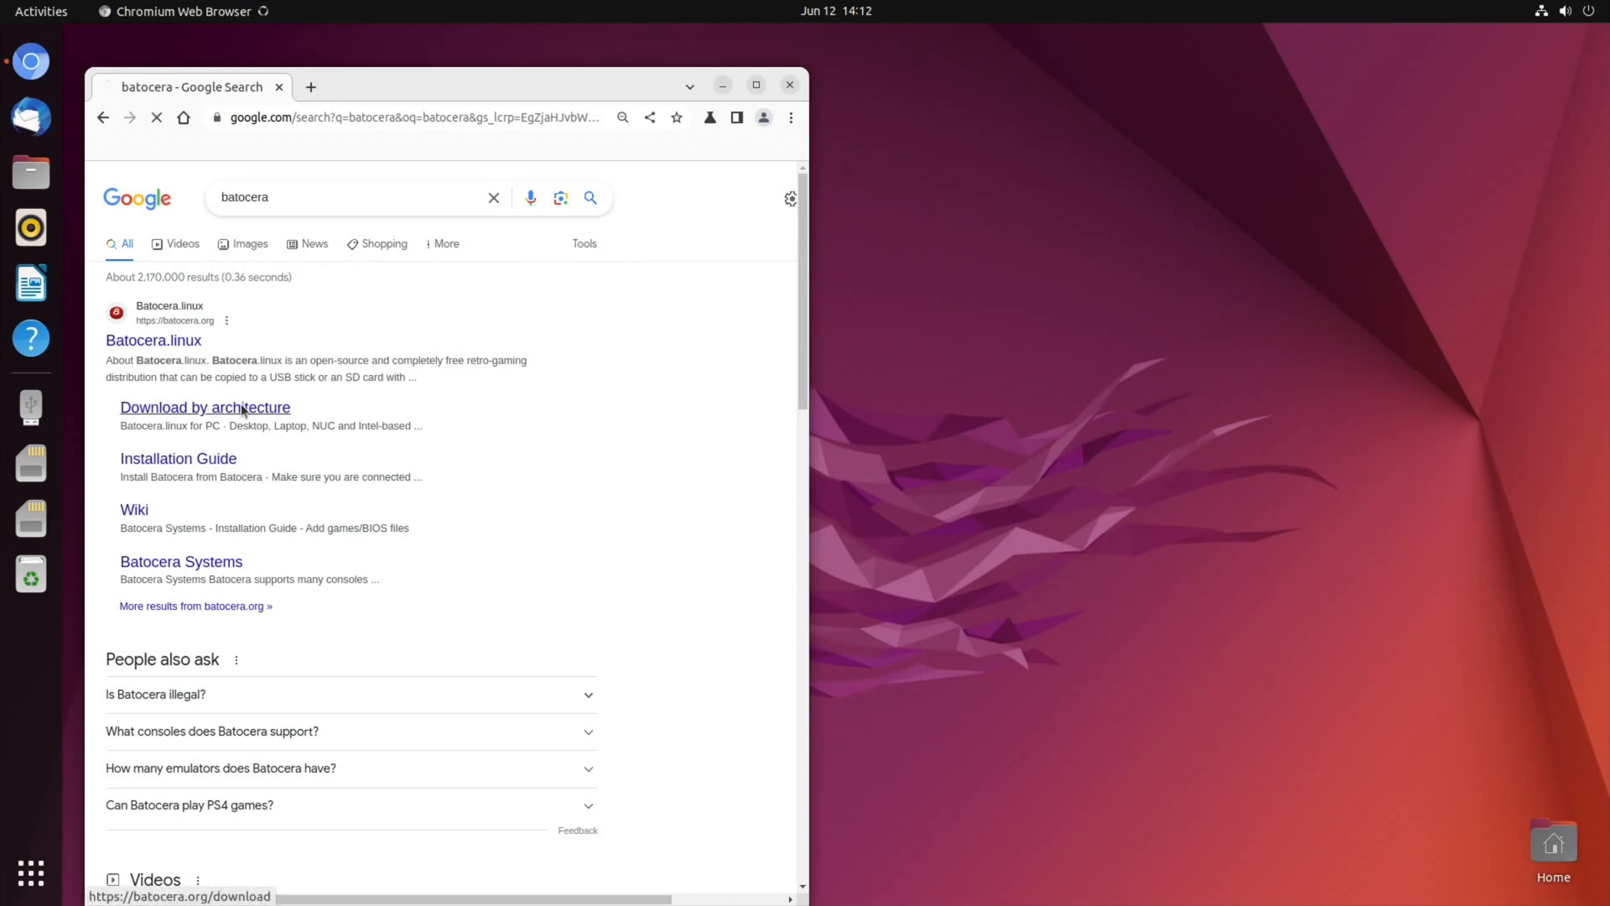
left_click(205, 405)
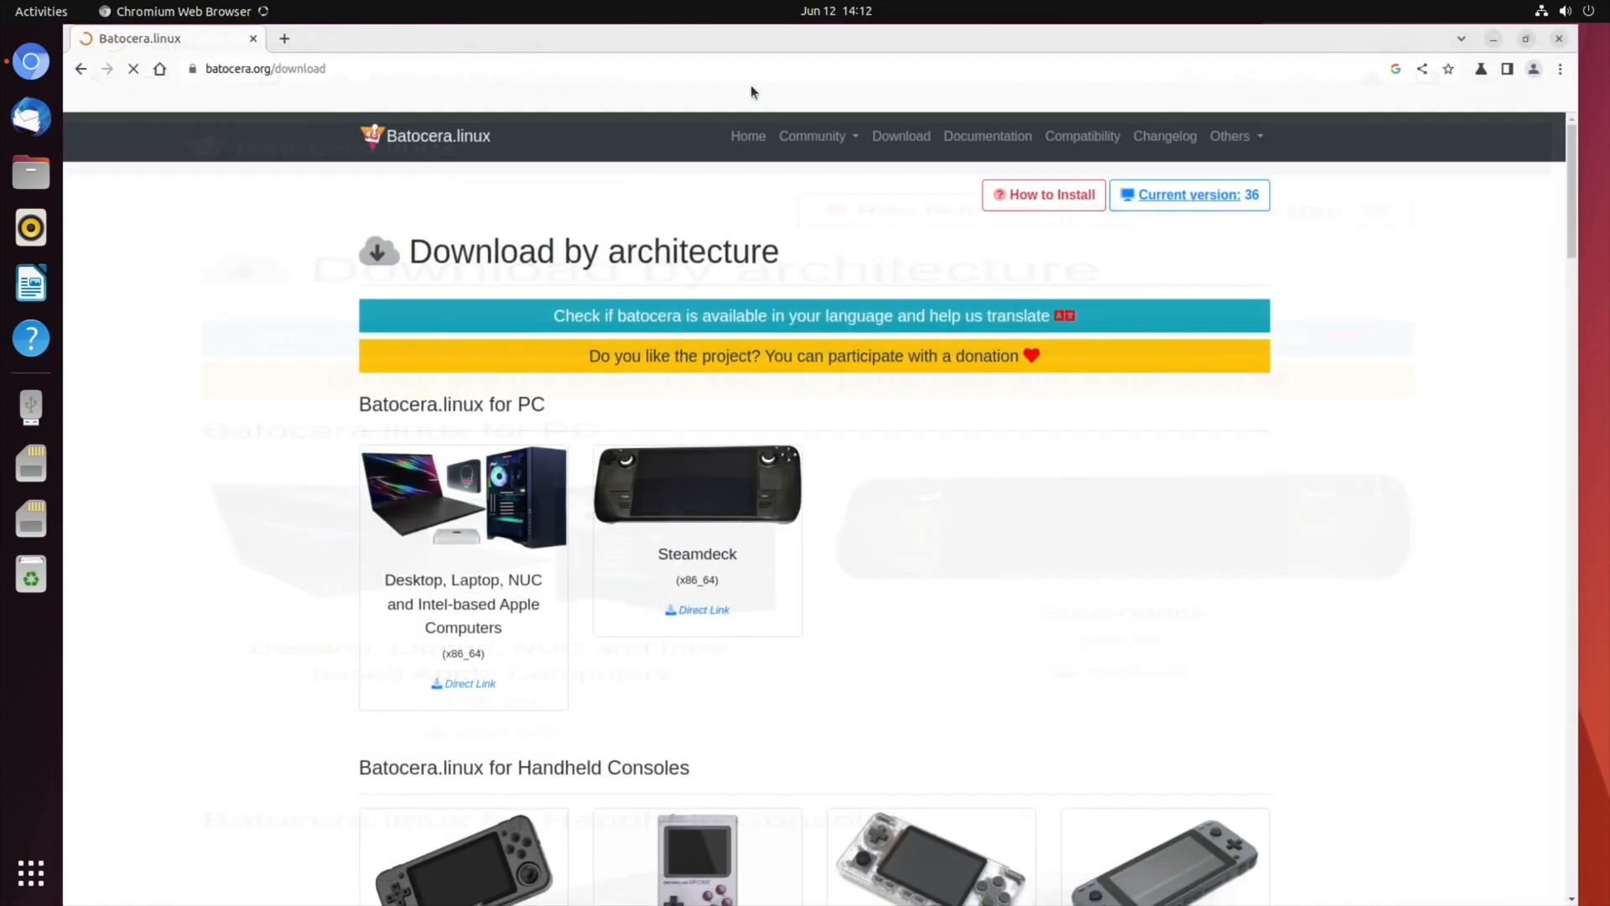
- Find 'orang' on the page and start the Orange Pi 5 image download via Direct Link
scroll("down", 3)
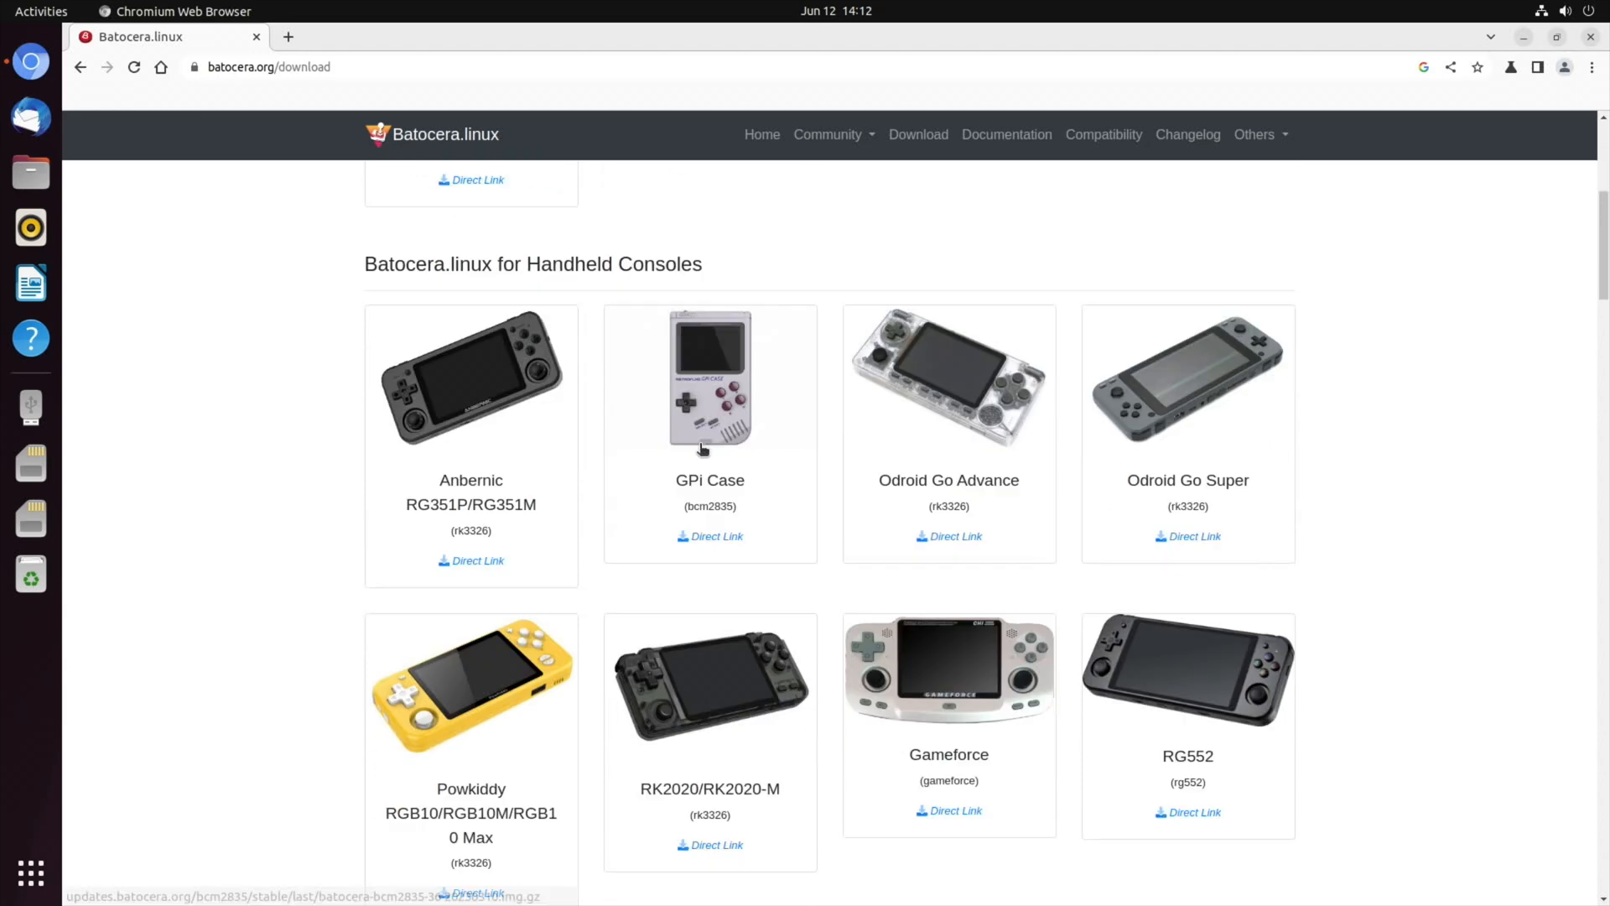
scroll("down", 3)
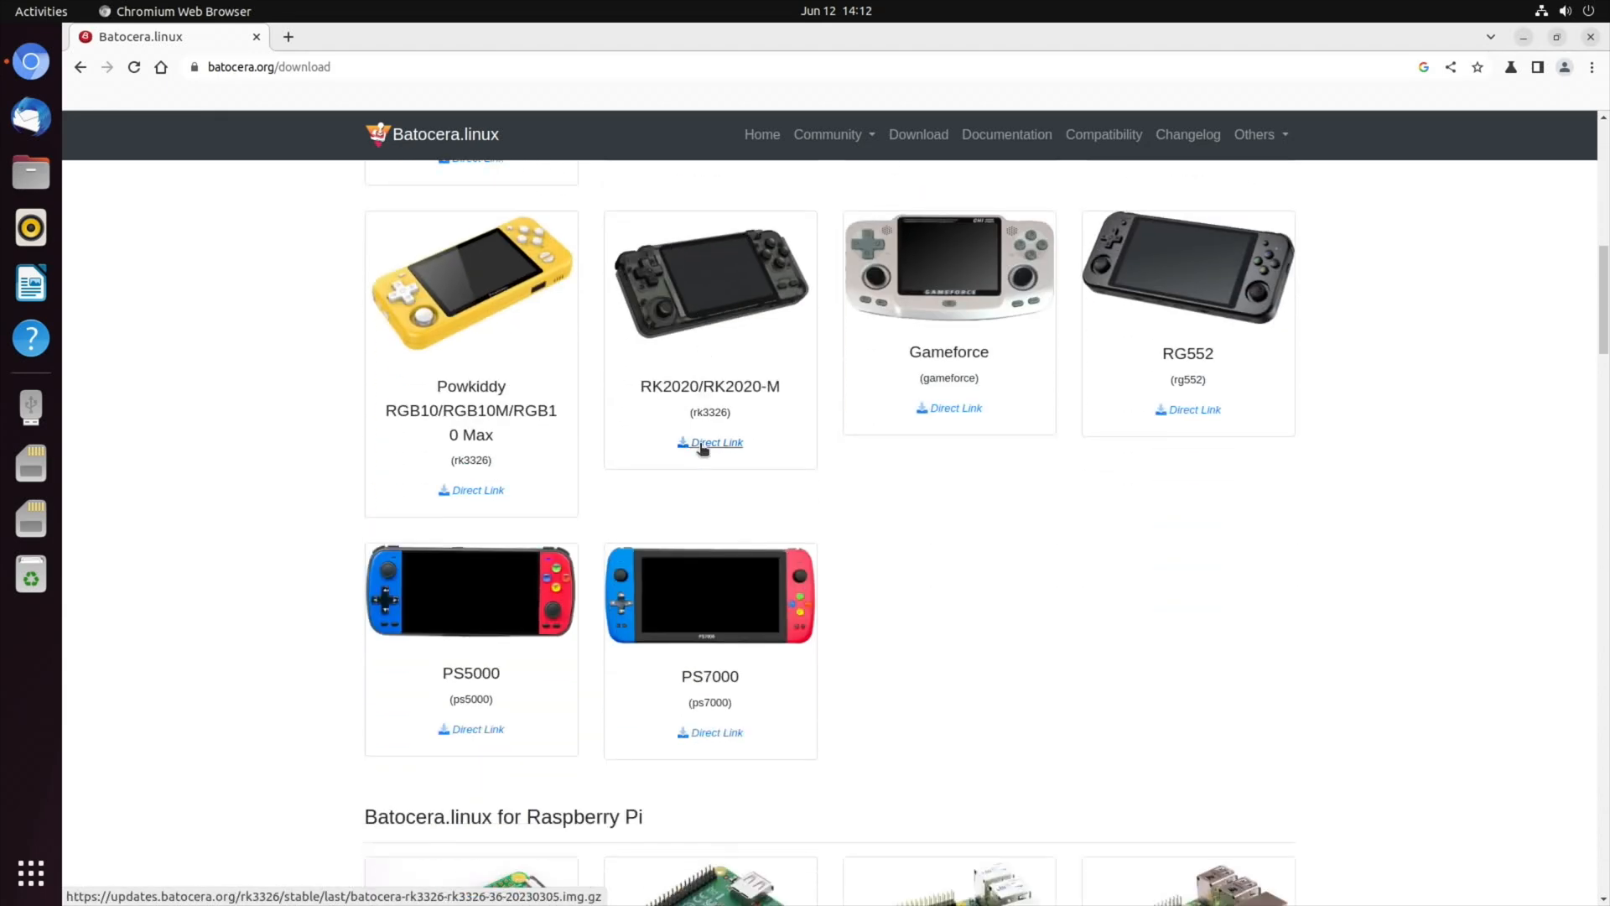
type("orang")
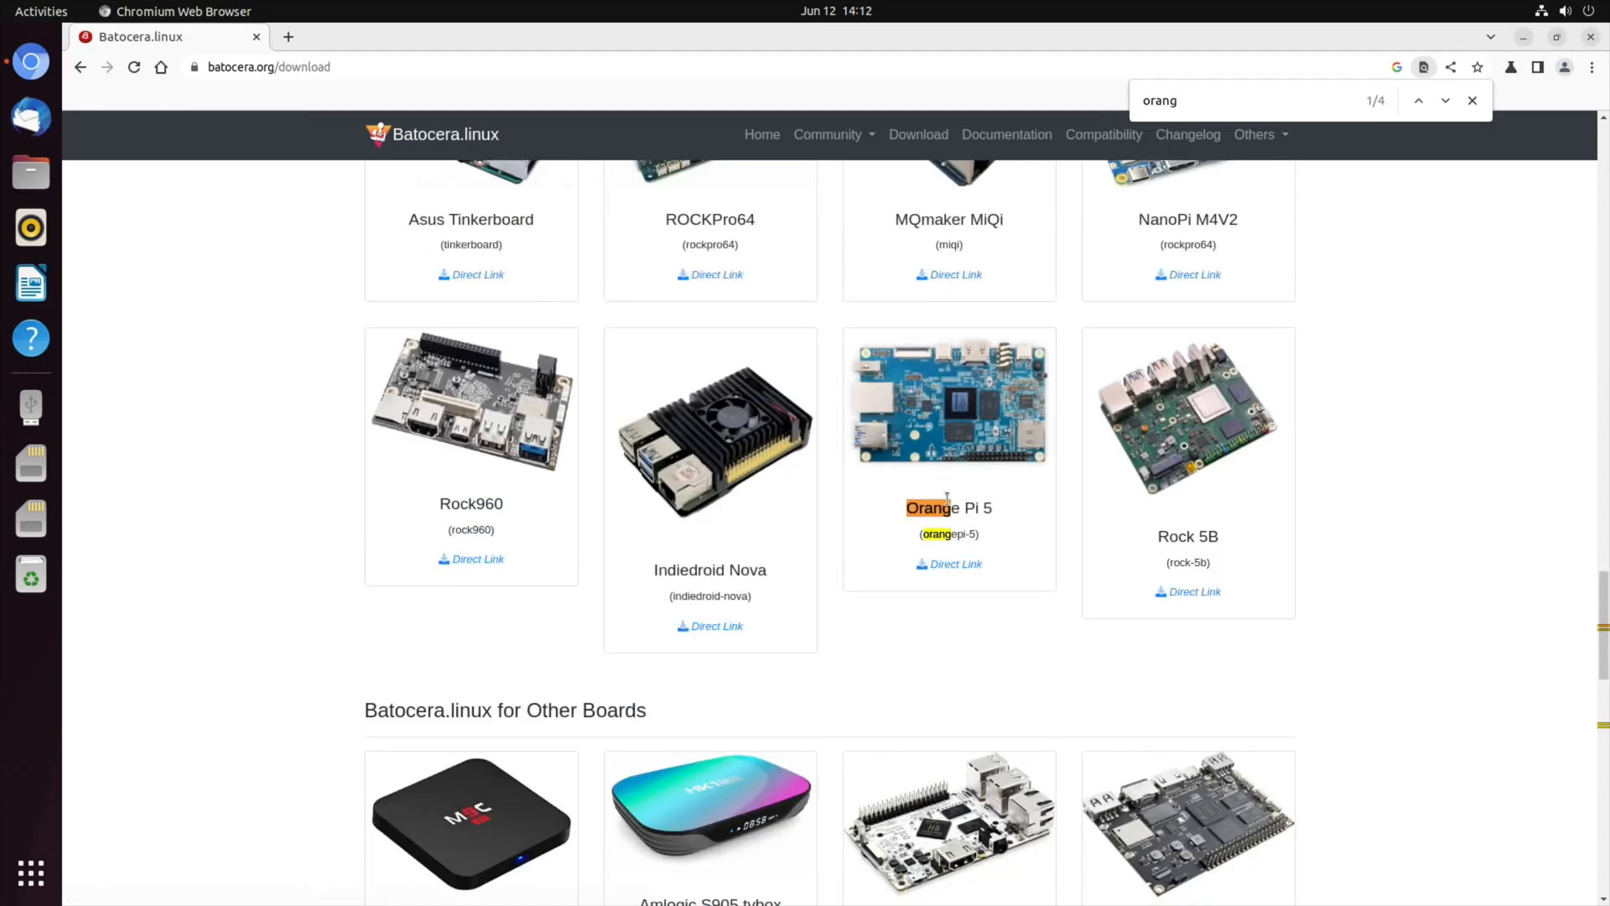
left_click(953, 564)
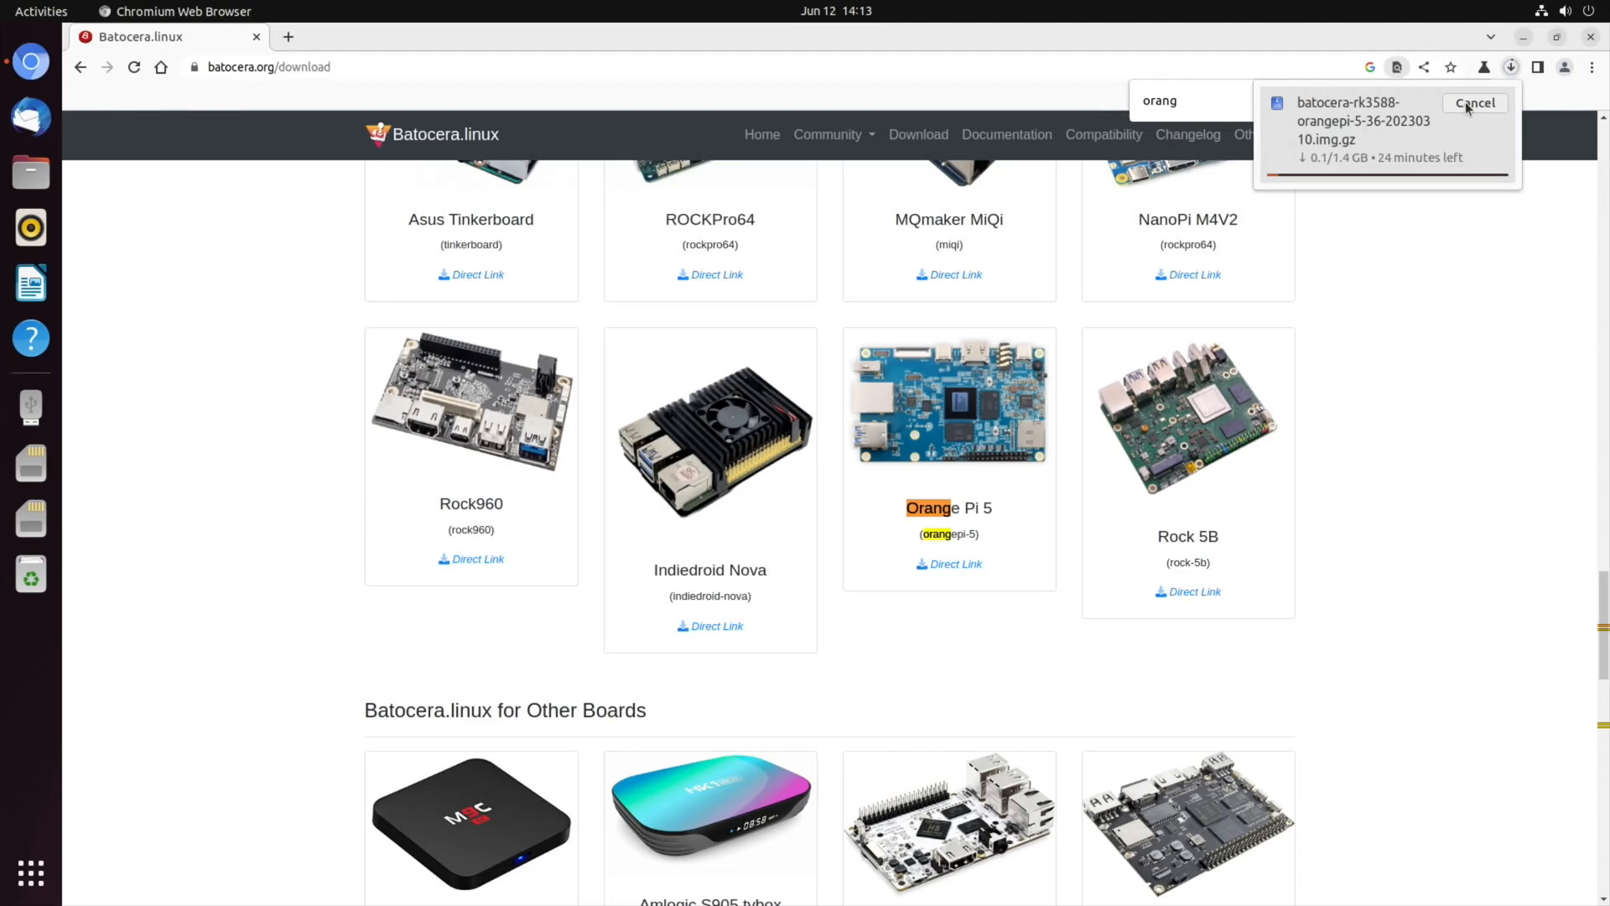
mouse_move(1248, 236)
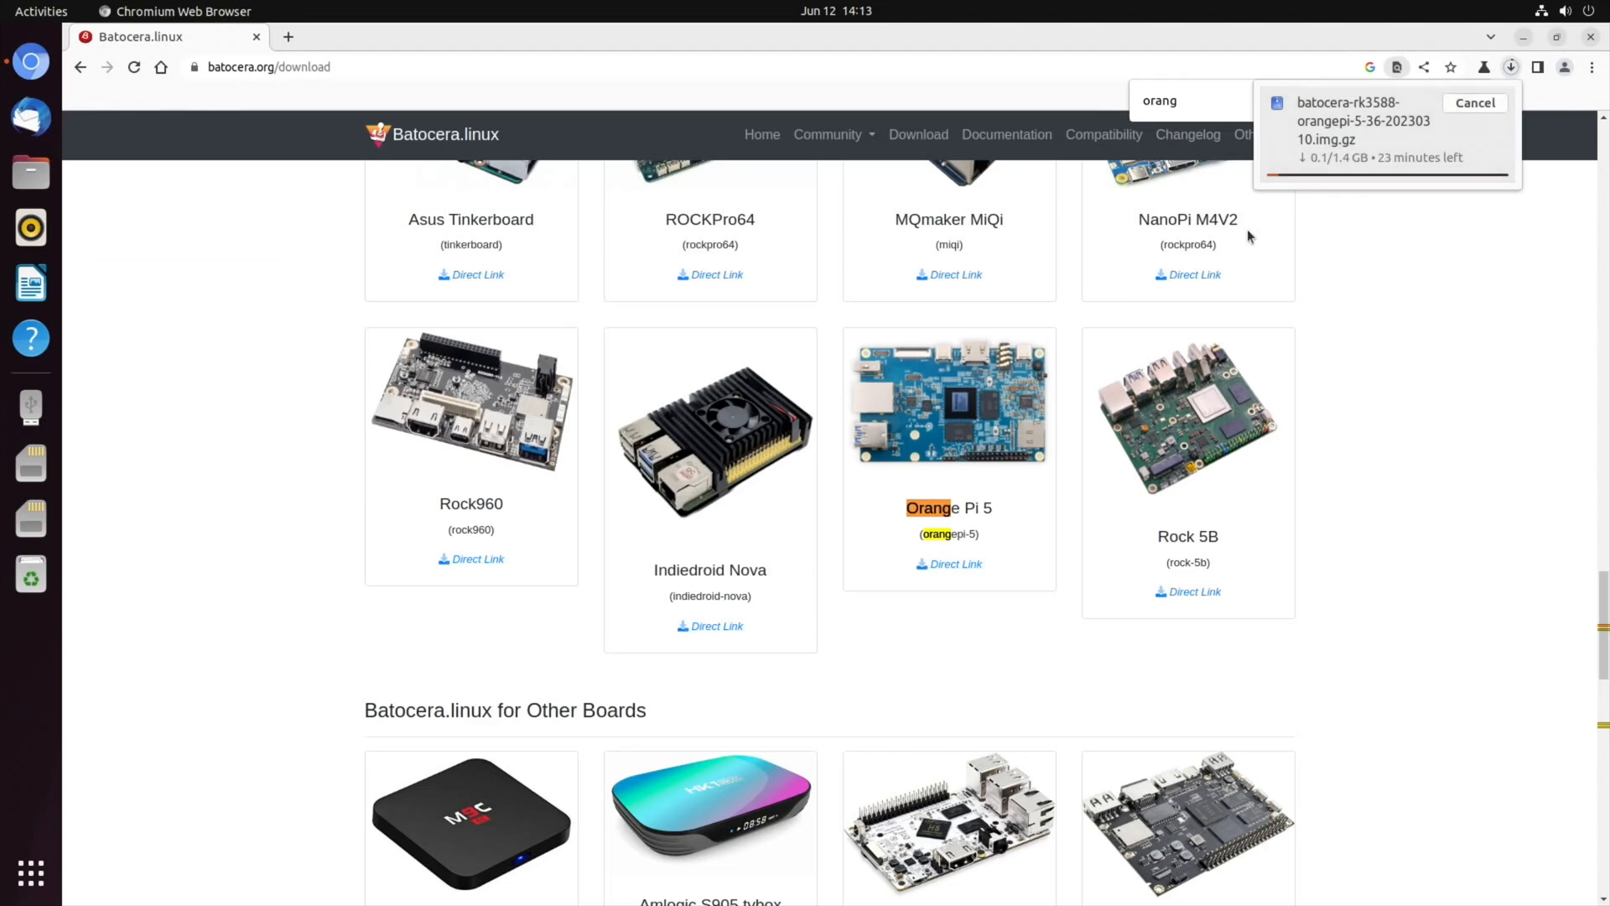